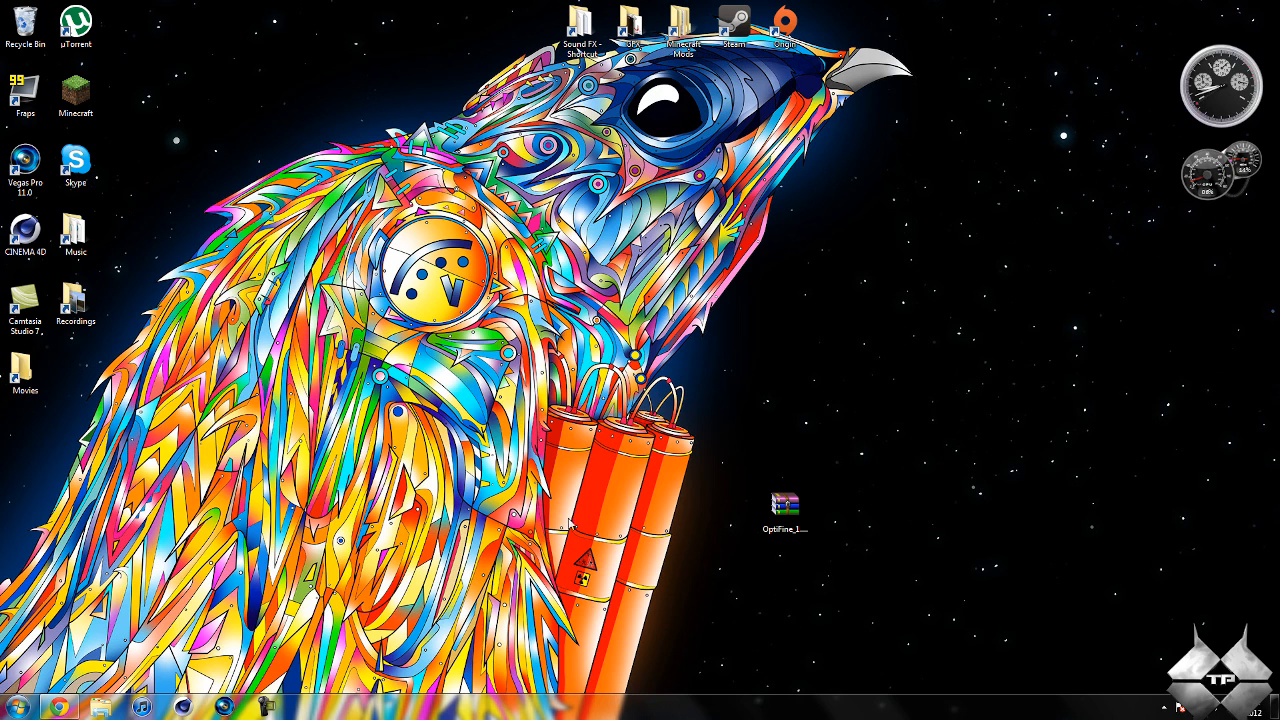
Launch Minecraft from the desktop, log in and load a saved singleplayer world.
double_click(76, 90)
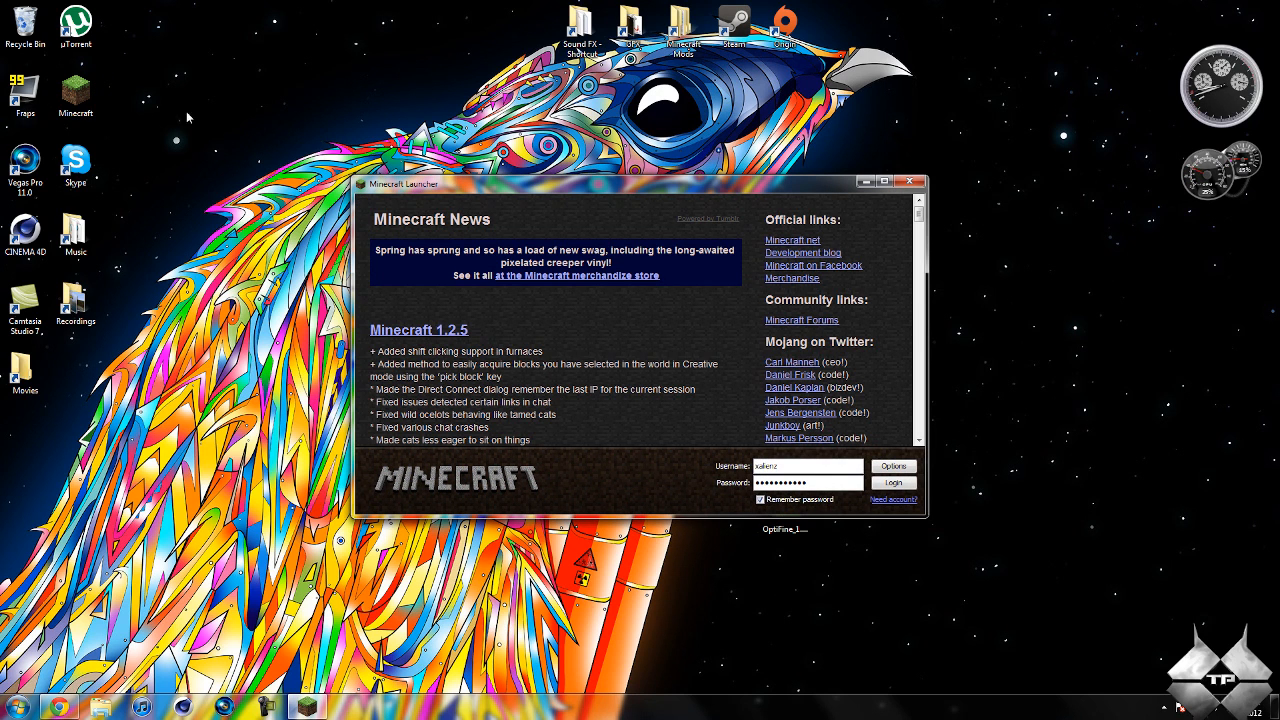
click(892, 482)
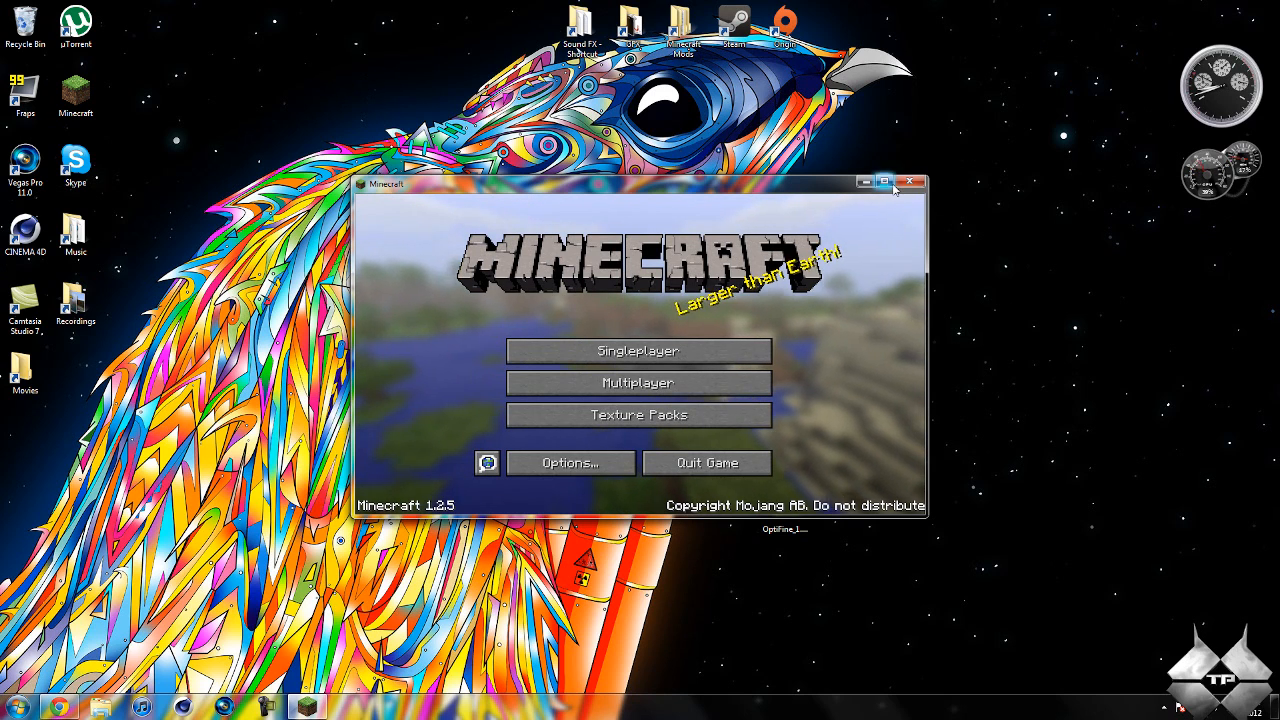
click(638, 350)
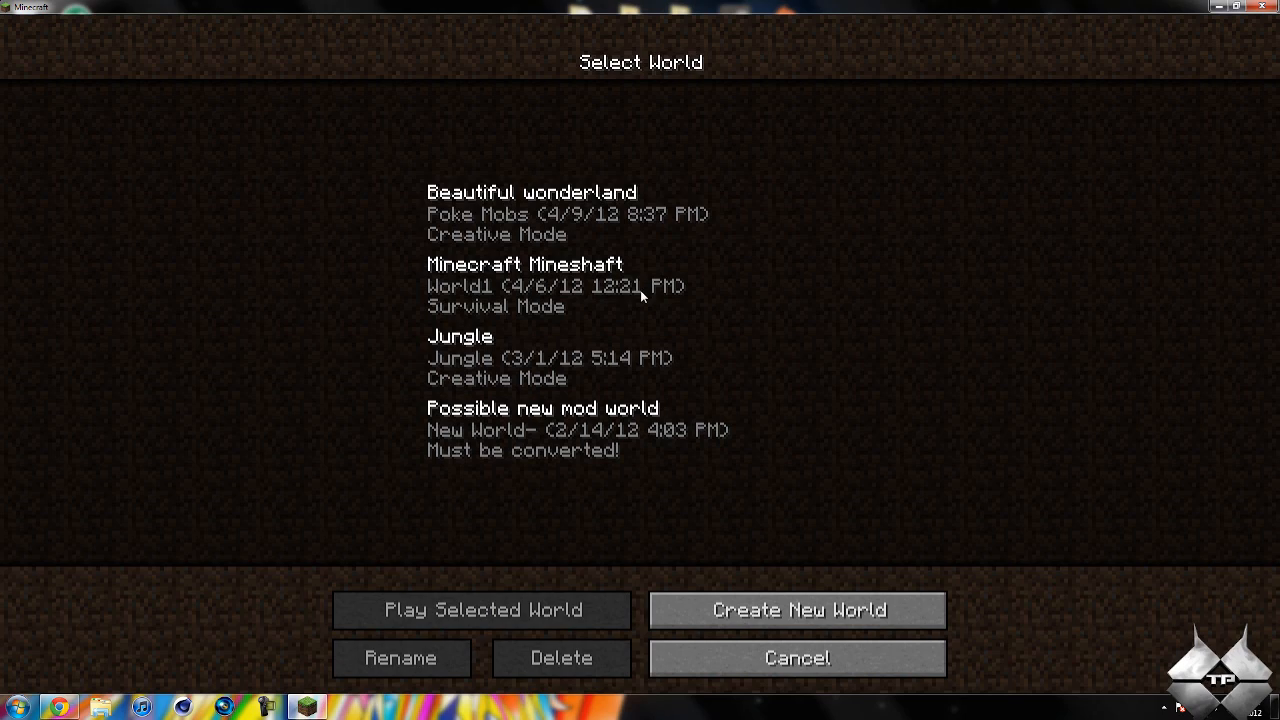
click(484, 610)
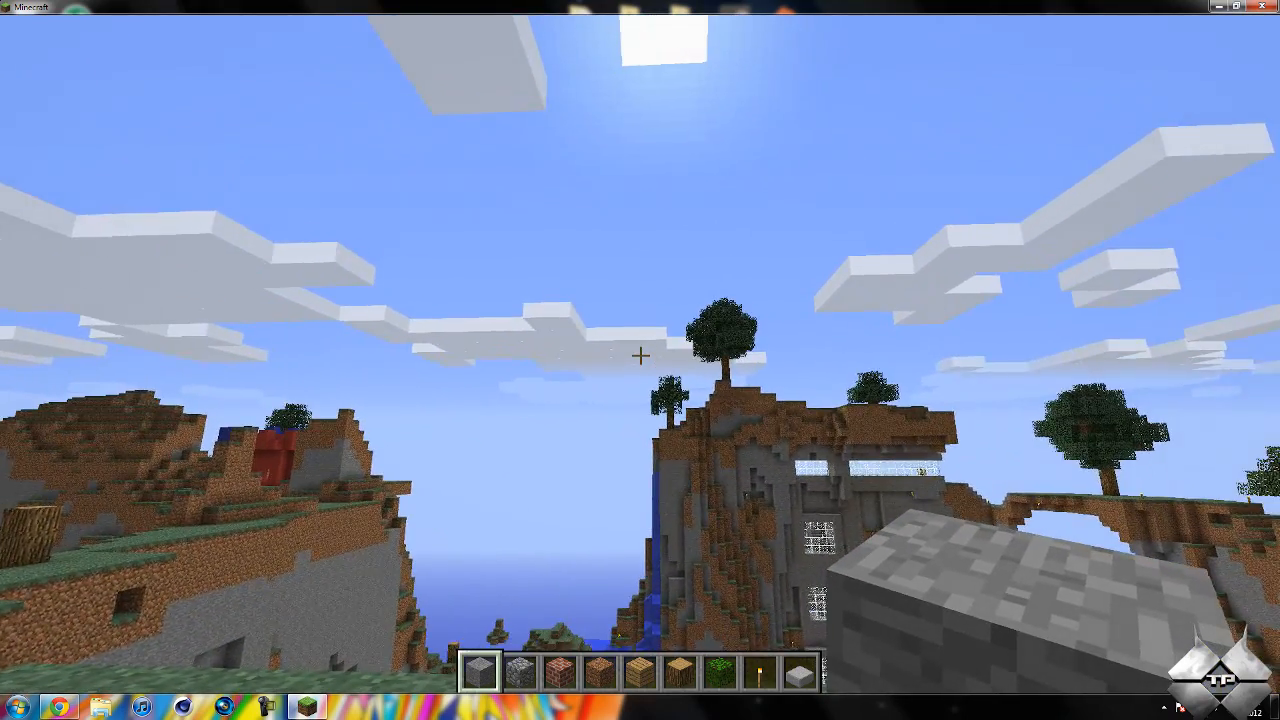
Pause the game and reach the OptiFine Detail Settings page.
key(Escape)
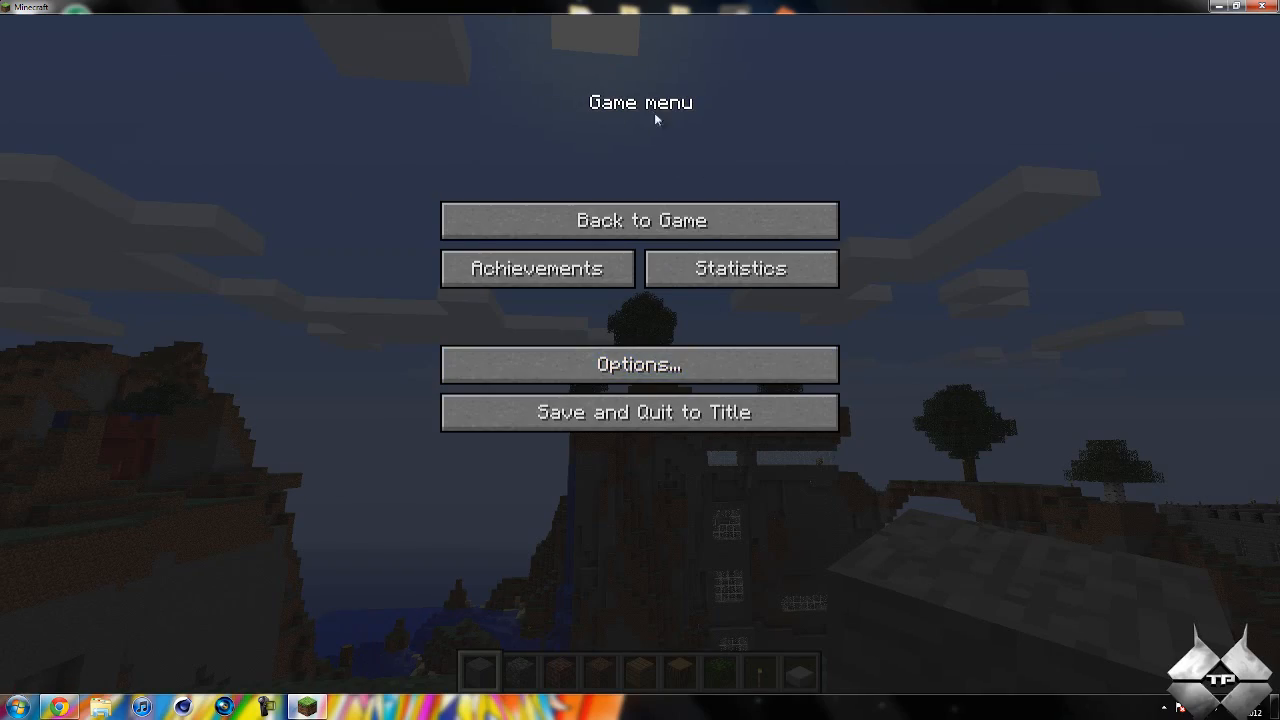
click(640, 364)
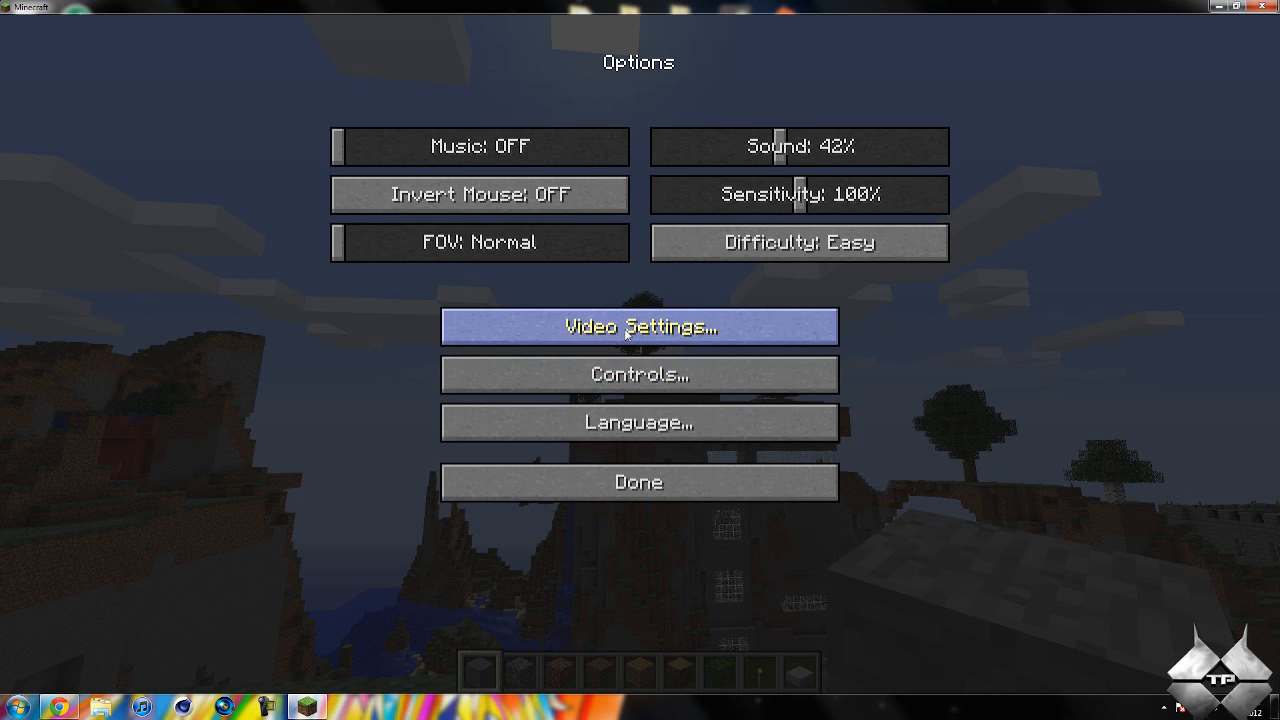
click(640, 326)
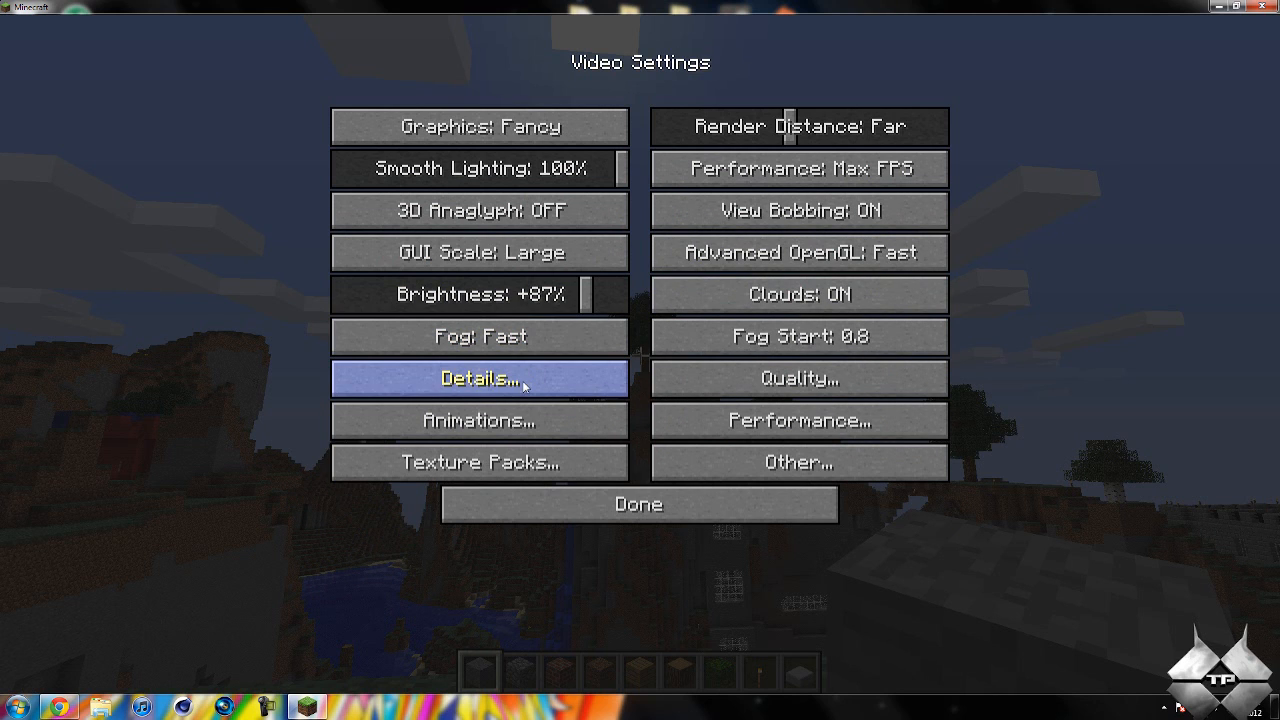
click(480, 378)
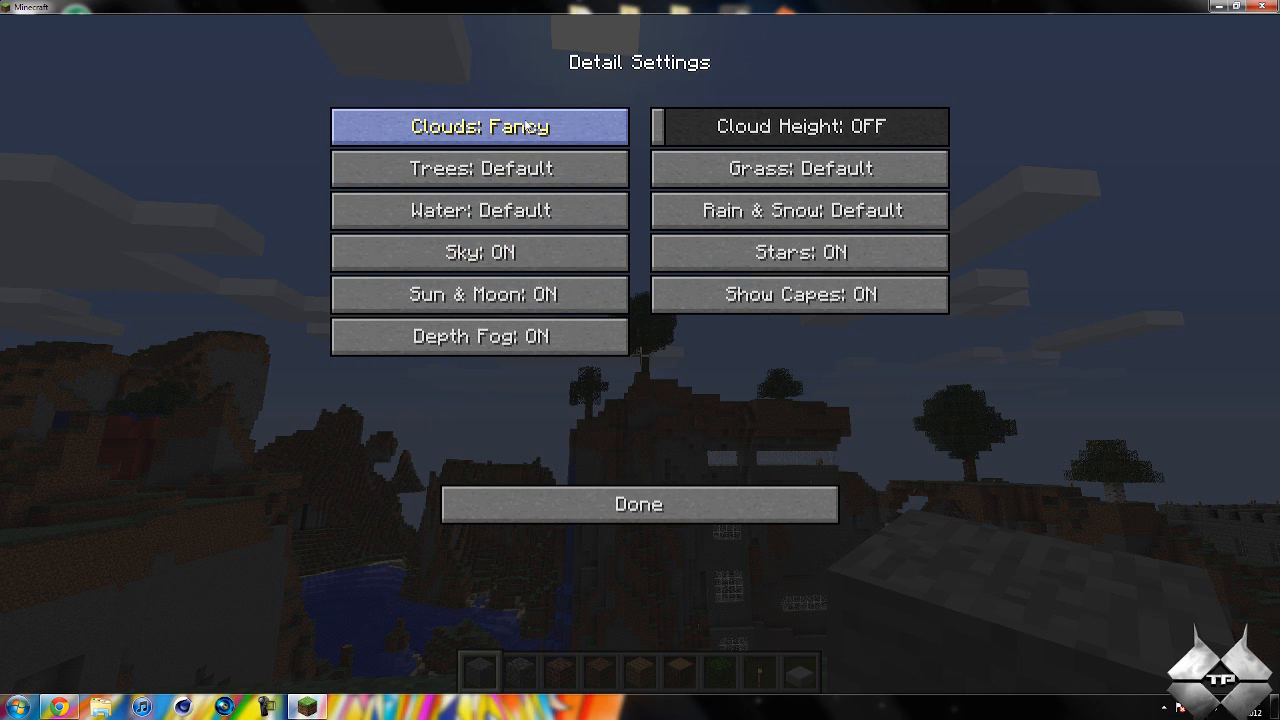
mouse_move(798, 168)
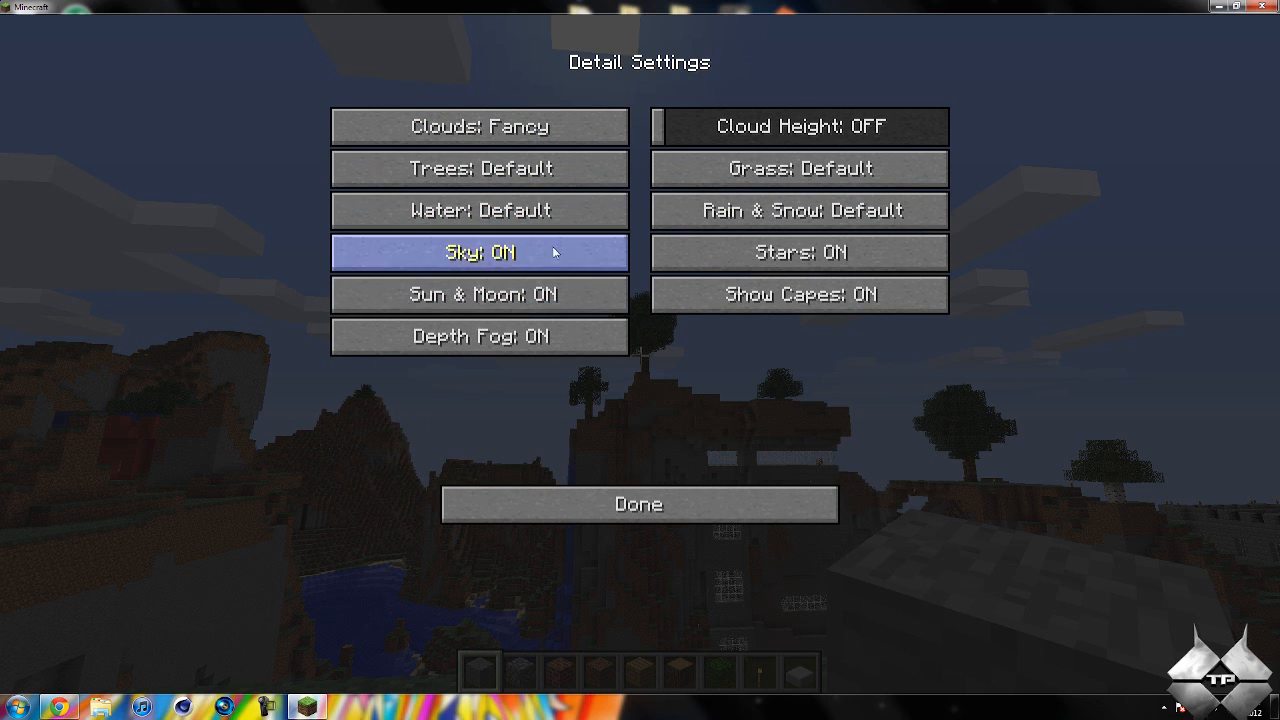
mouse_move(480, 126)
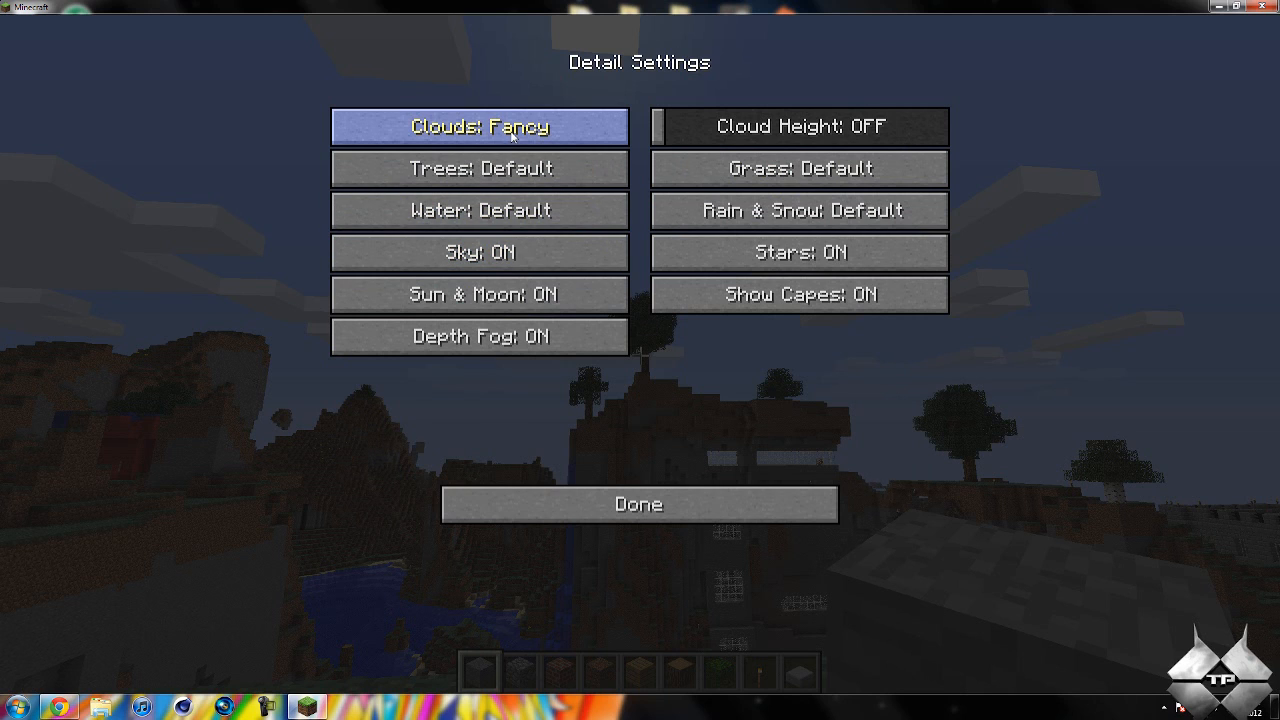
mouse_move(480, 168)
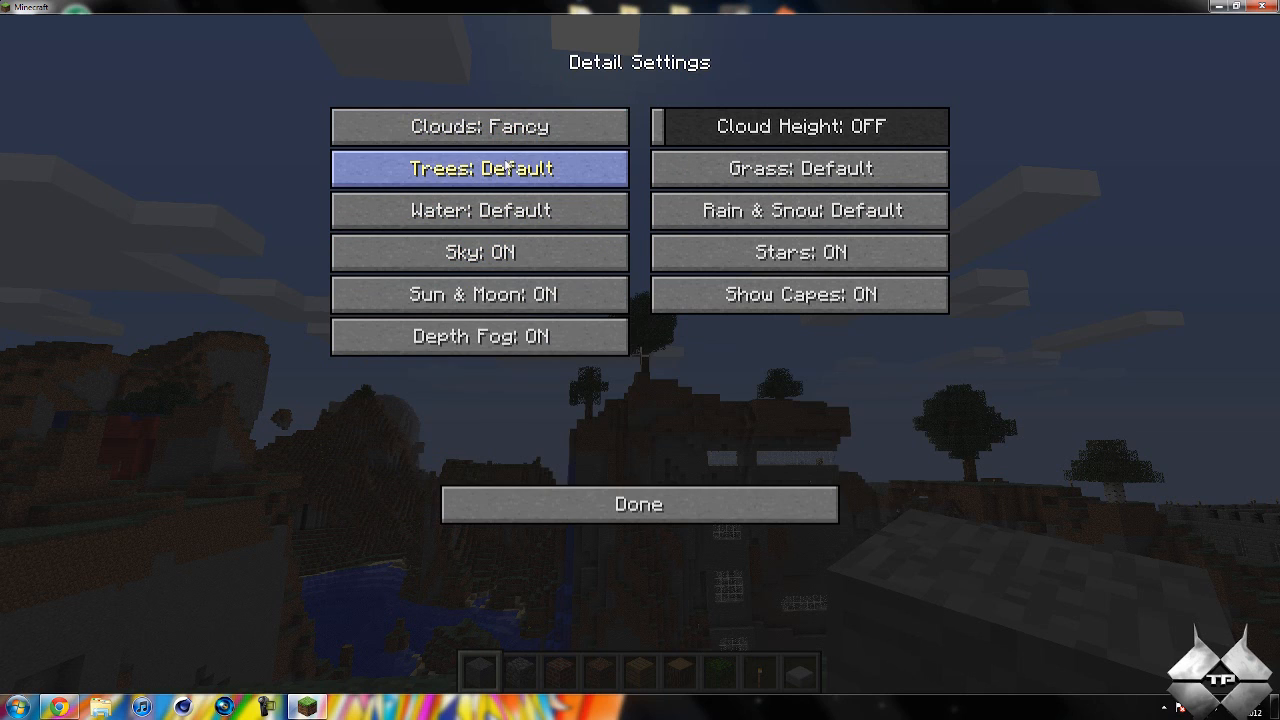
mouse_move(478, 168)
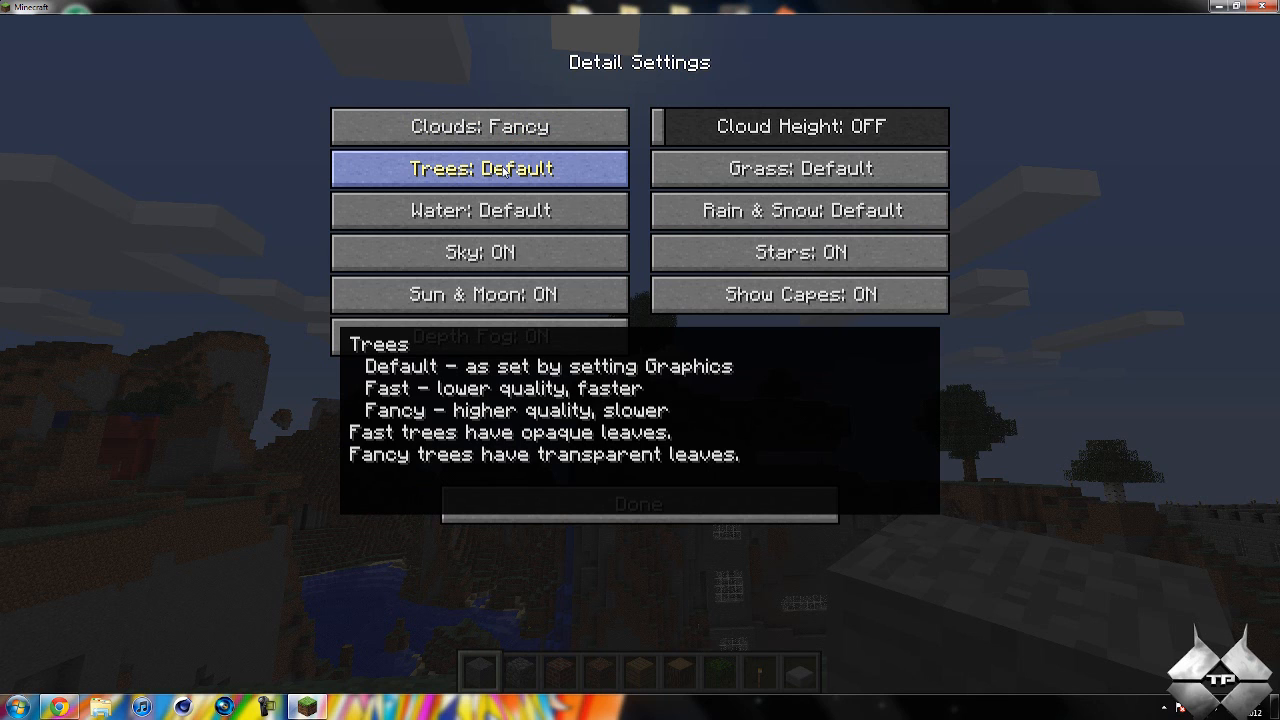
Set Trees to Fancy and turn Rain & Snow off entirely.
click(478, 168)
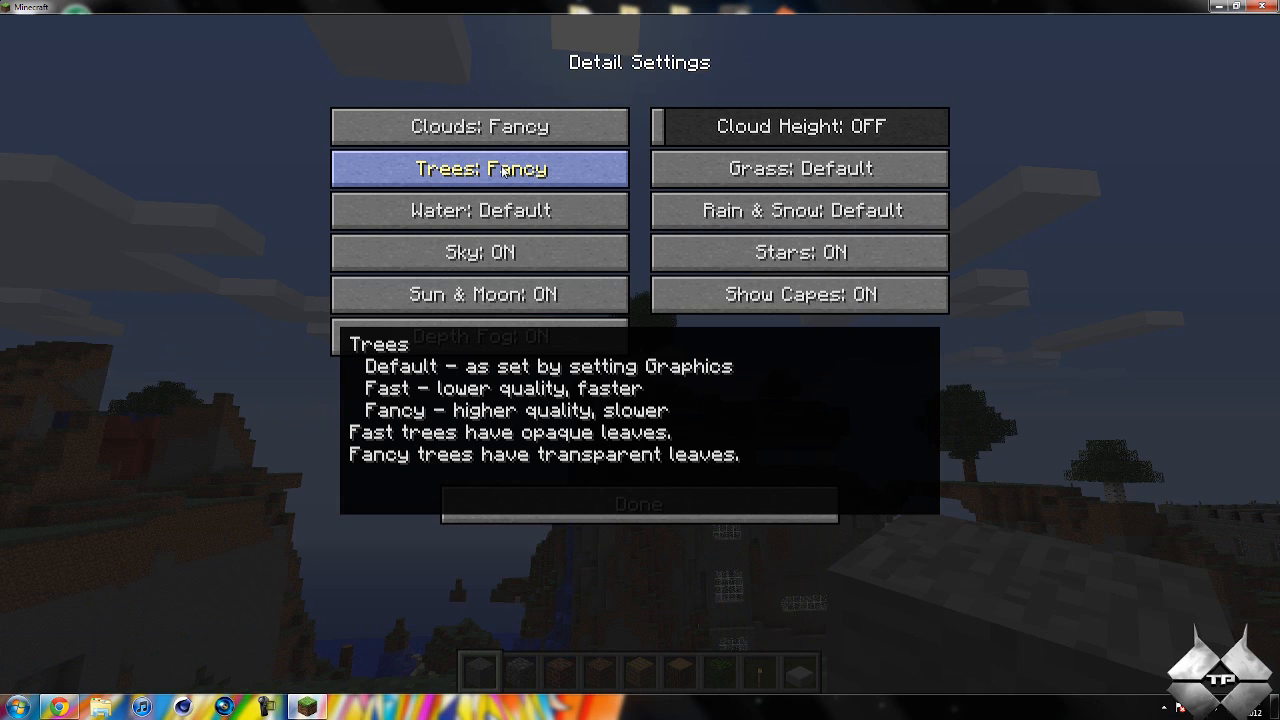
mouse_move(480, 252)
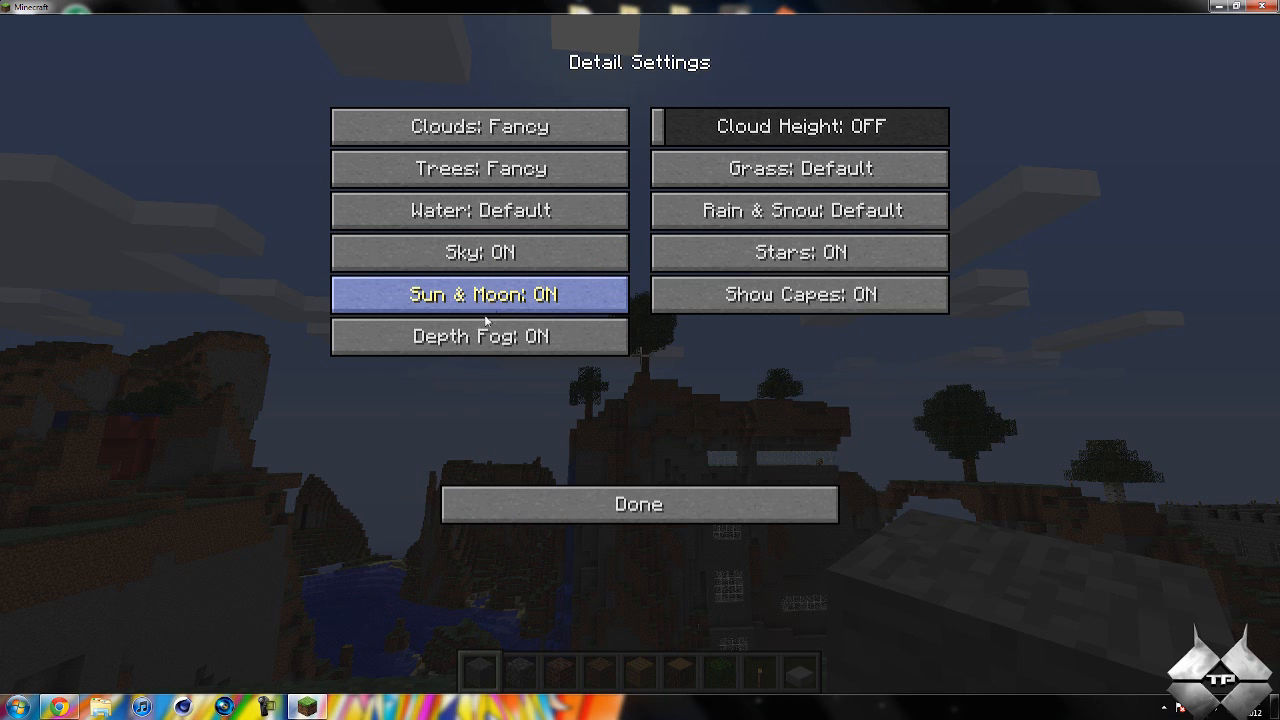
mouse_move(800, 168)
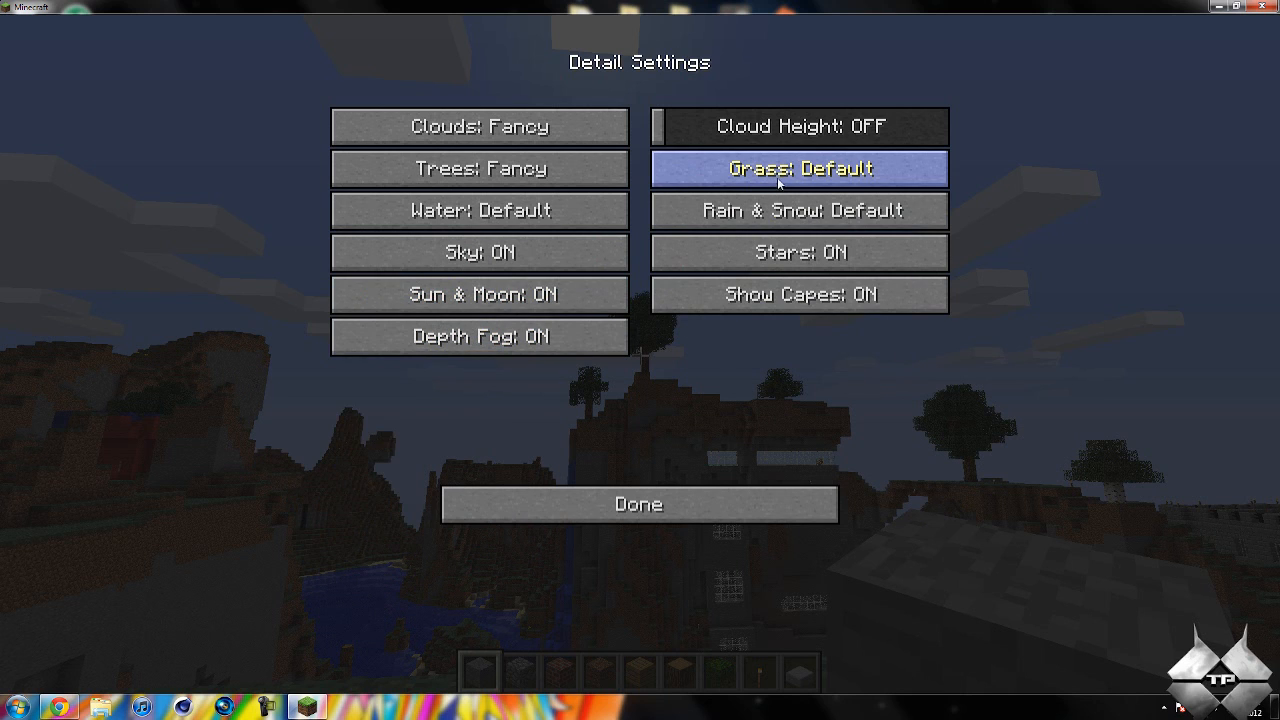
mouse_move(800, 210)
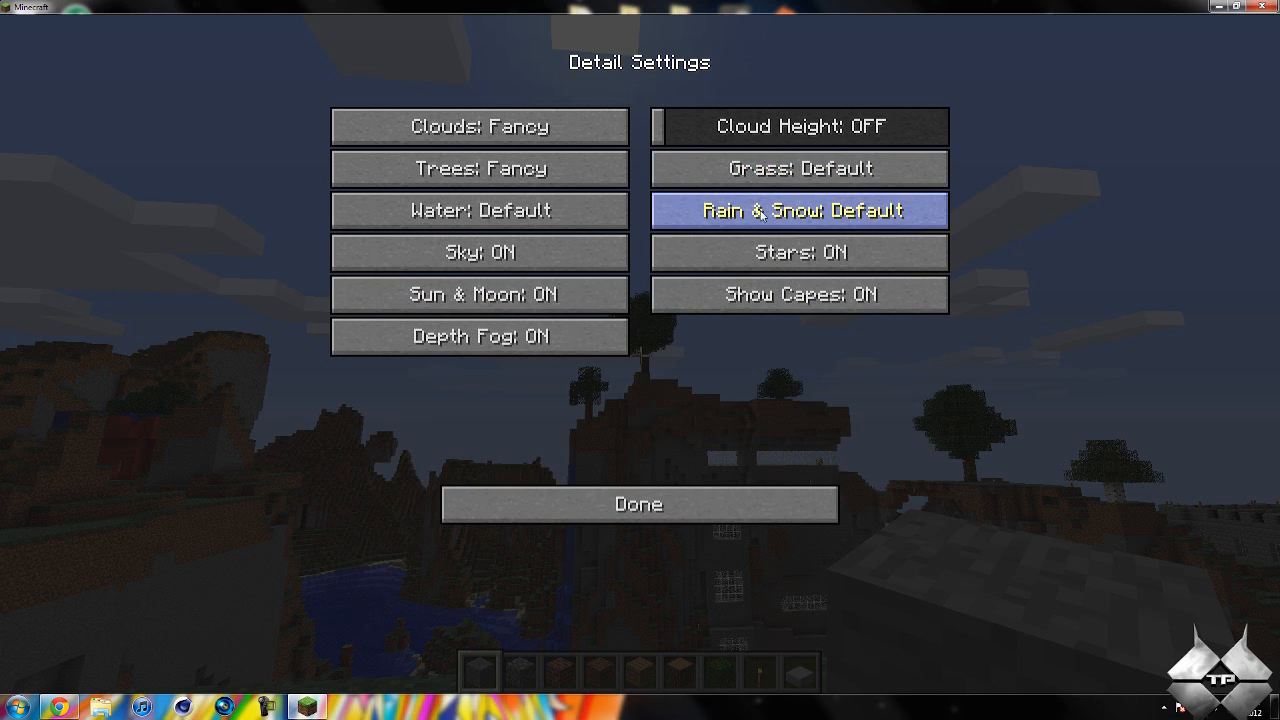
click(798, 210)
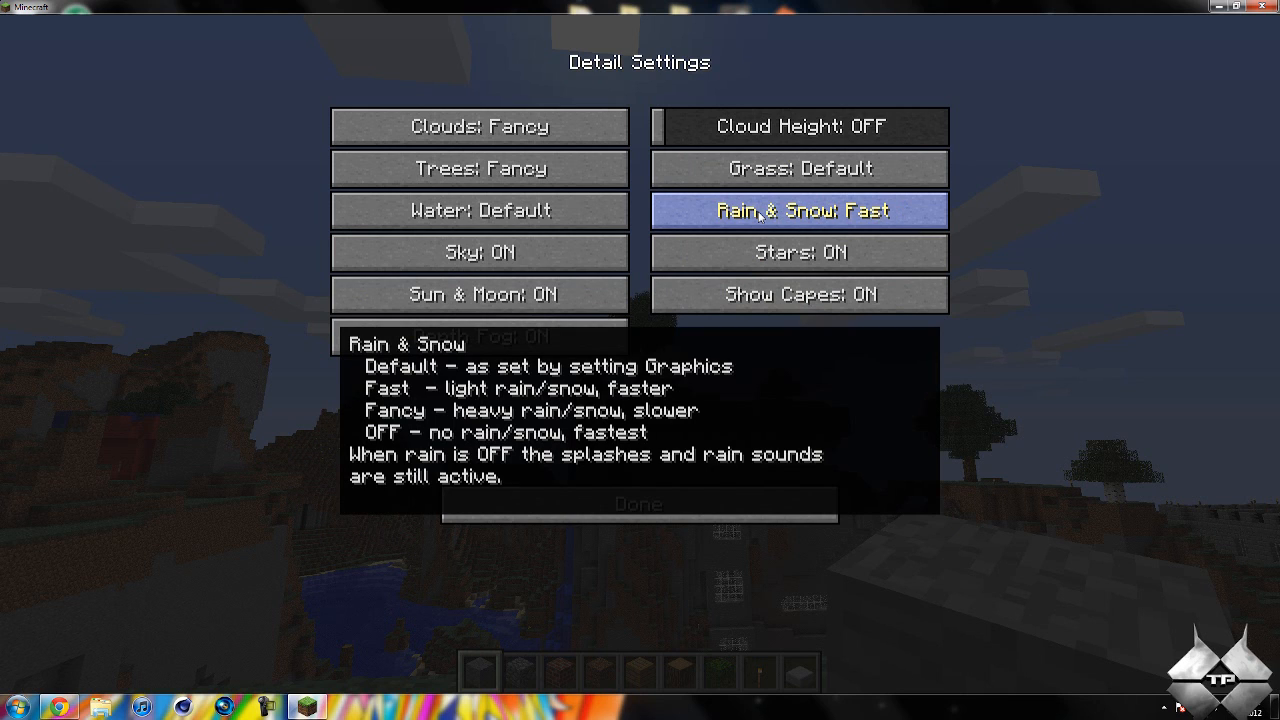
click(798, 210)
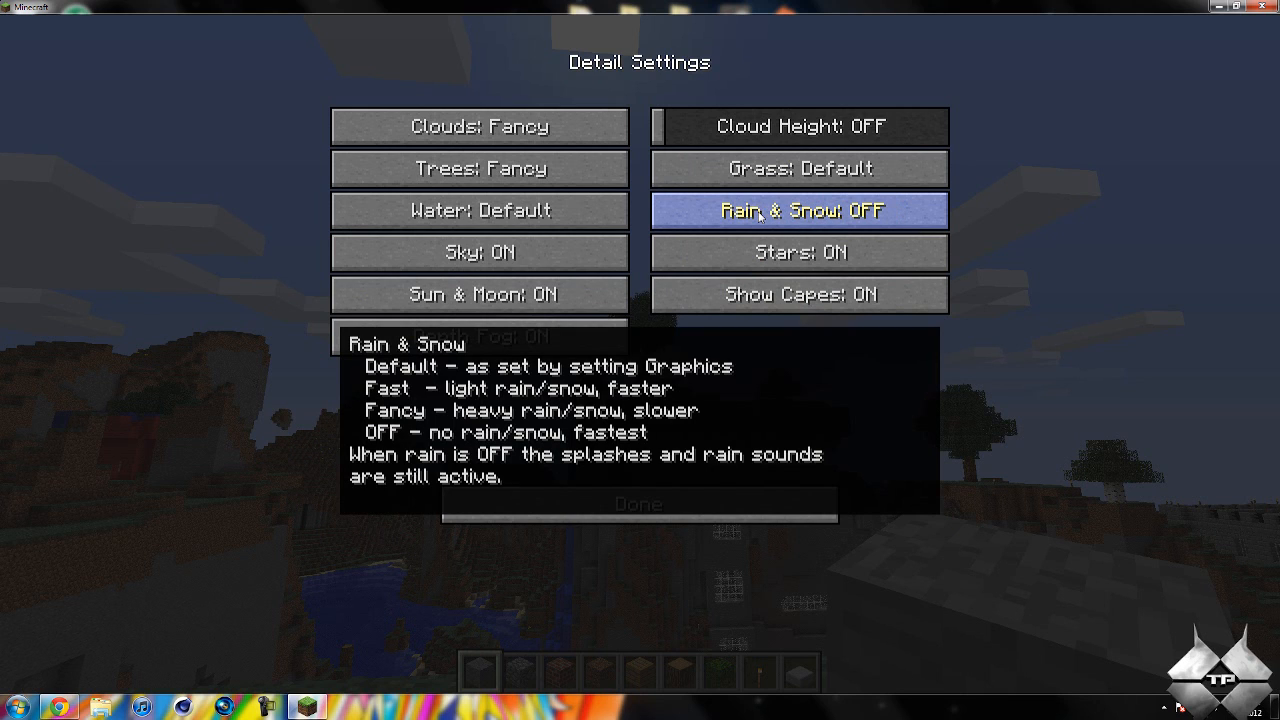
mouse_move(800, 252)
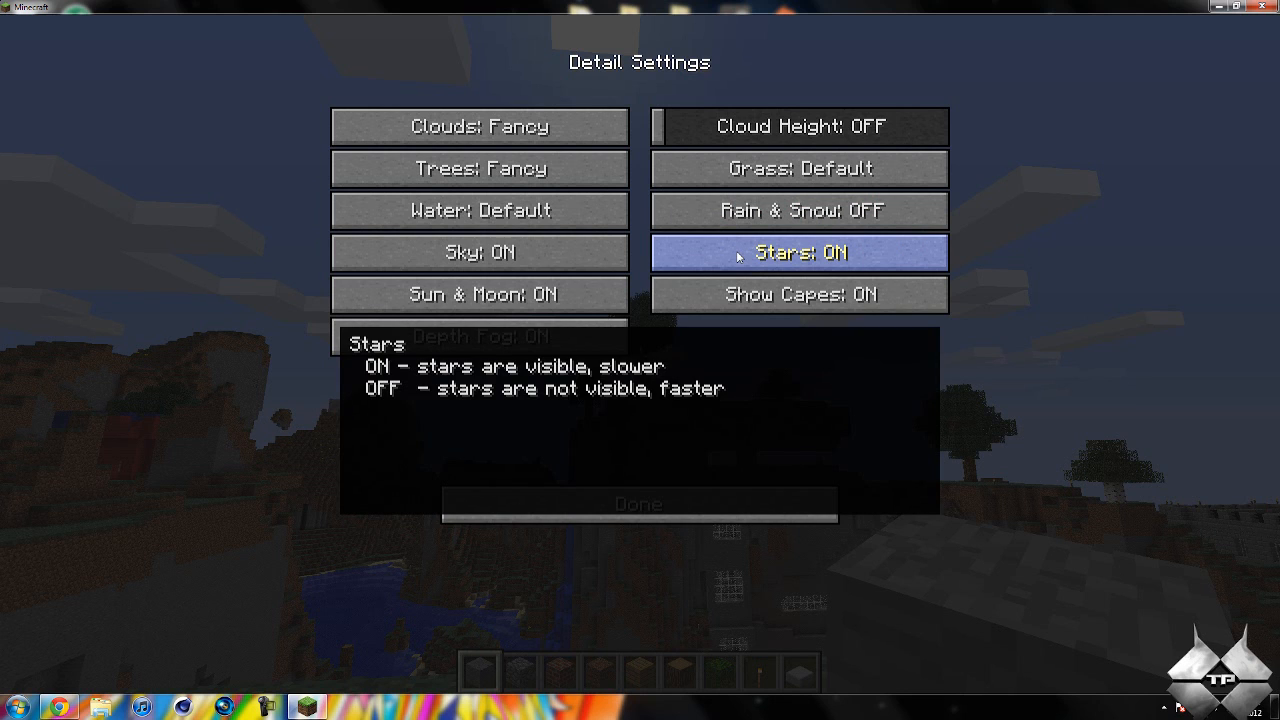
mouse_move(638, 504)
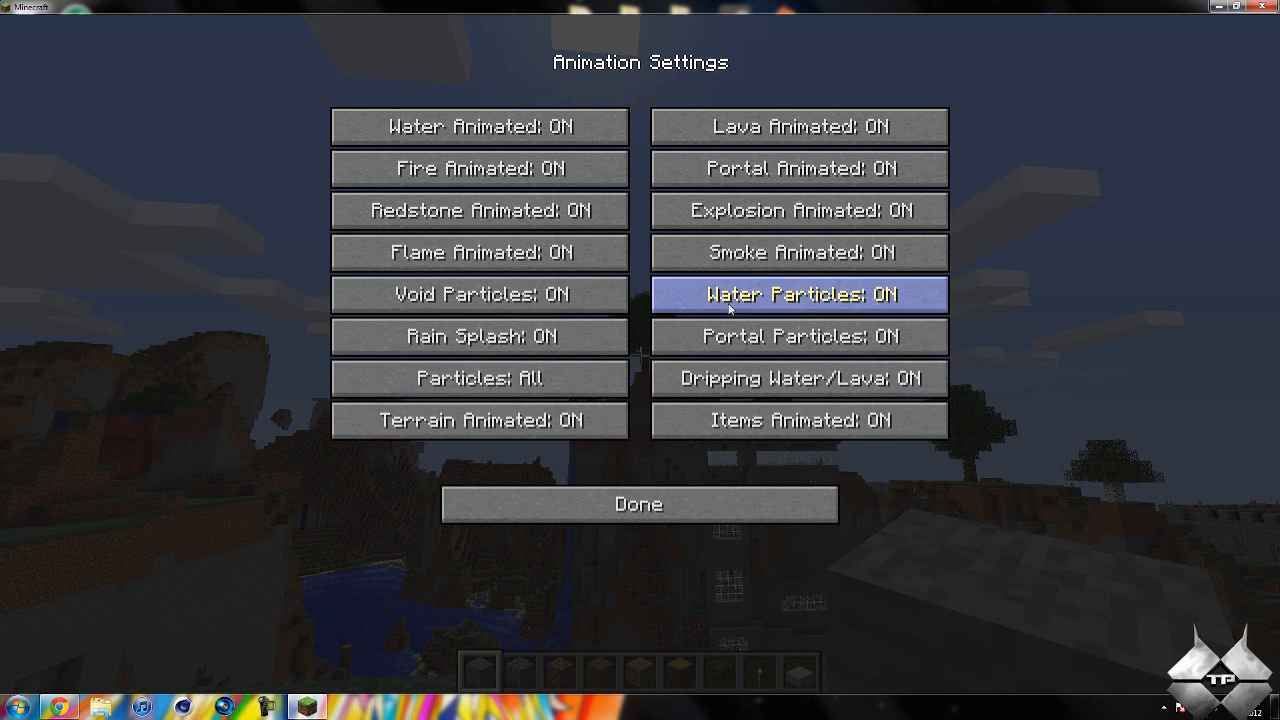
mouse_move(480, 378)
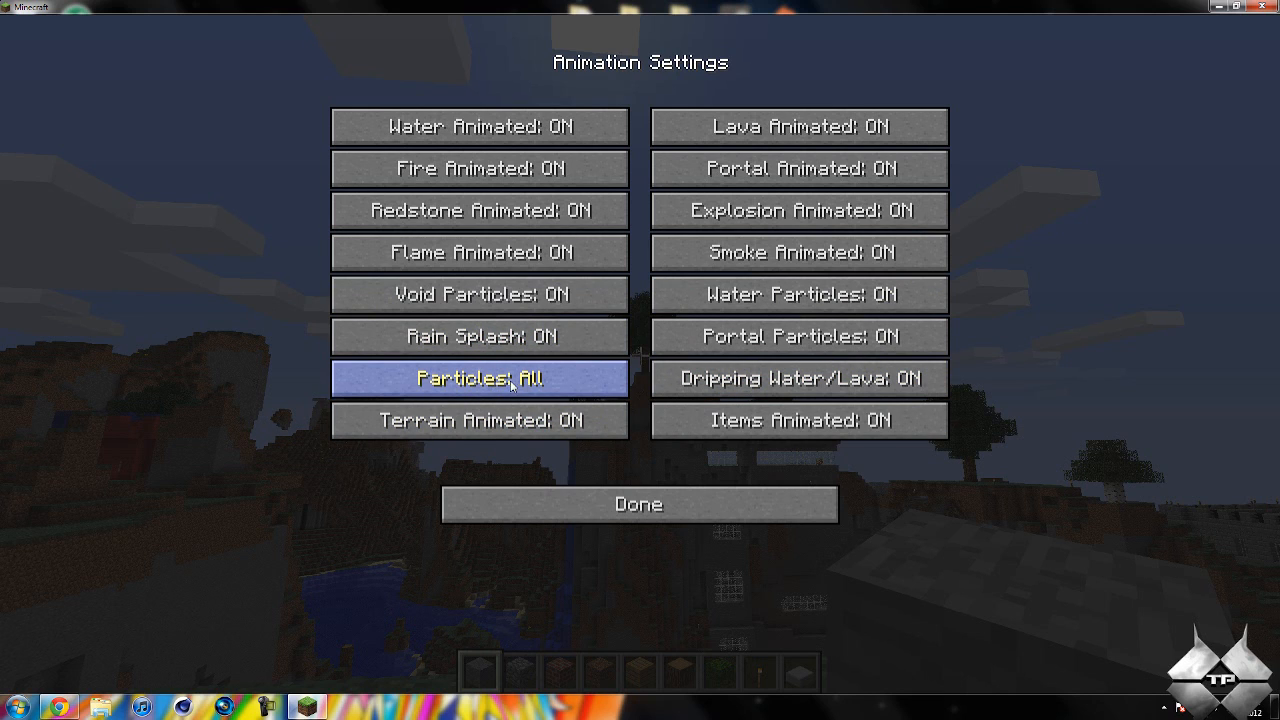
mouse_move(480, 210)
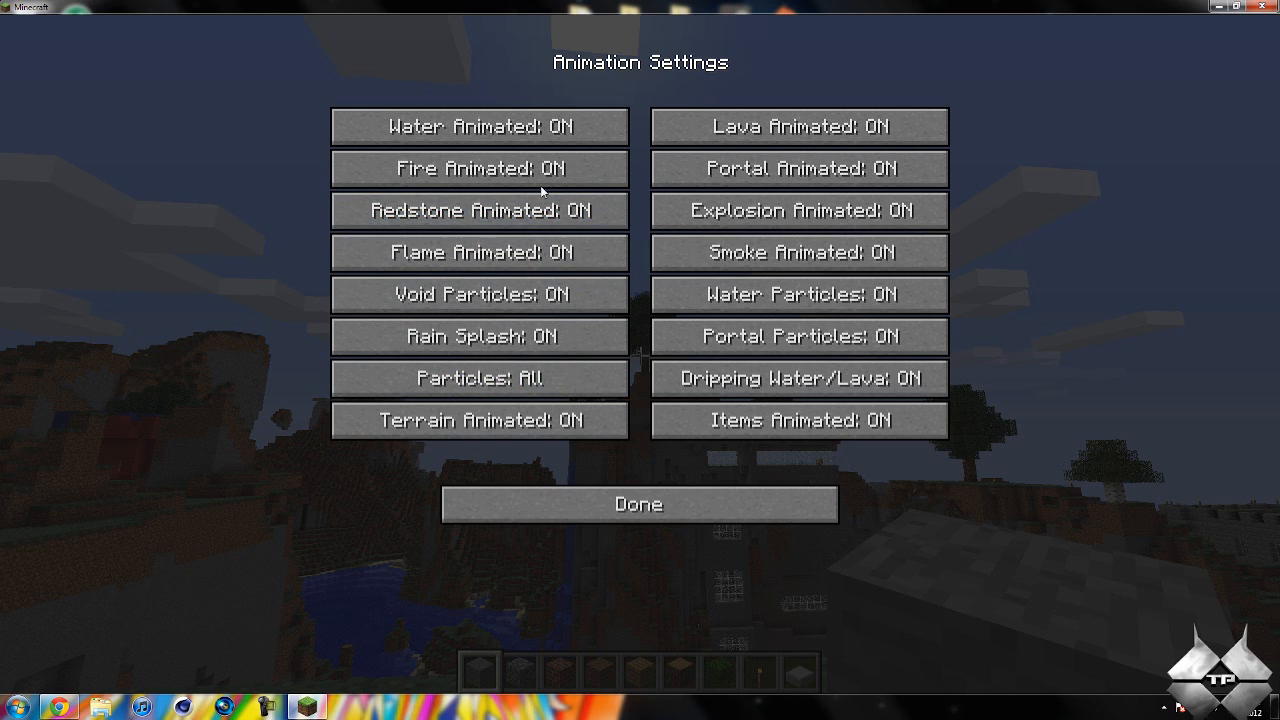
mouse_move(480, 210)
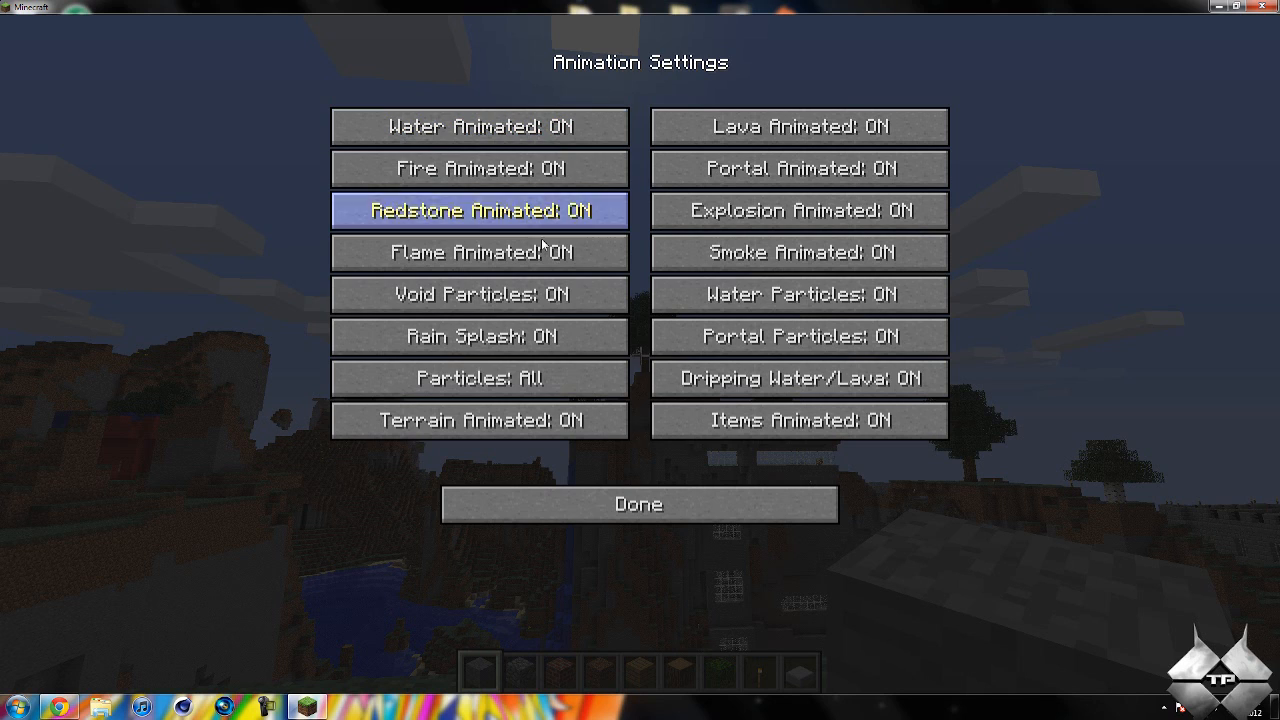
mouse_move(608, 476)
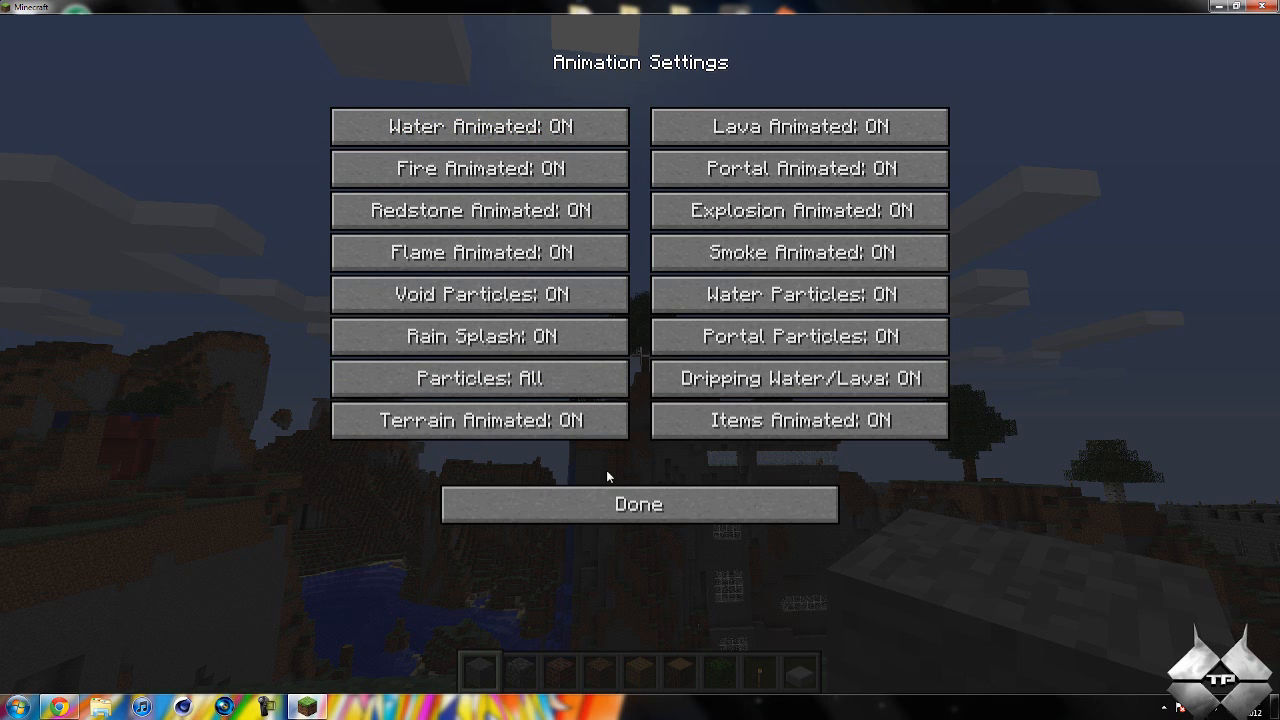
Leave the Animation Settings unchanged and return to Video Settings.
click(640, 504)
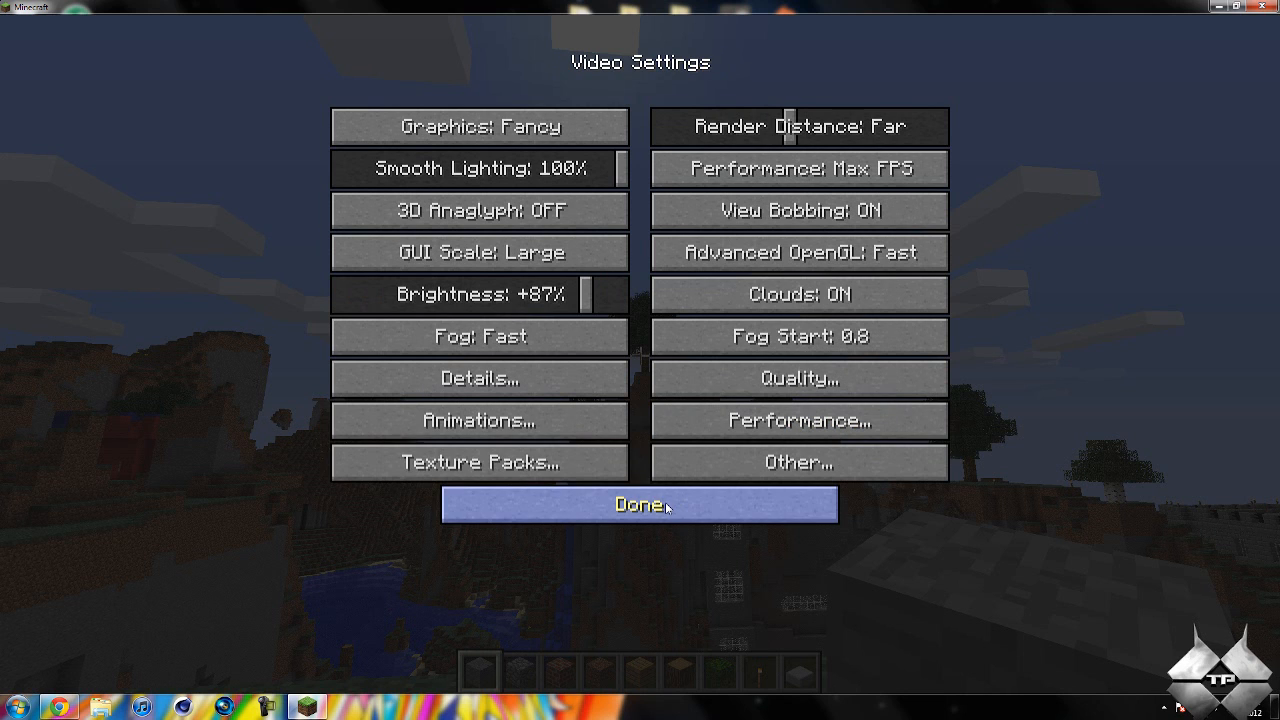
Review the texture pack list, keep Default active and return to Video Settings.
click(480, 462)
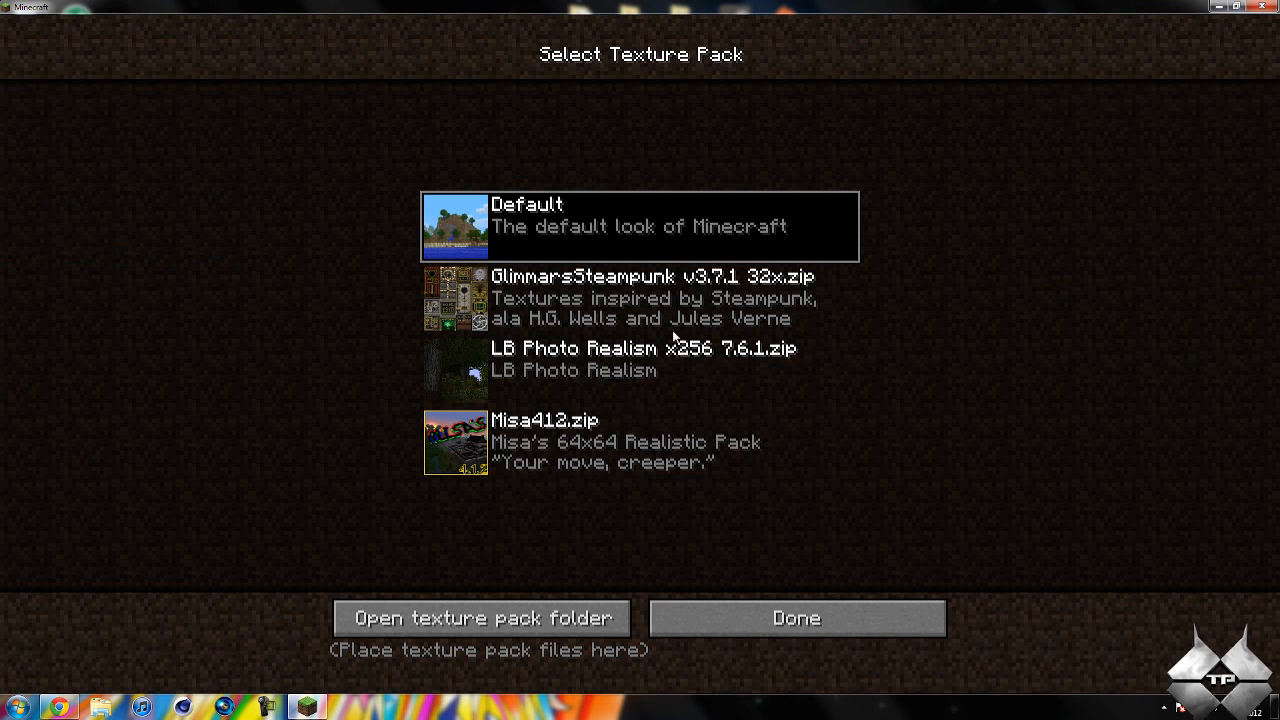
mouse_move(584, 370)
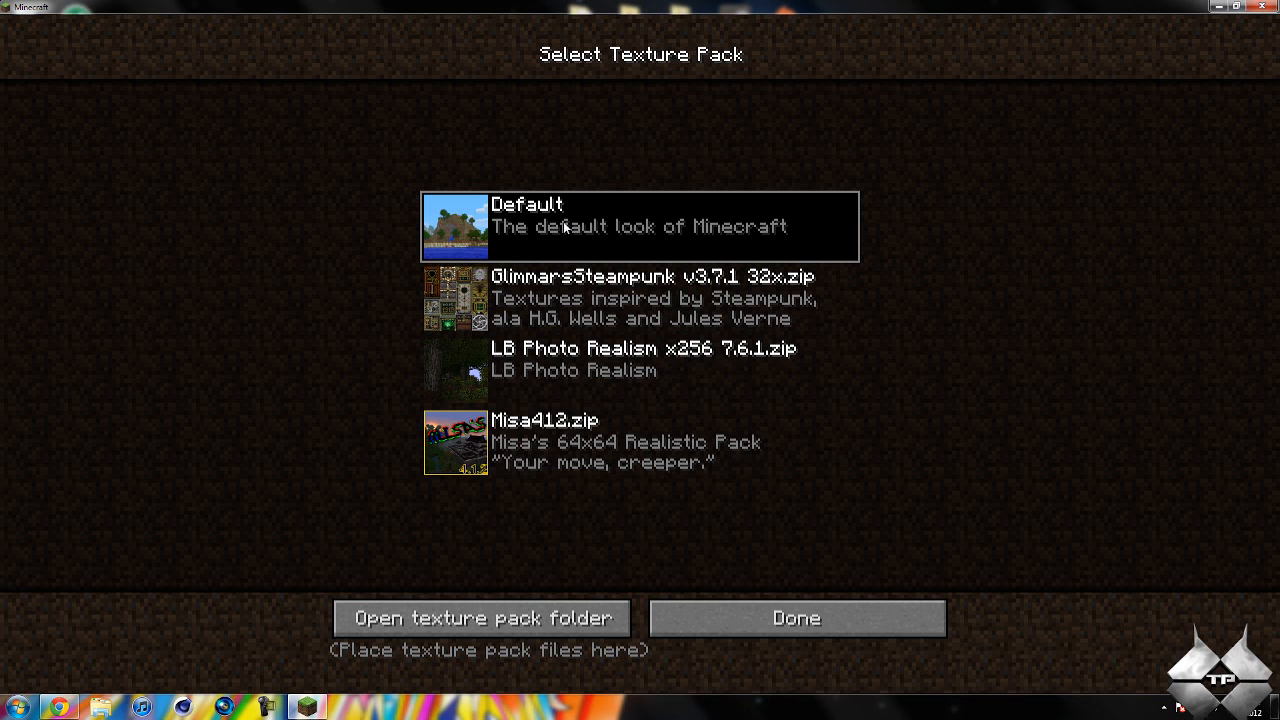
mouse_move(642, 436)
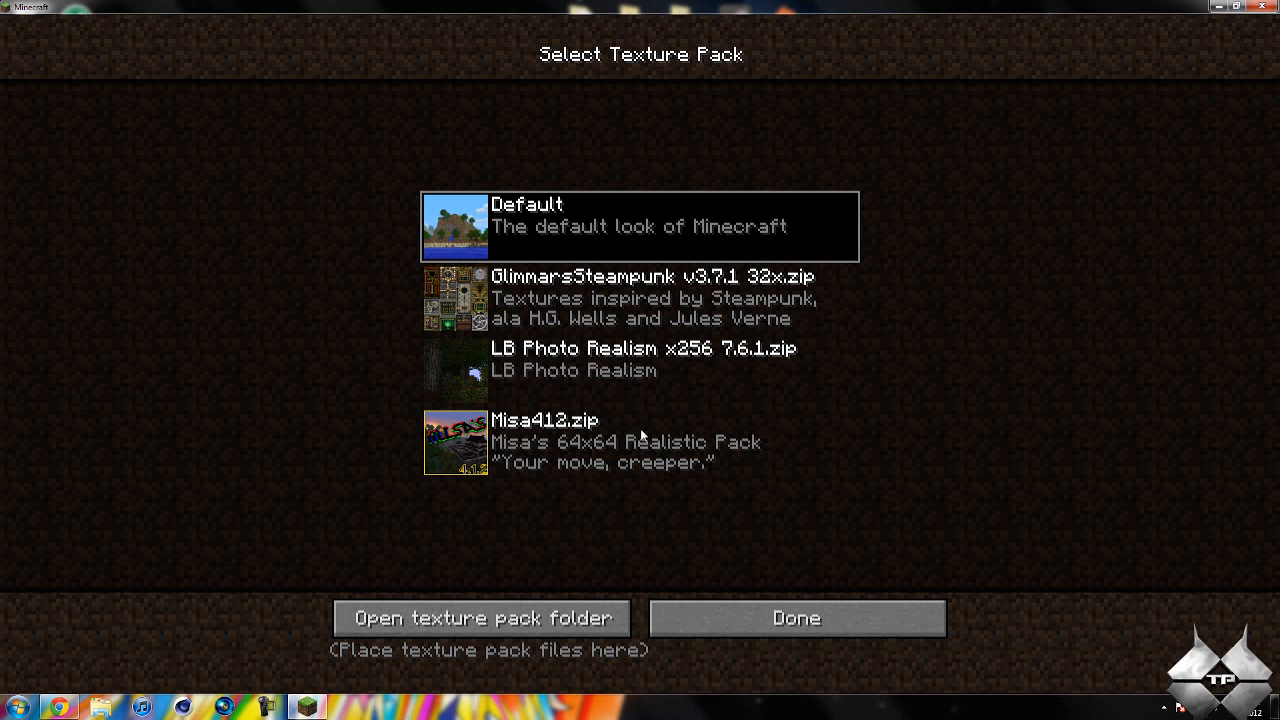
mouse_move(634, 494)
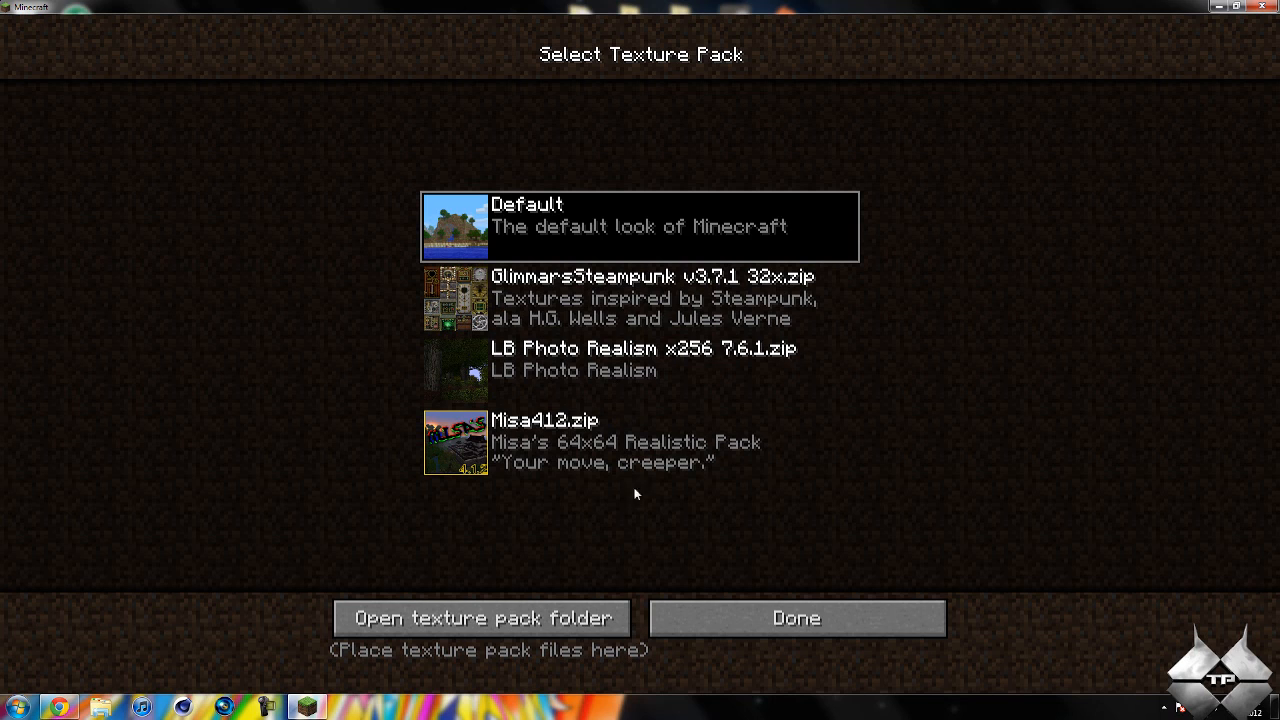
mouse_move(572, 524)
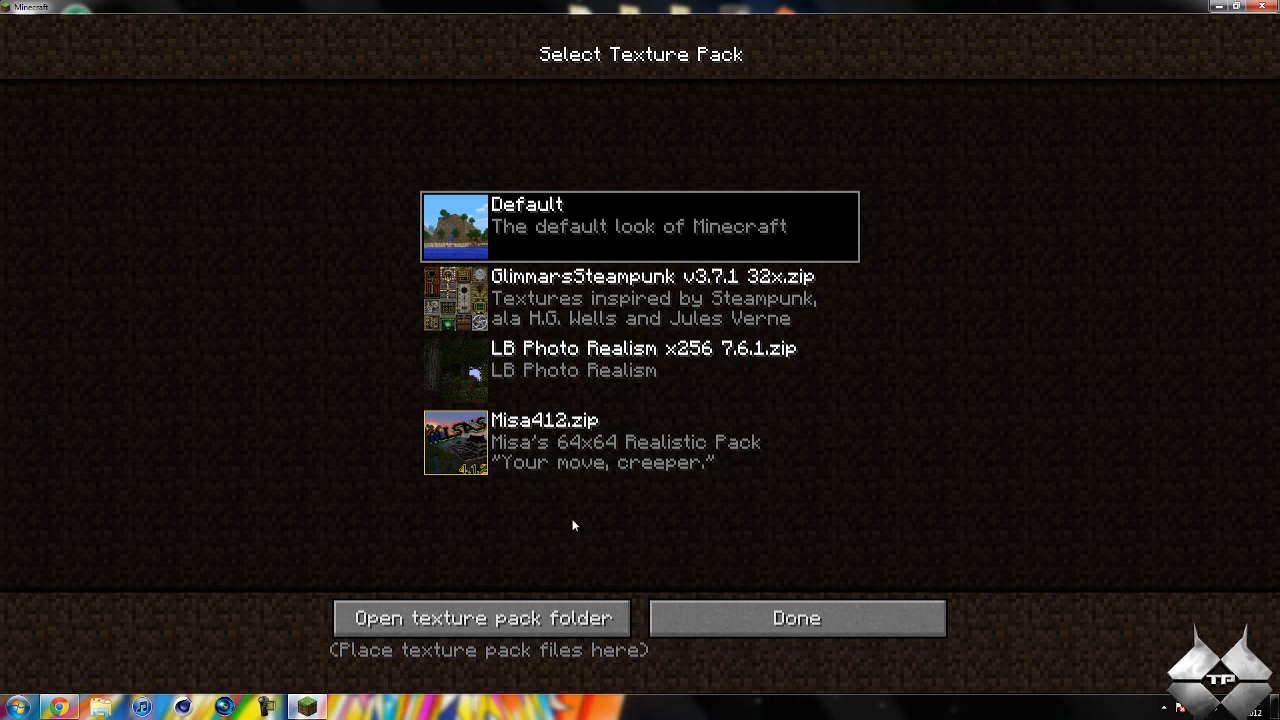
mouse_move(596, 524)
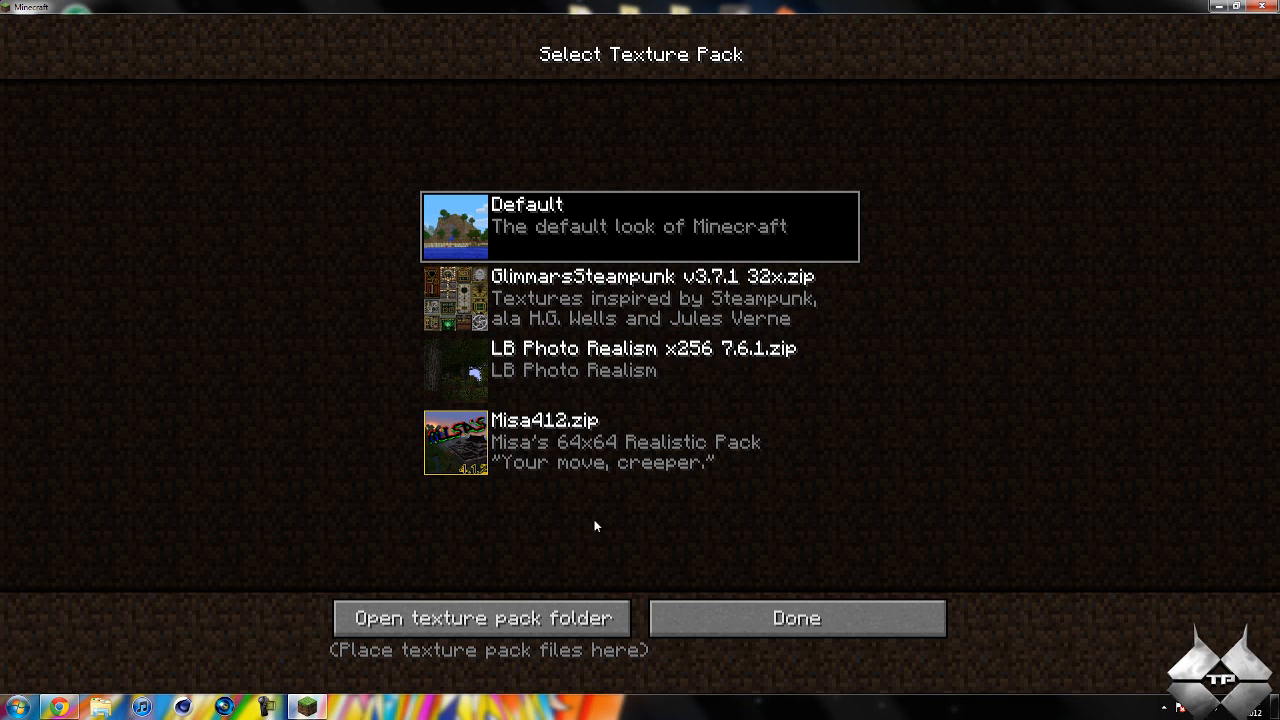
mouse_move(538, 434)
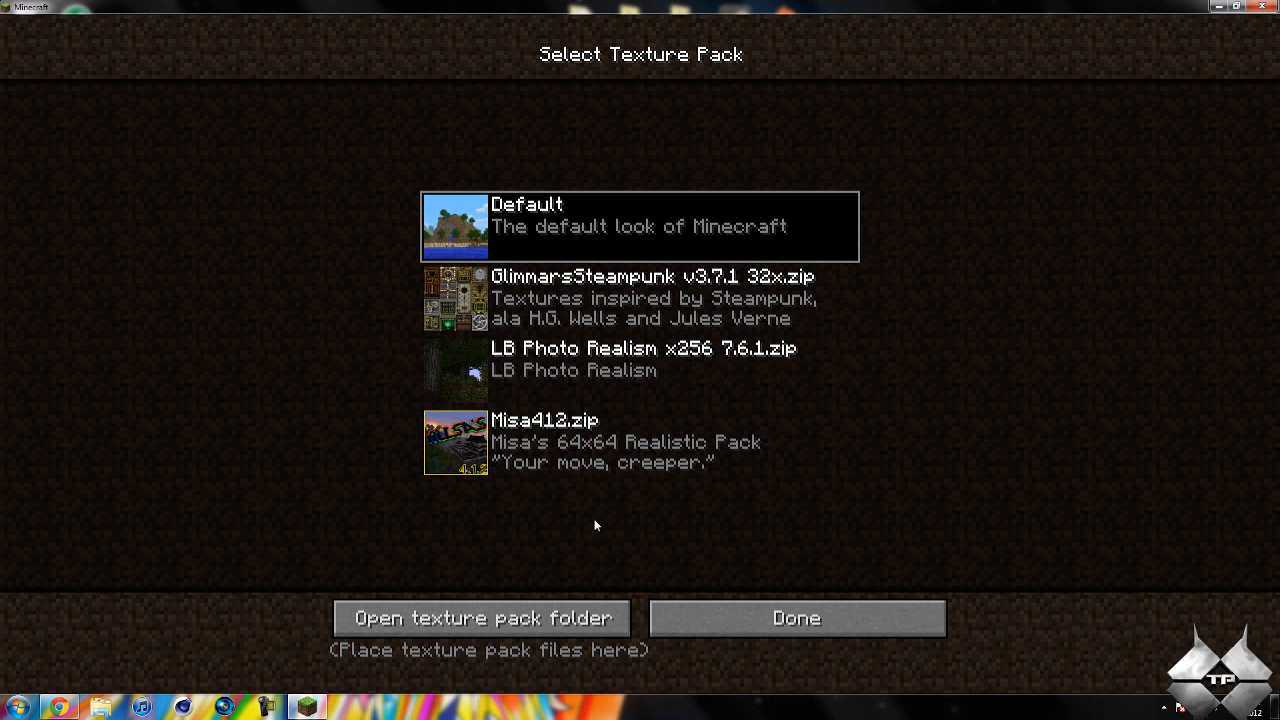
click(640, 442)
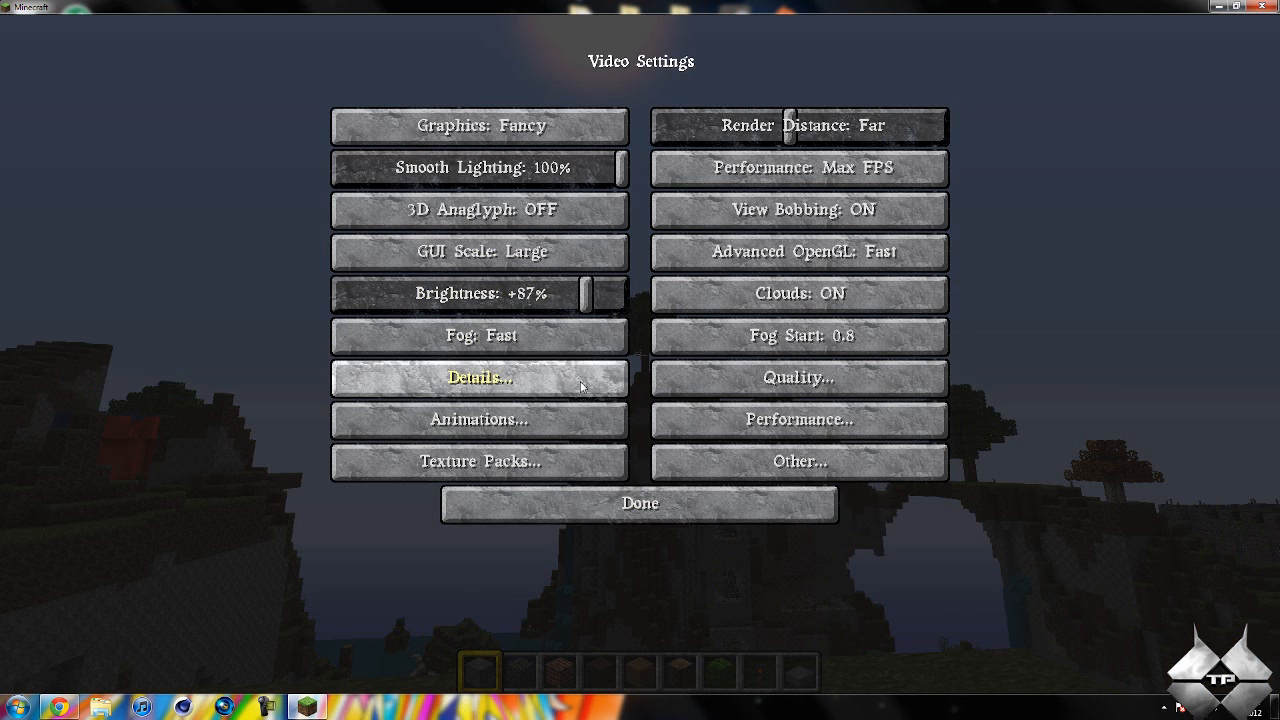
mouse_move(798, 192)
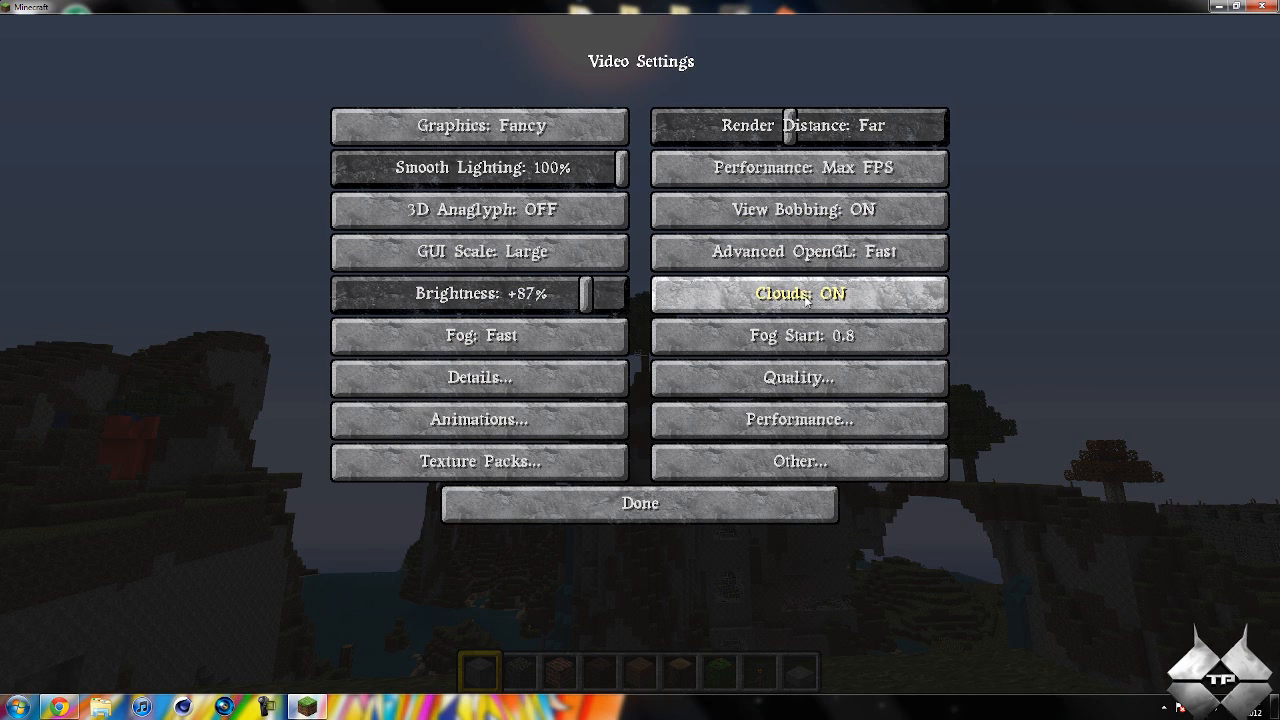
mouse_move(798, 378)
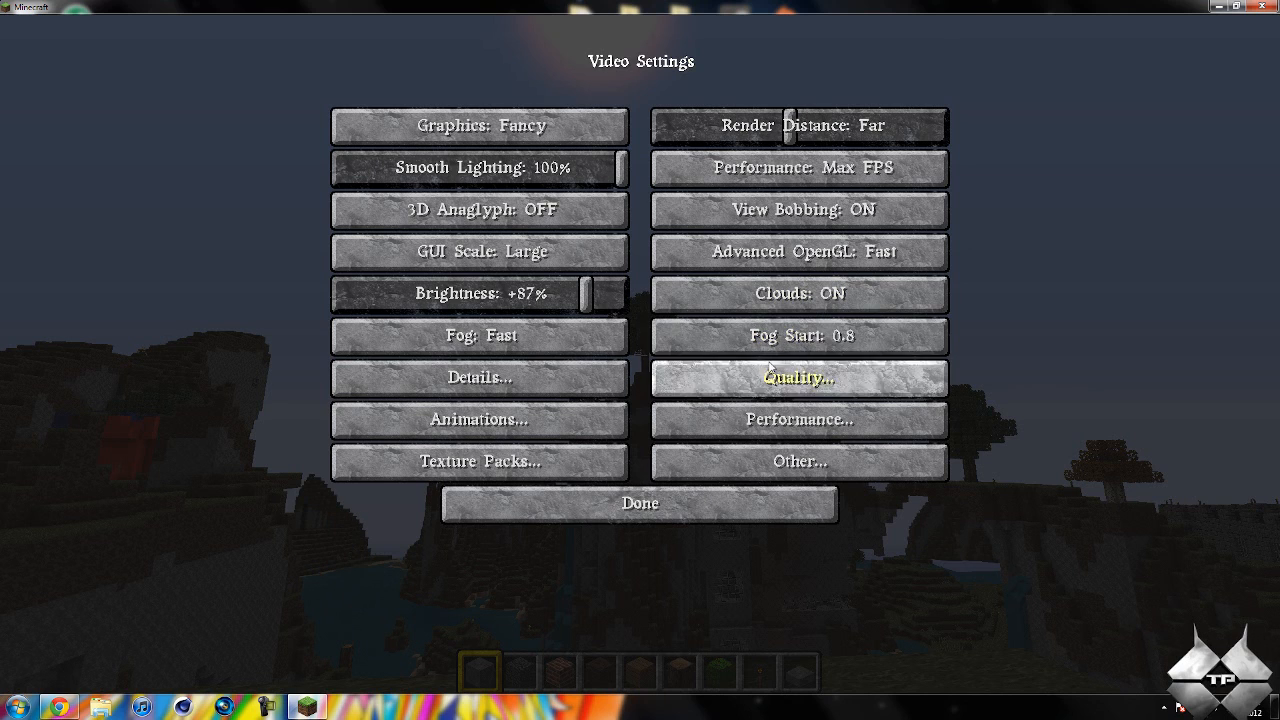
mouse_move(800, 336)
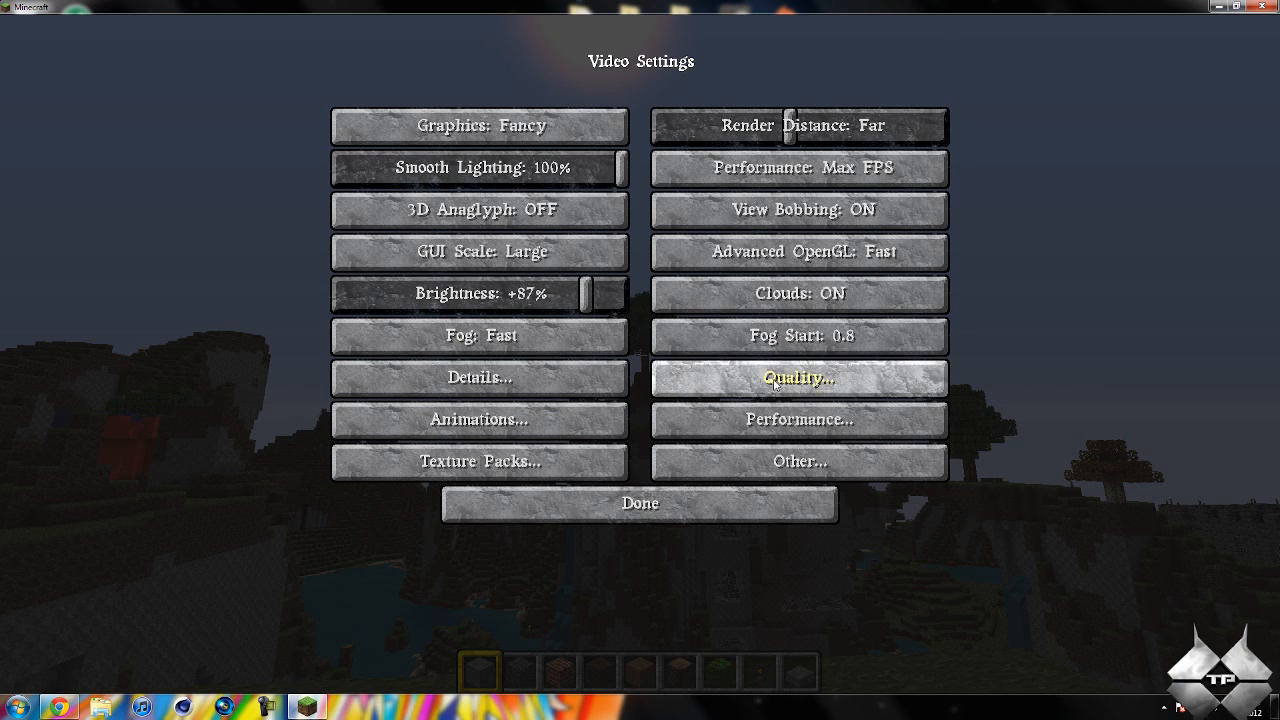
Bring up the OptiFine Quality Settings page from Video Settings.
click(798, 378)
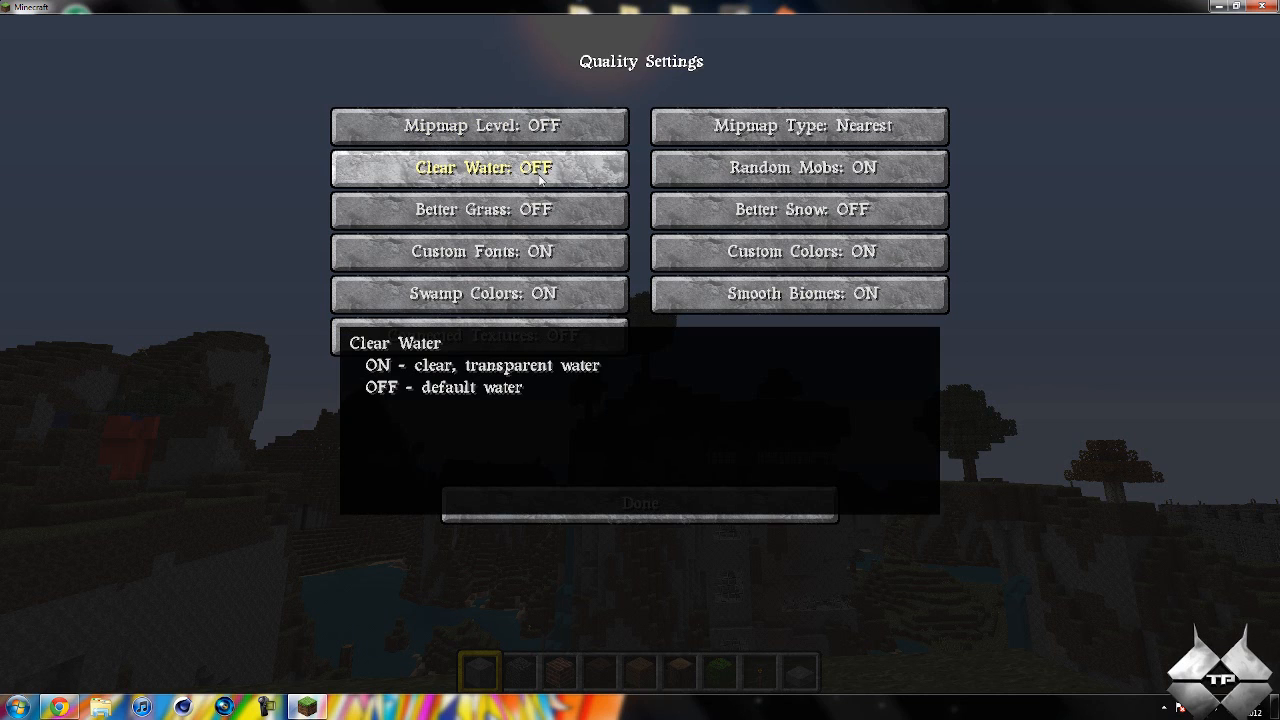
mouse_move(540, 188)
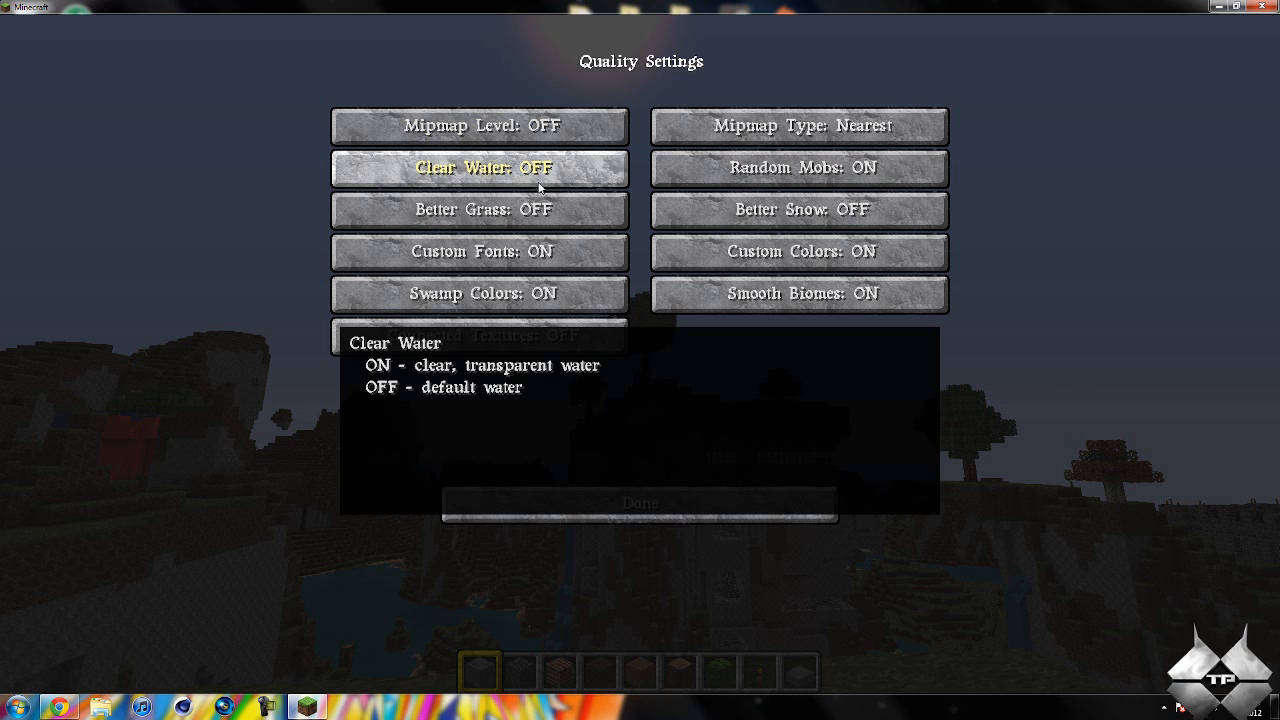
mouse_move(560, 176)
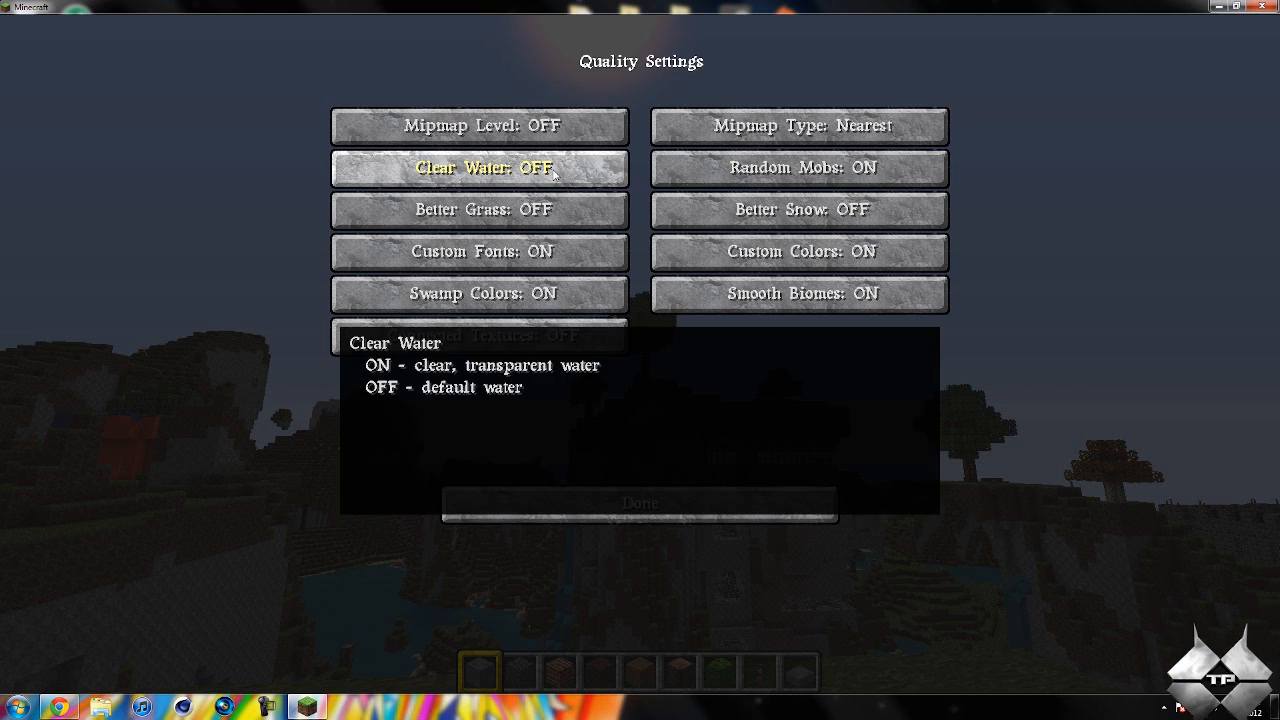
Cycle Better Grass through Fast and Fancy, then return to Video Settings.
click(480, 210)
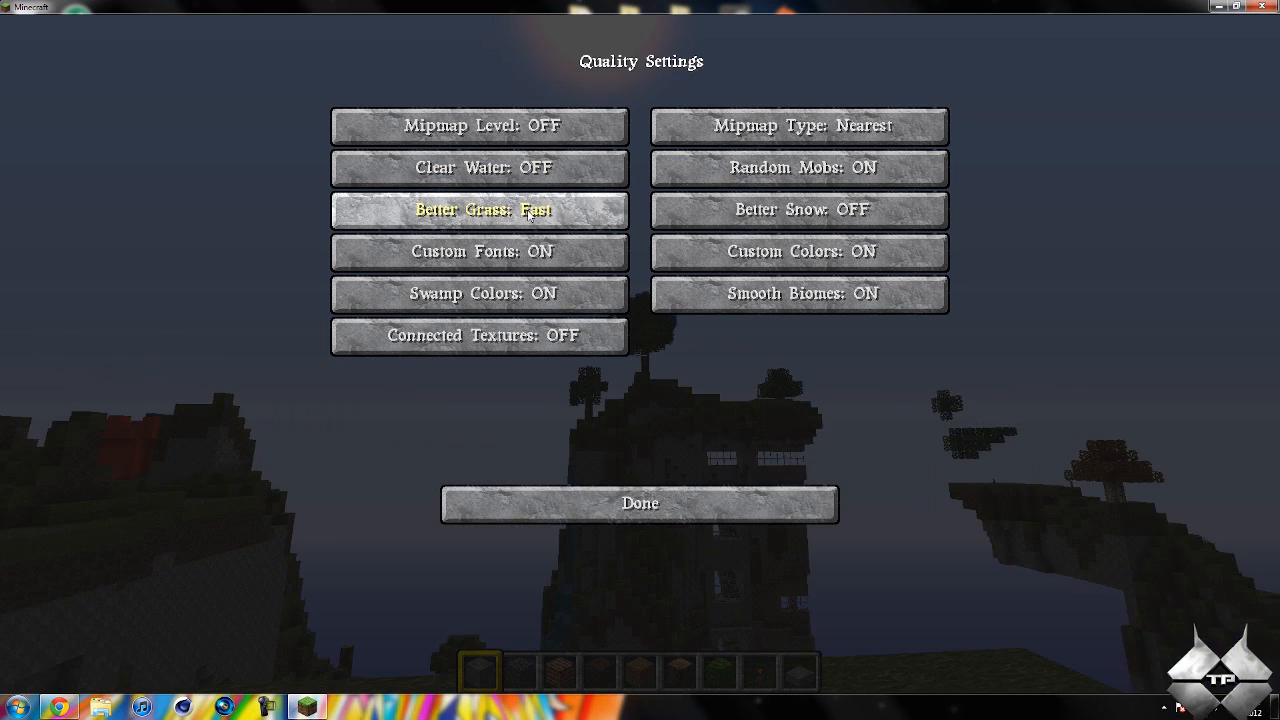
click(480, 210)
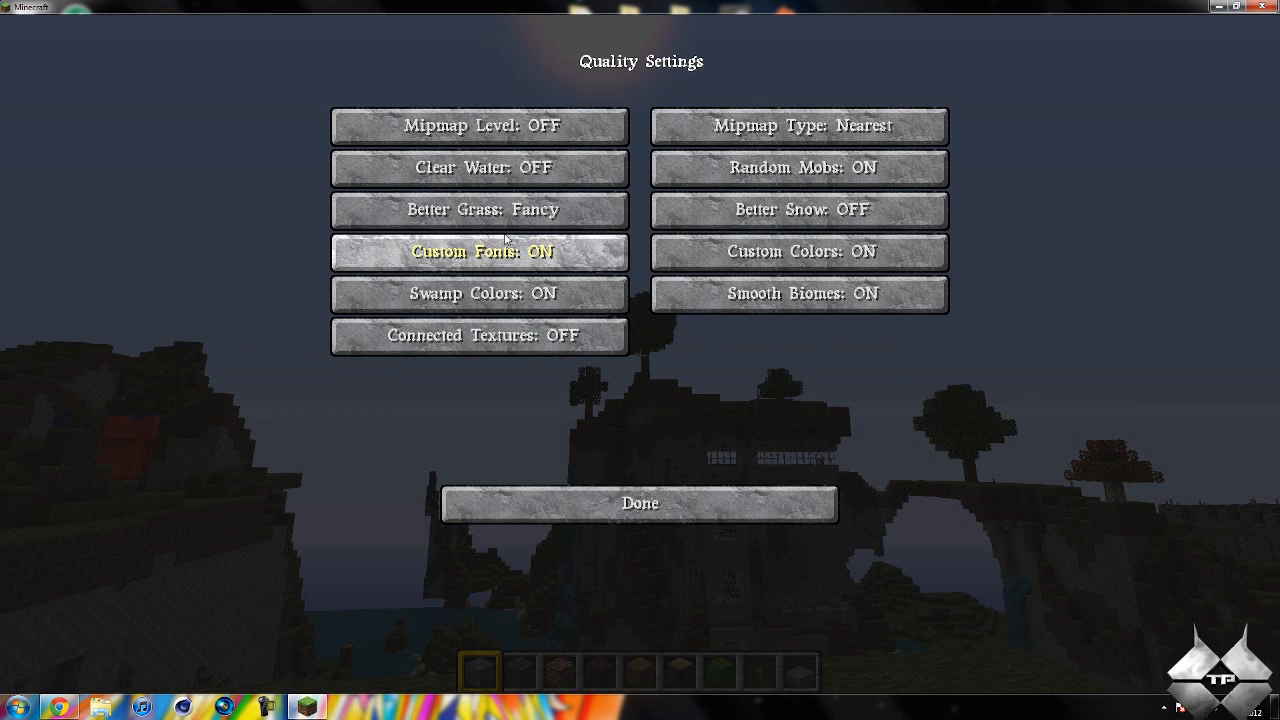
mouse_move(478, 336)
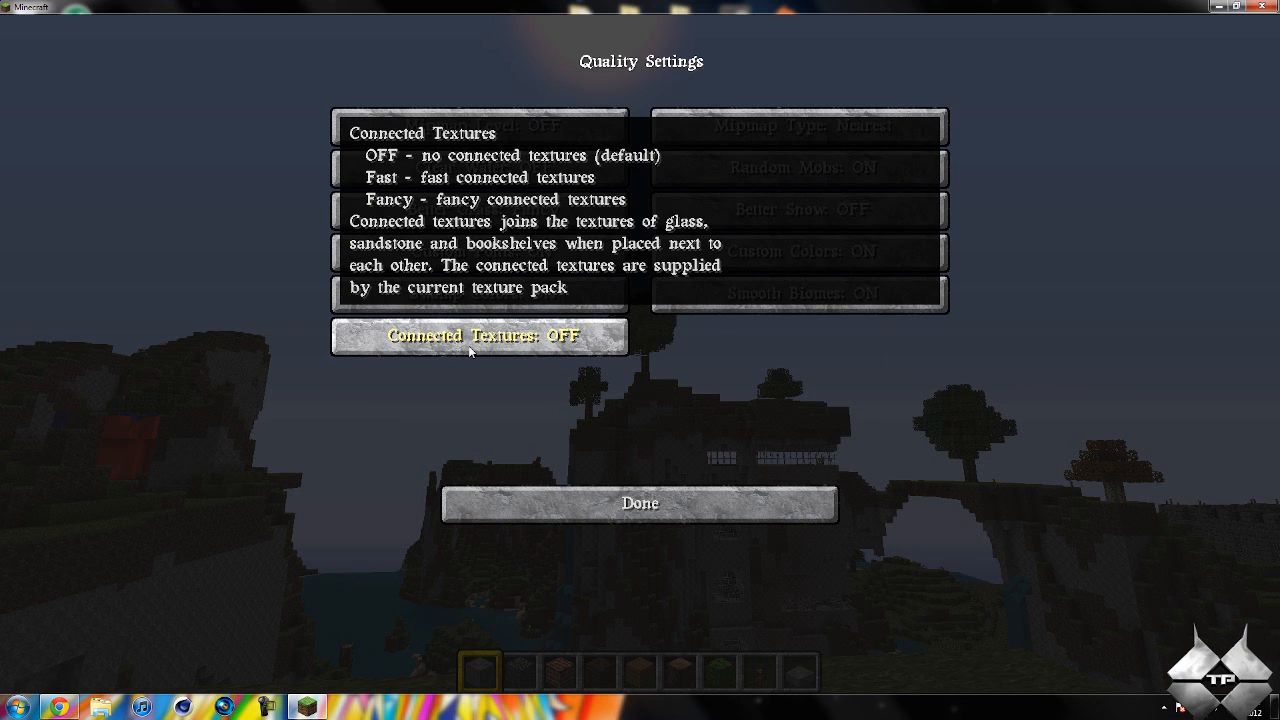
mouse_move(784, 462)
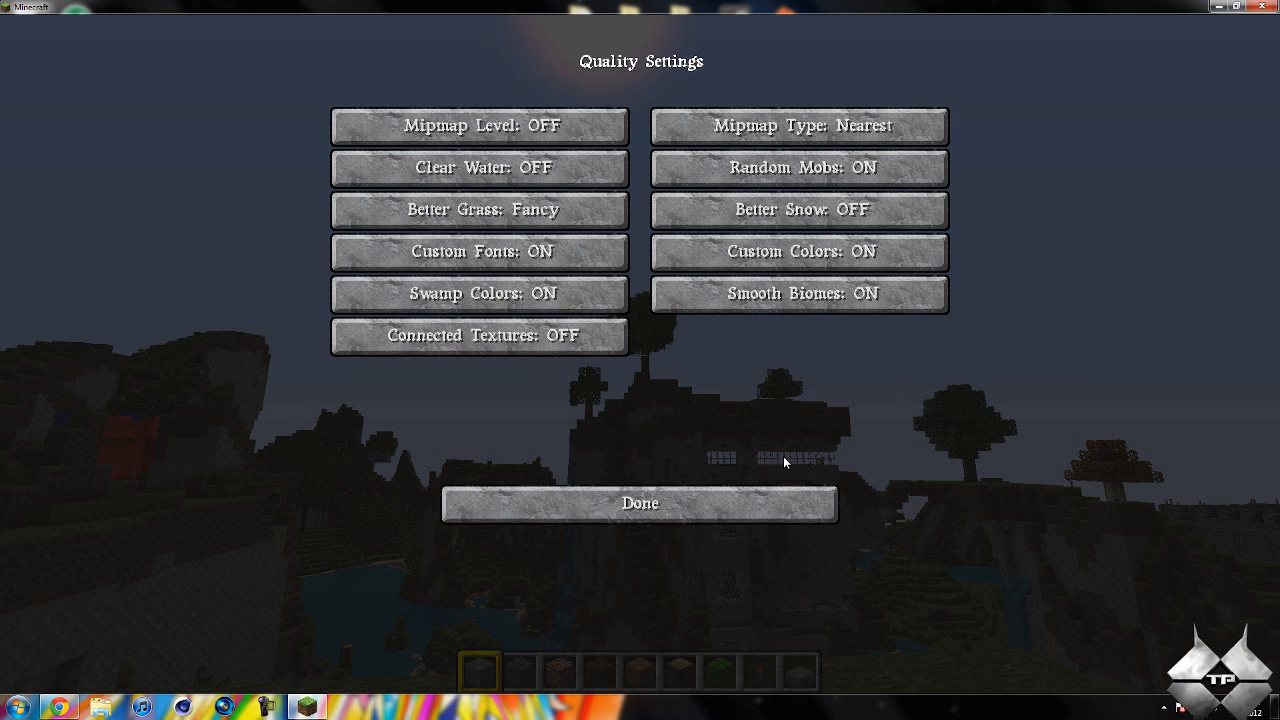
mouse_move(796, 452)
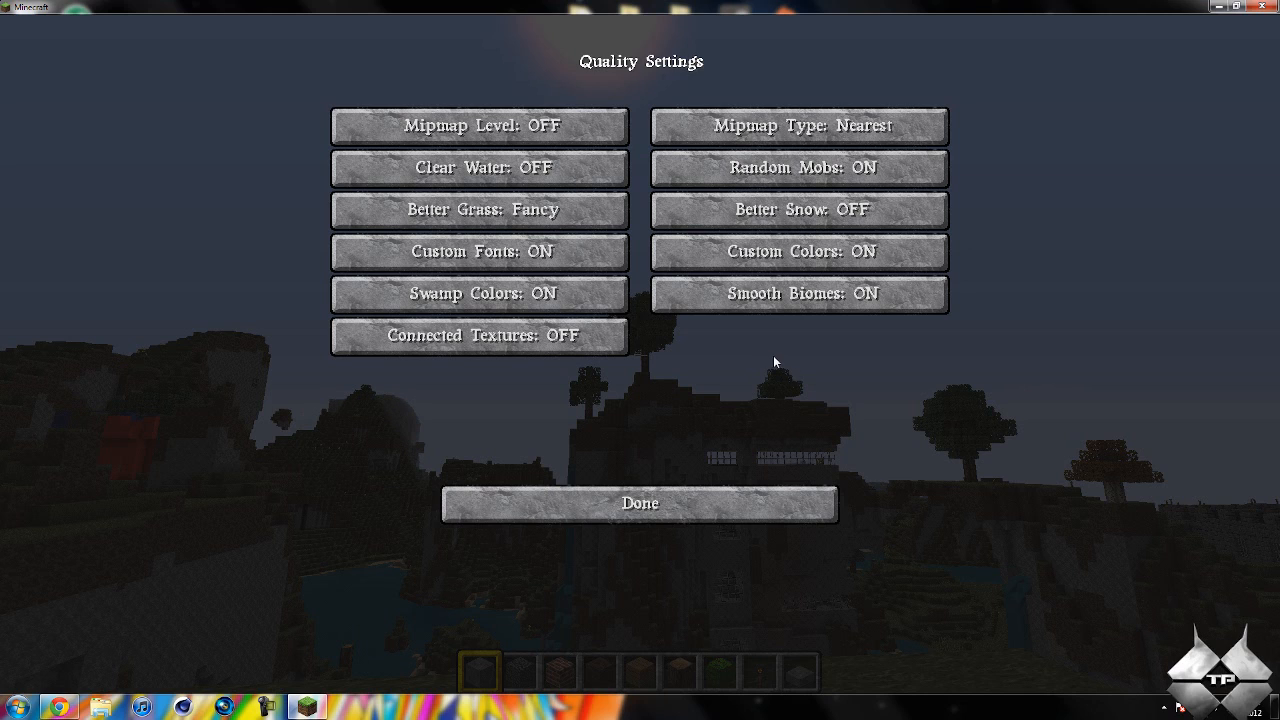
mouse_move(604, 368)
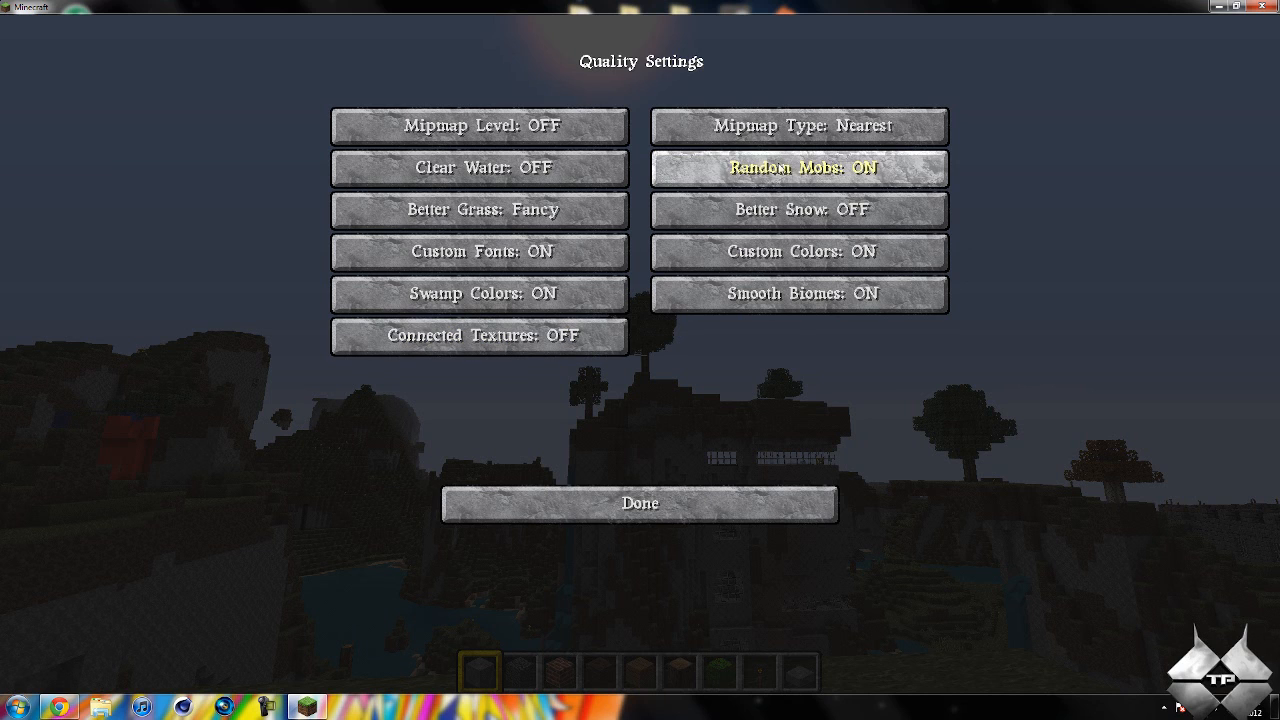
mouse_move(798, 210)
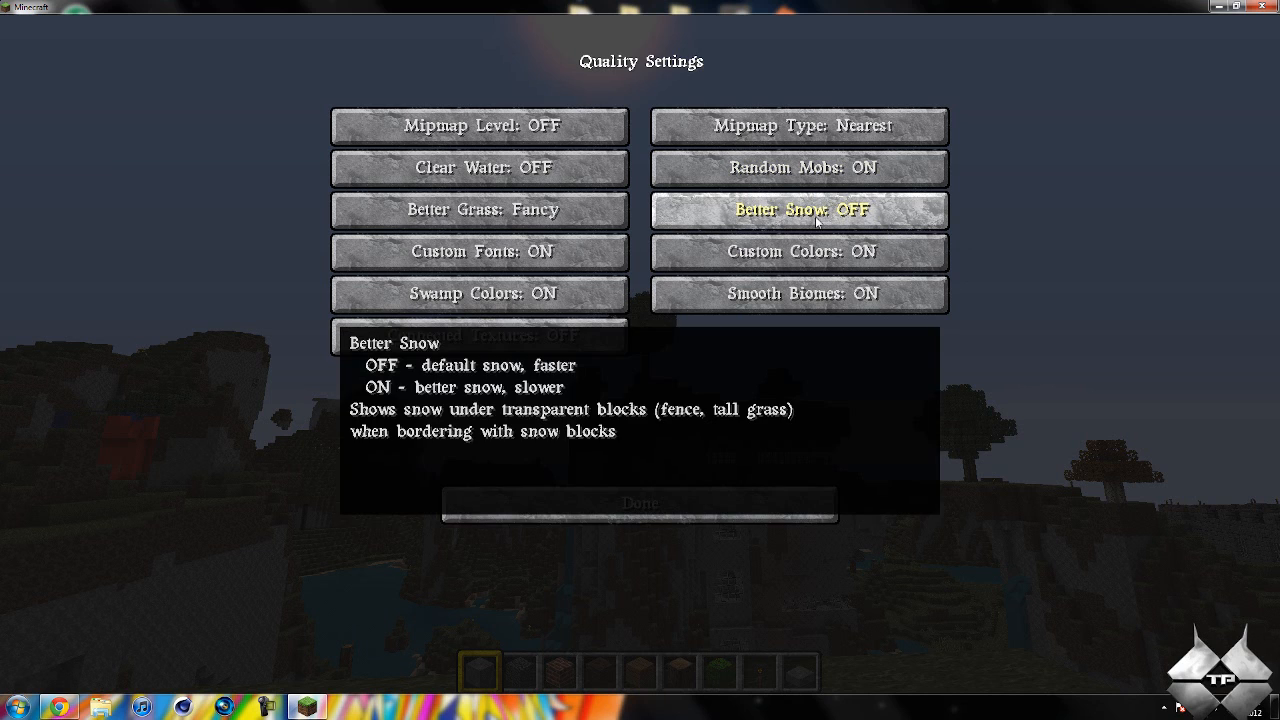
mouse_move(848, 404)
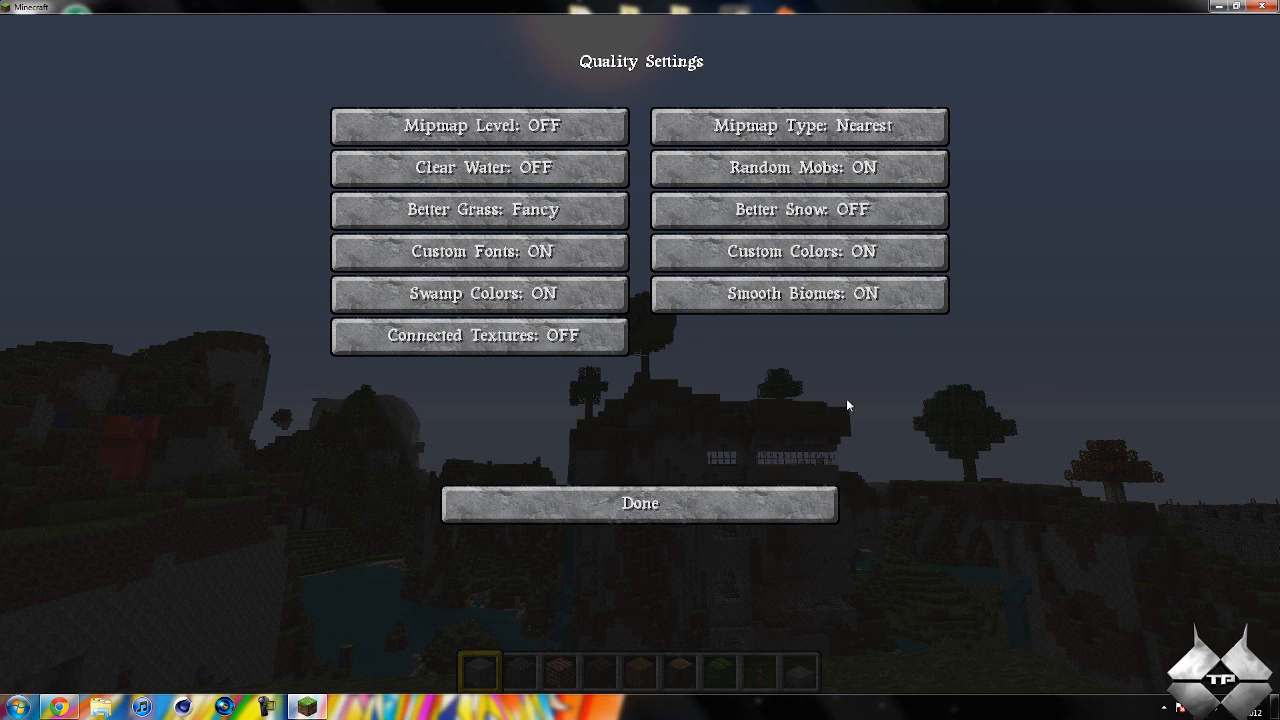
mouse_move(840, 384)
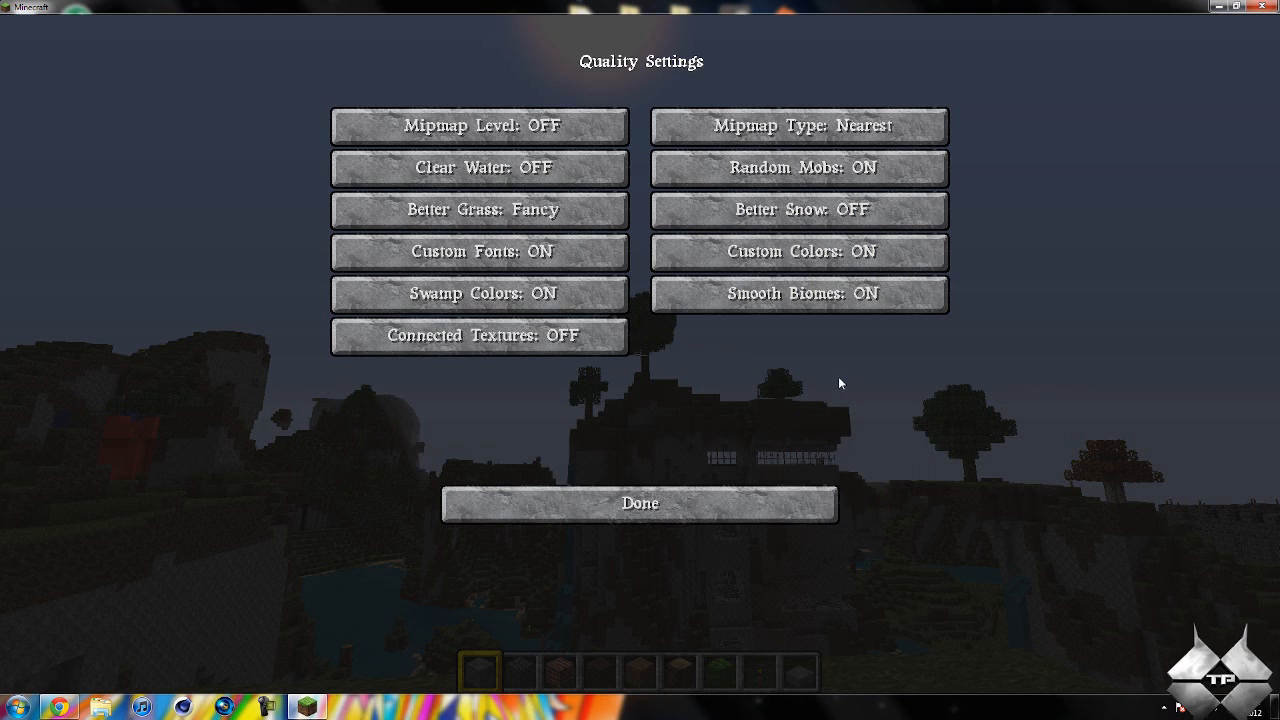
mouse_move(824, 358)
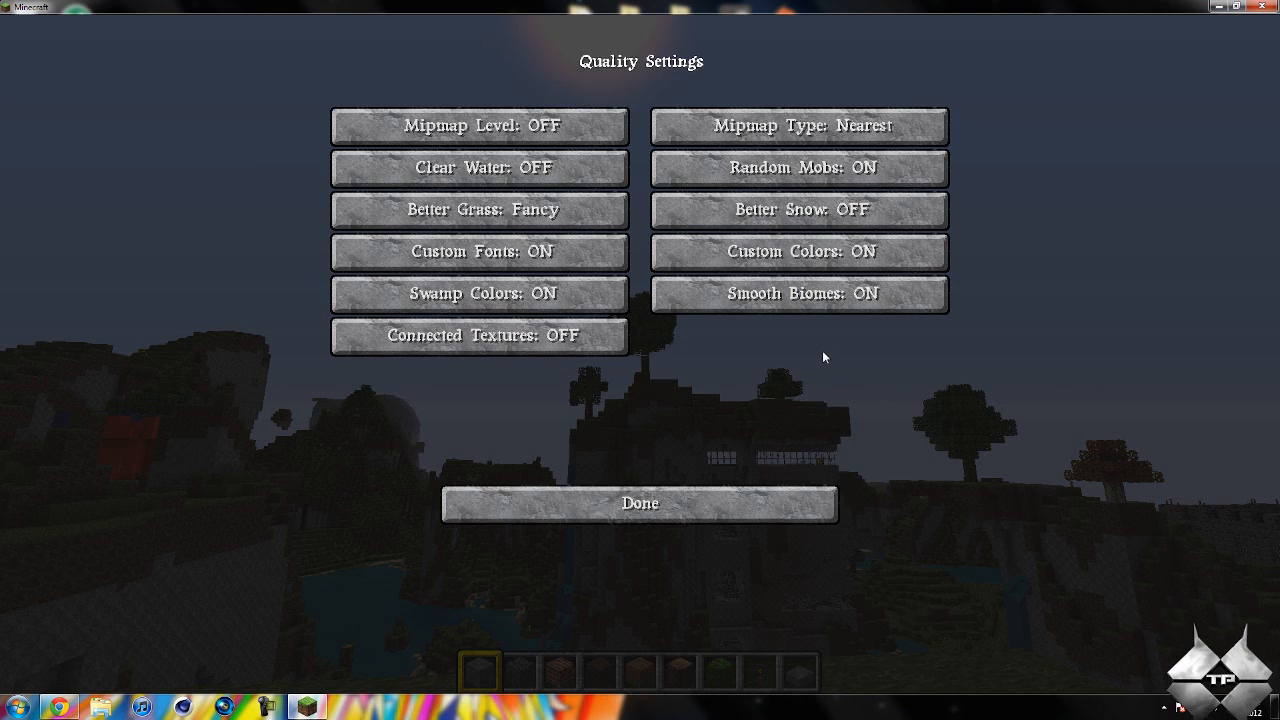
mouse_move(800, 376)
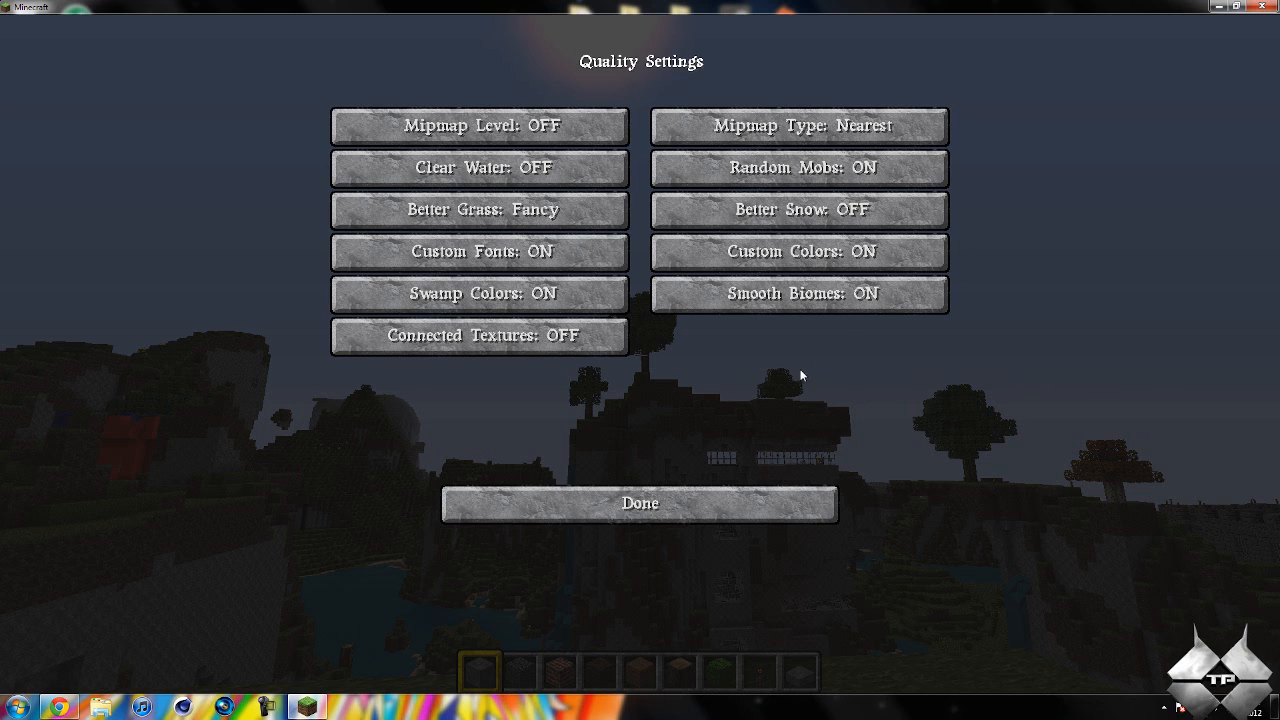
mouse_move(796, 210)
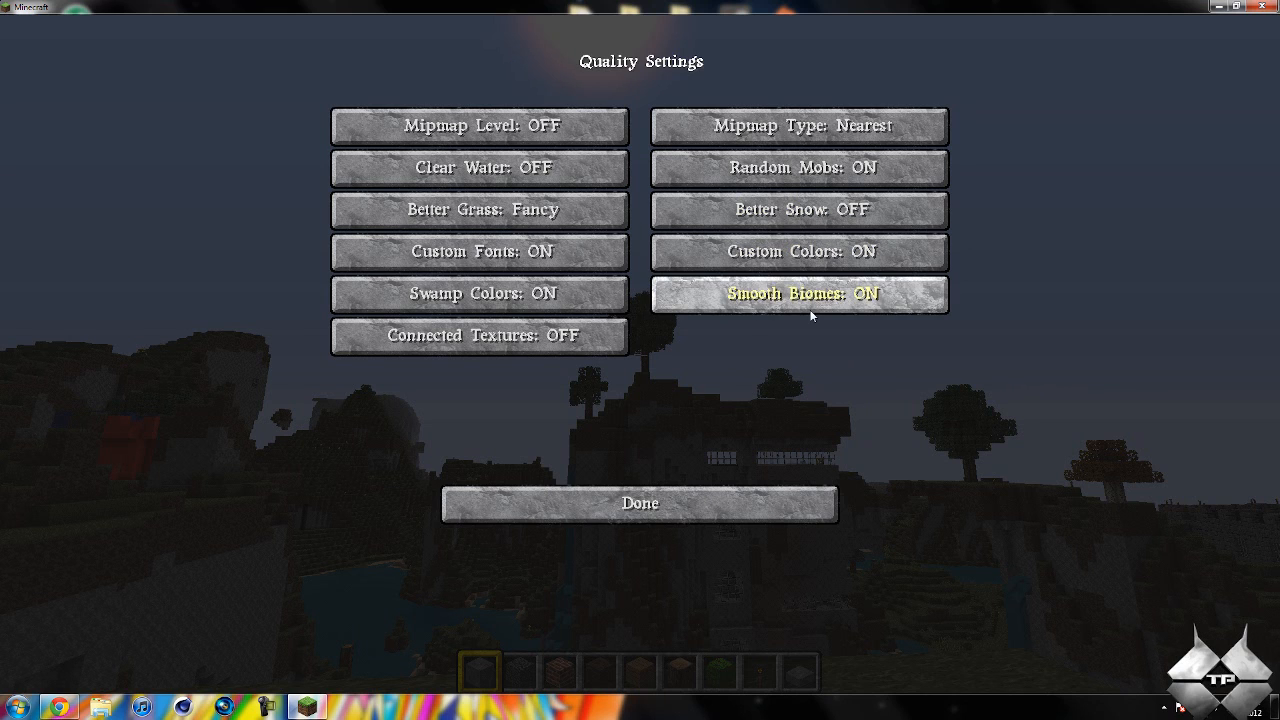
mouse_move(810, 312)
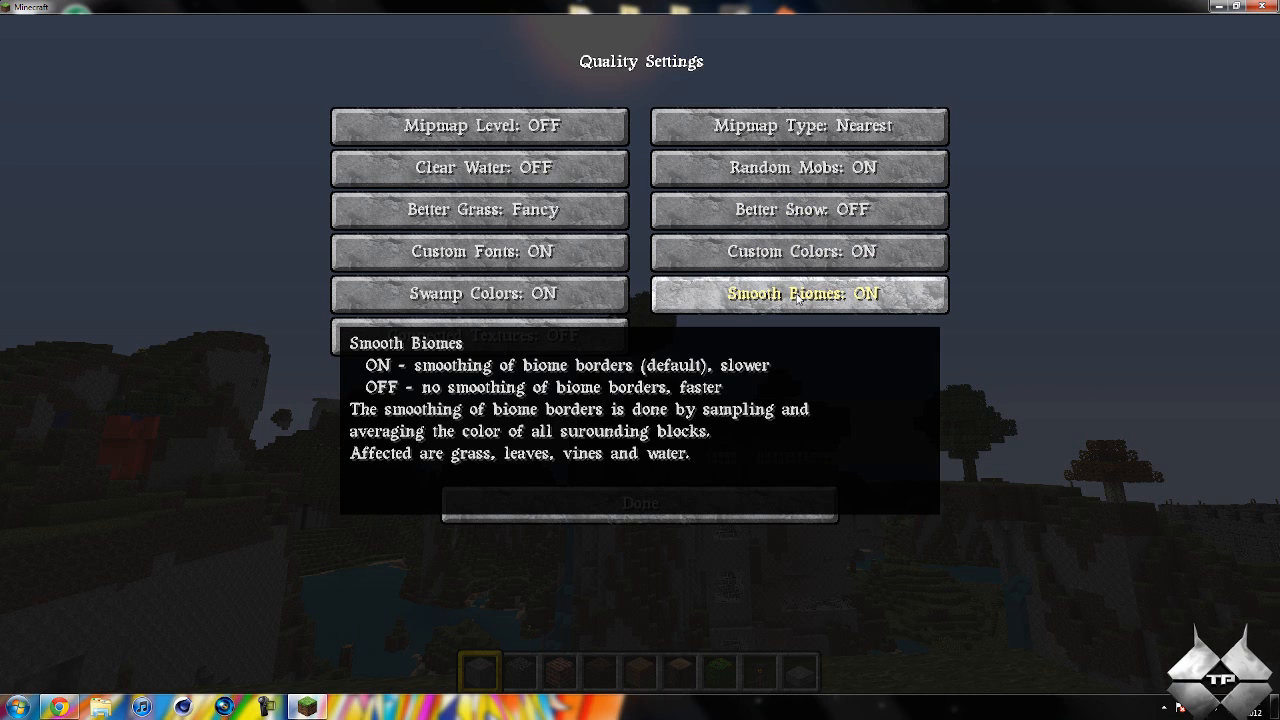
mouse_move(750, 414)
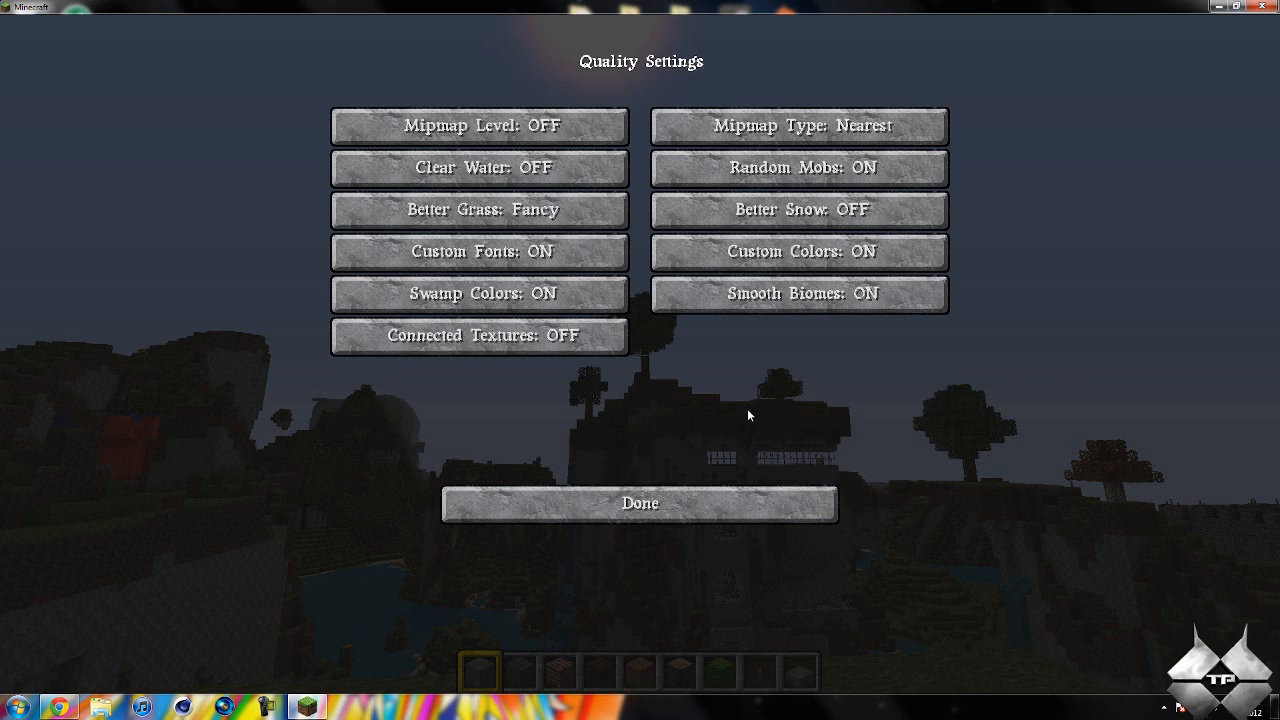
click(640, 504)
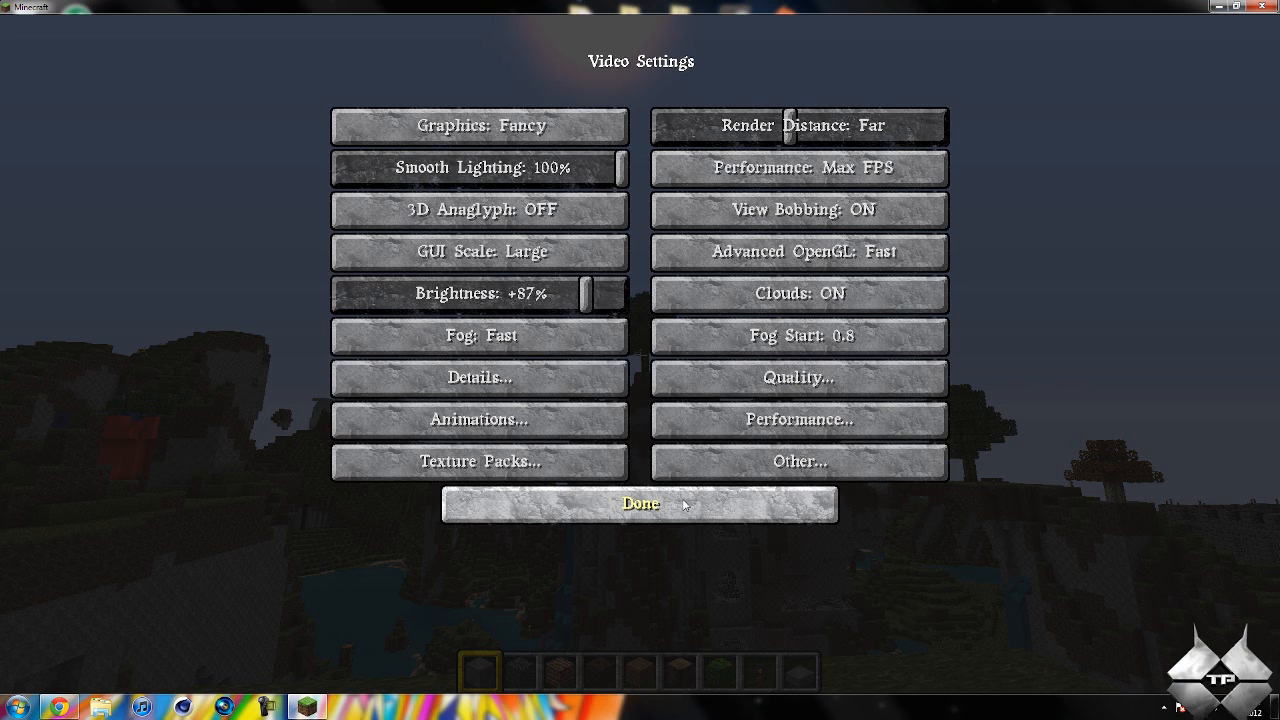
Look through Performance Settings unchanged, then bring up Other Settings.
click(798, 420)
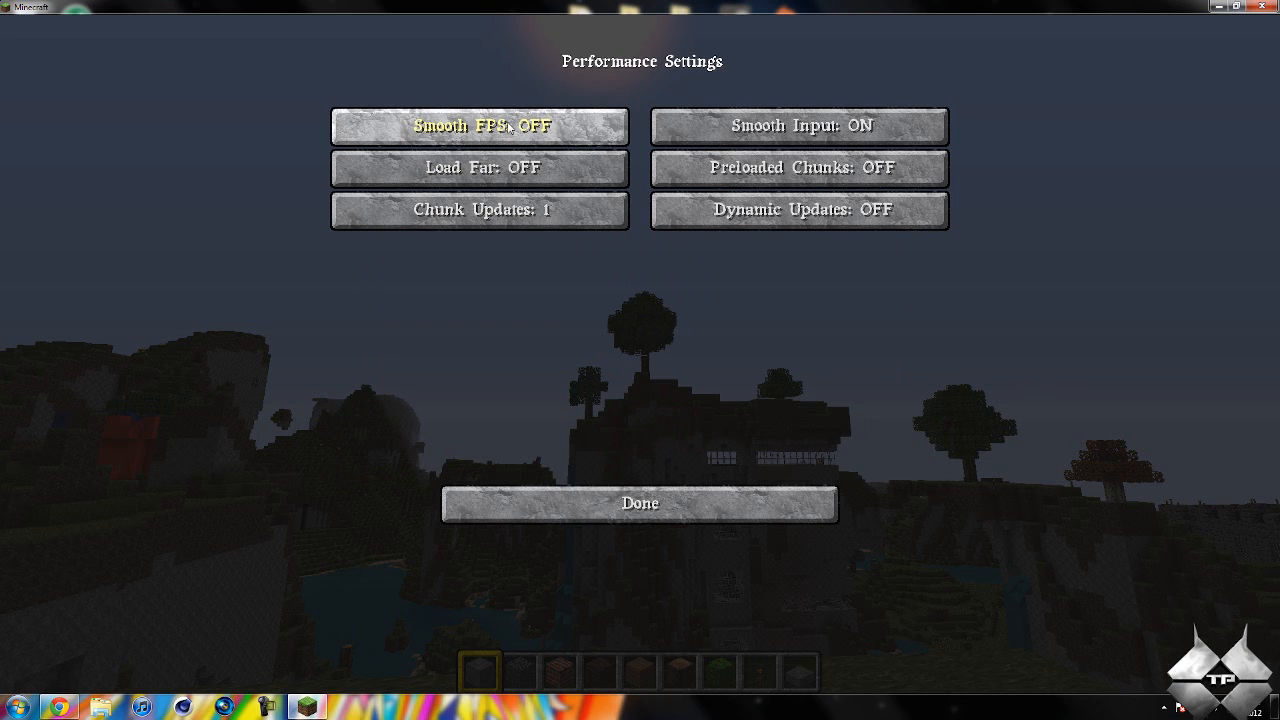
mouse_move(480, 168)
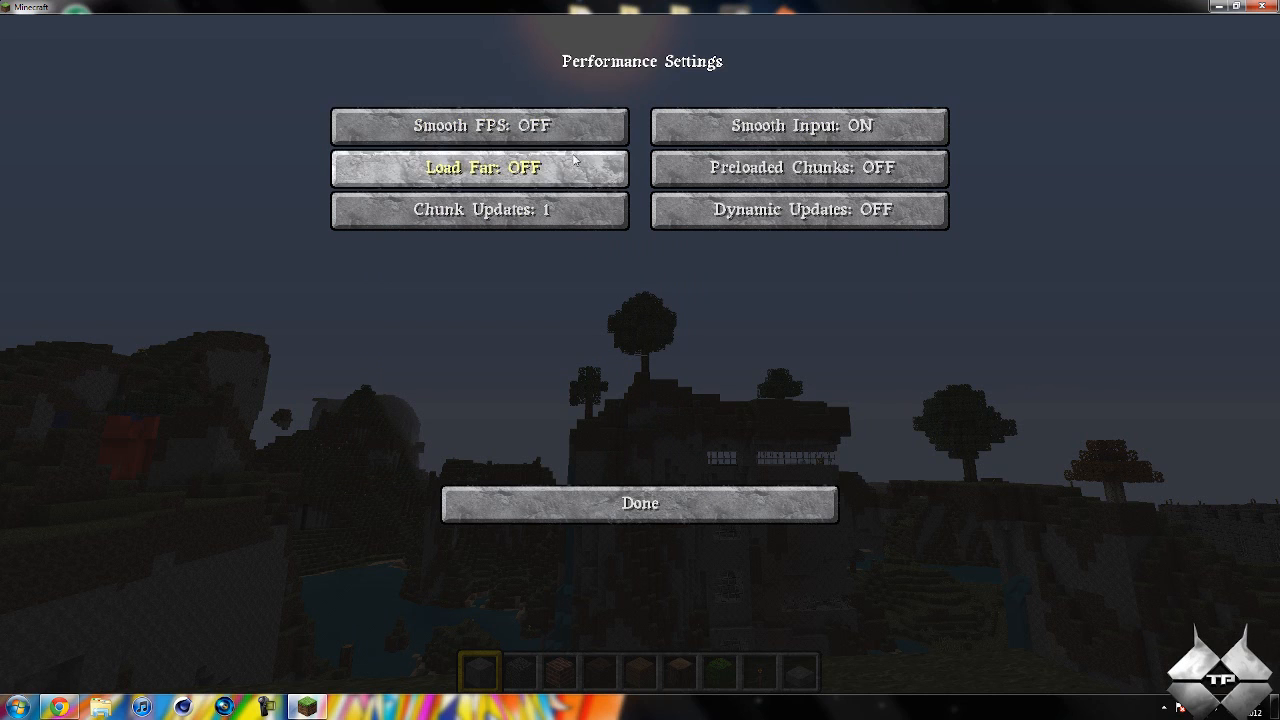
mouse_move(640, 504)
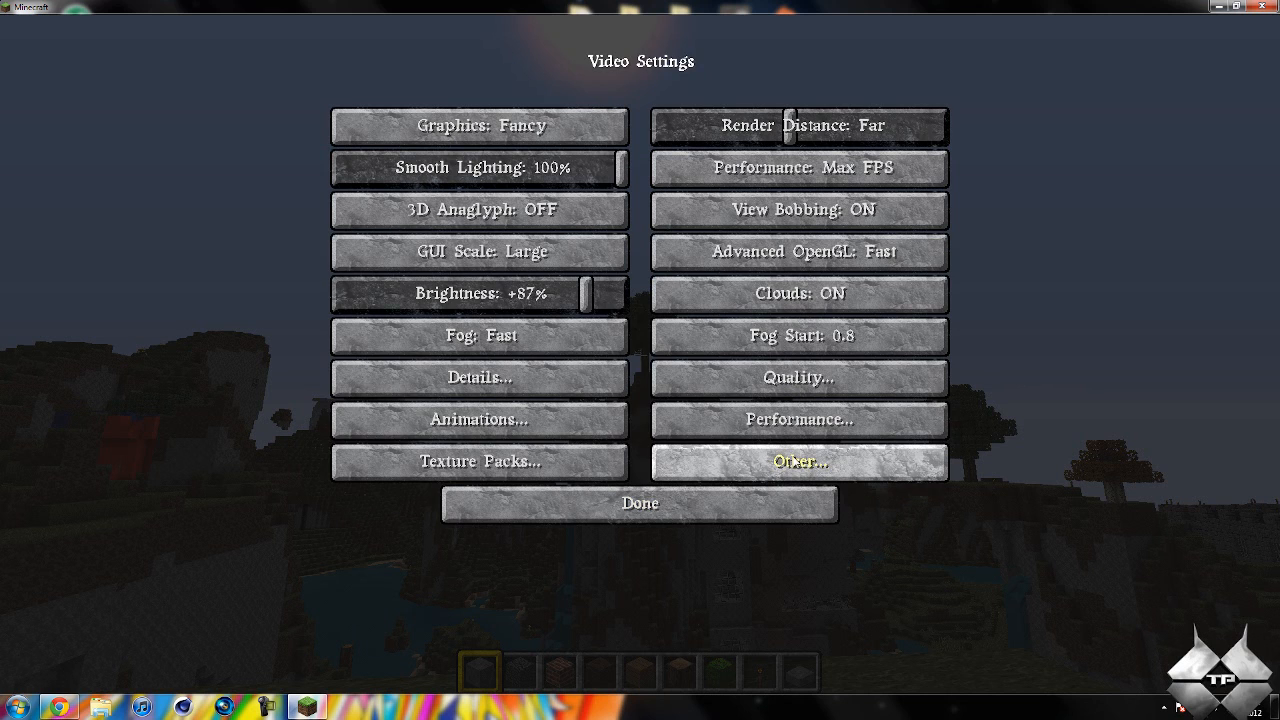
click(796, 462)
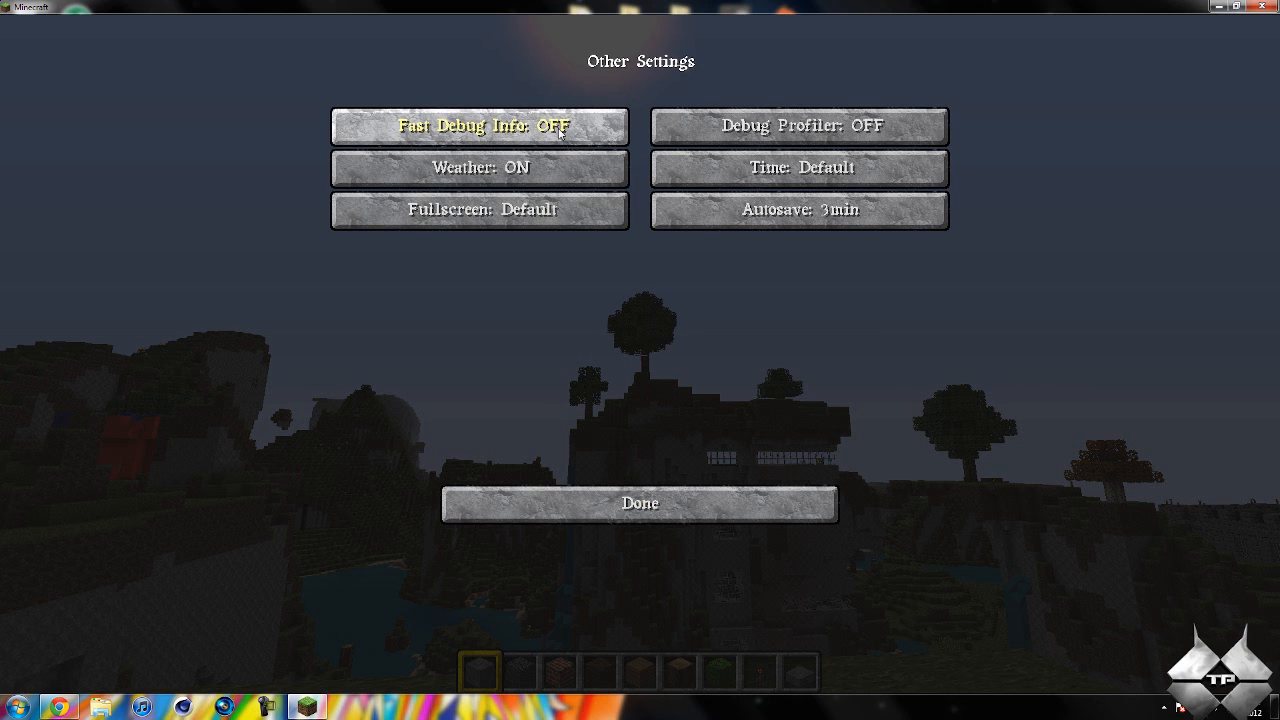
mouse_move(480, 168)
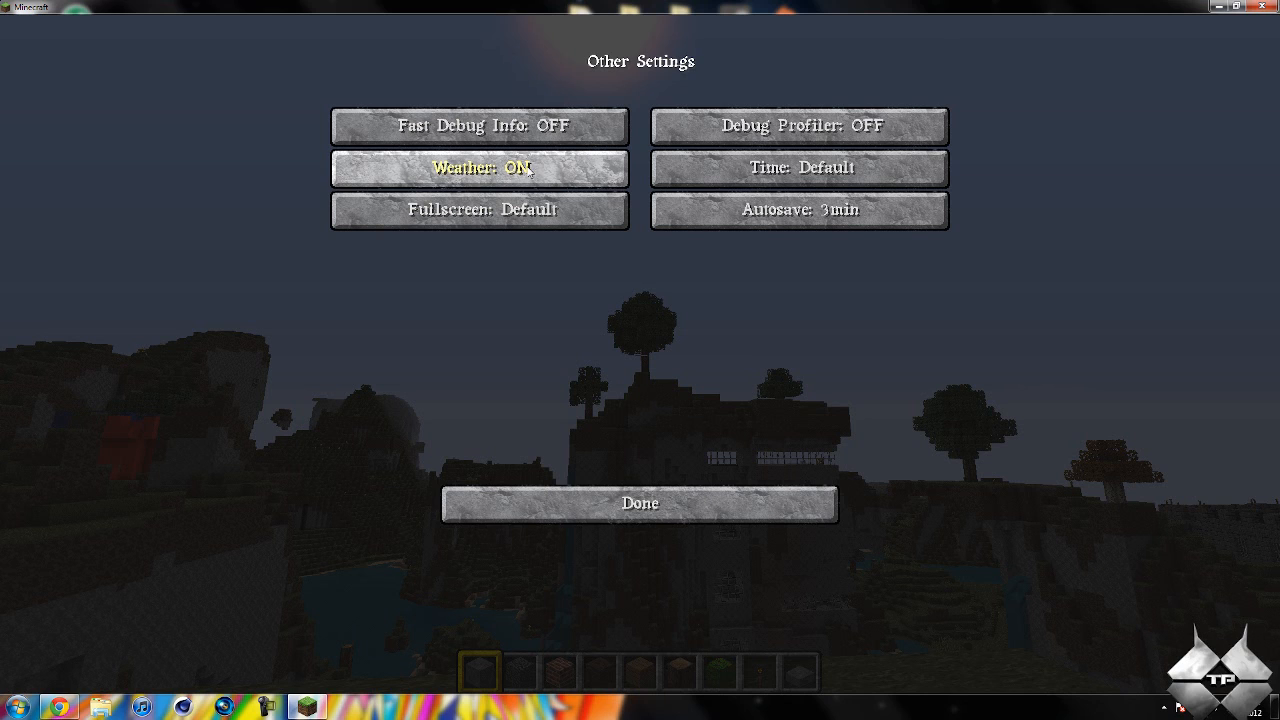
Cycle Time through Day Only and Night Only back to Default, then return to Video Settings.
click(798, 168)
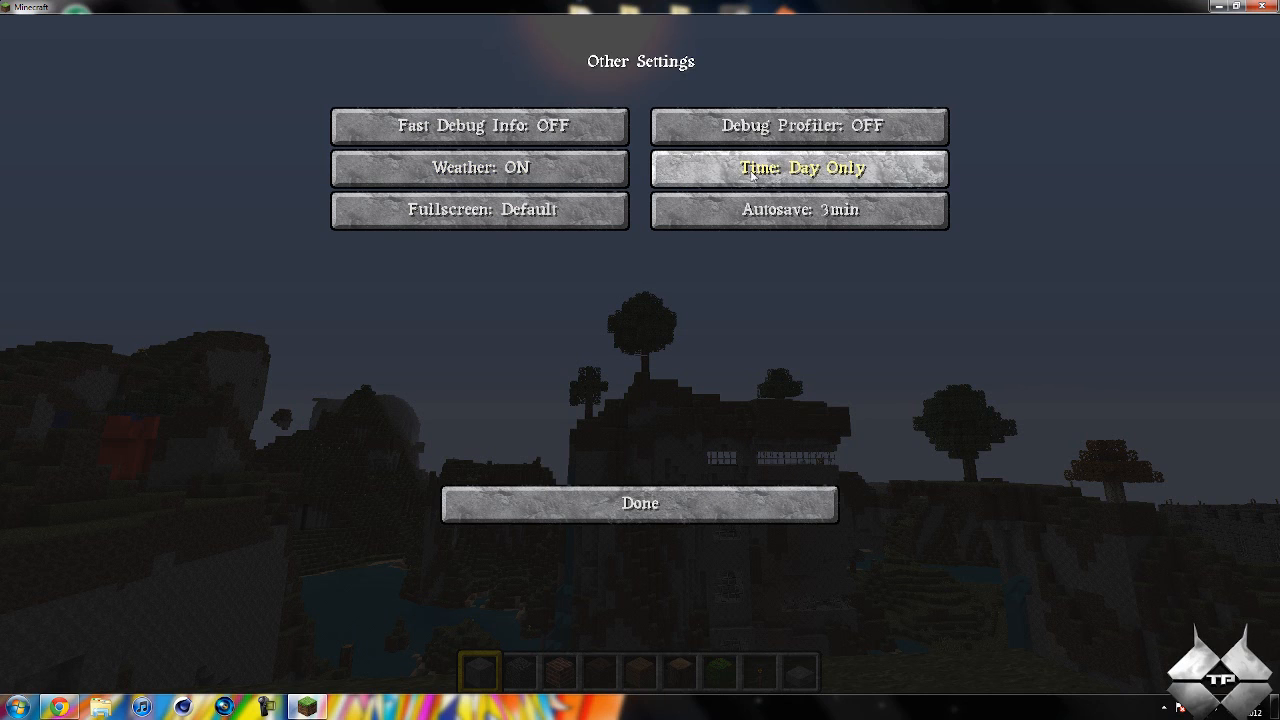
click(798, 168)
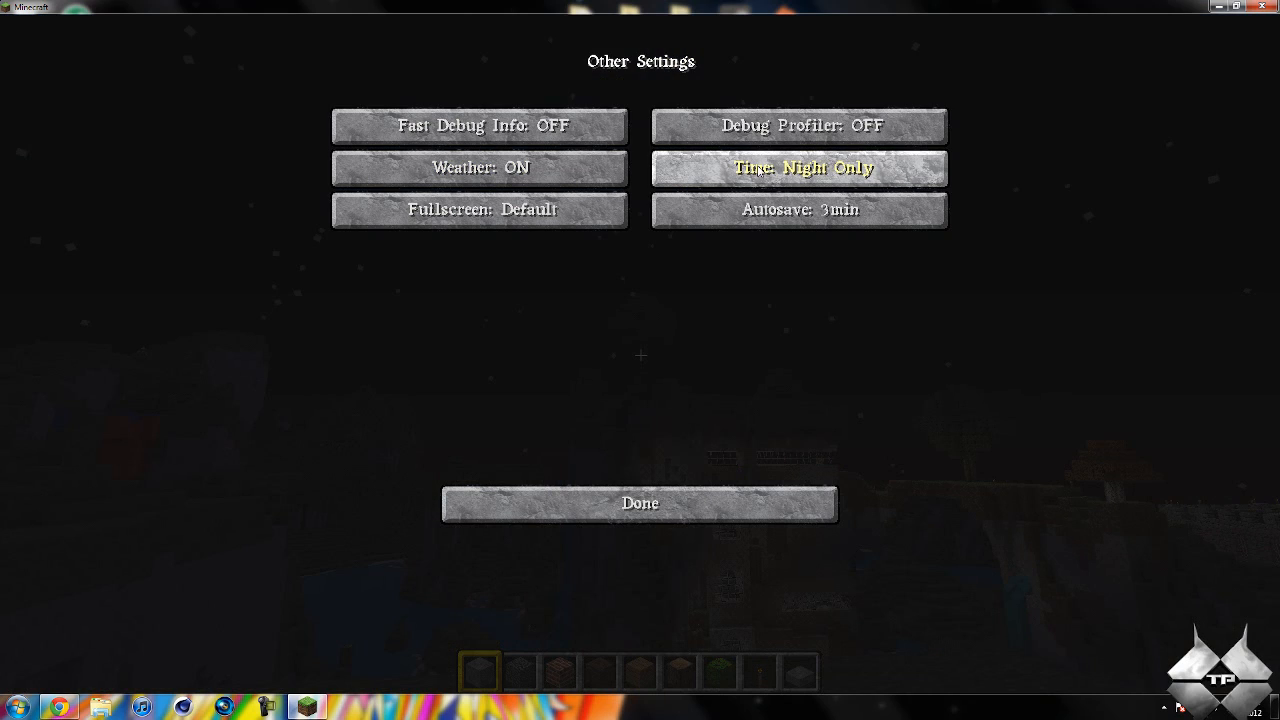
click(798, 168)
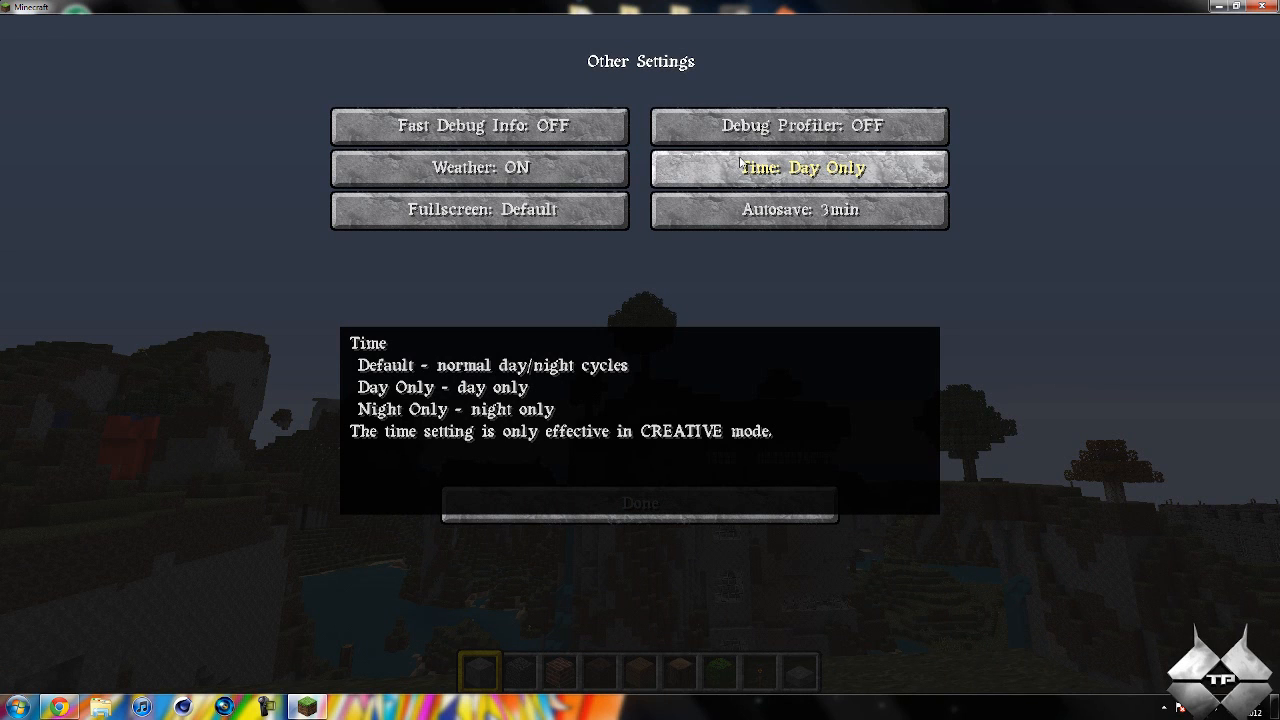
click(800, 168)
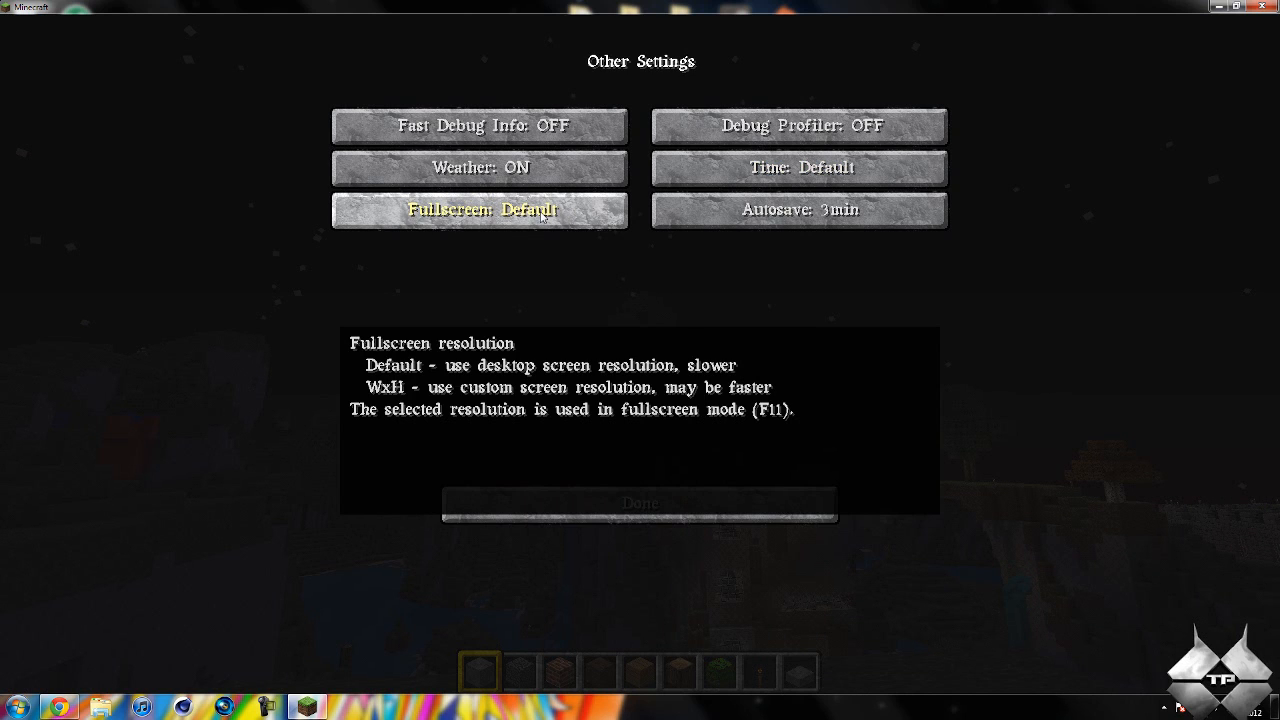
mouse_move(740, 170)
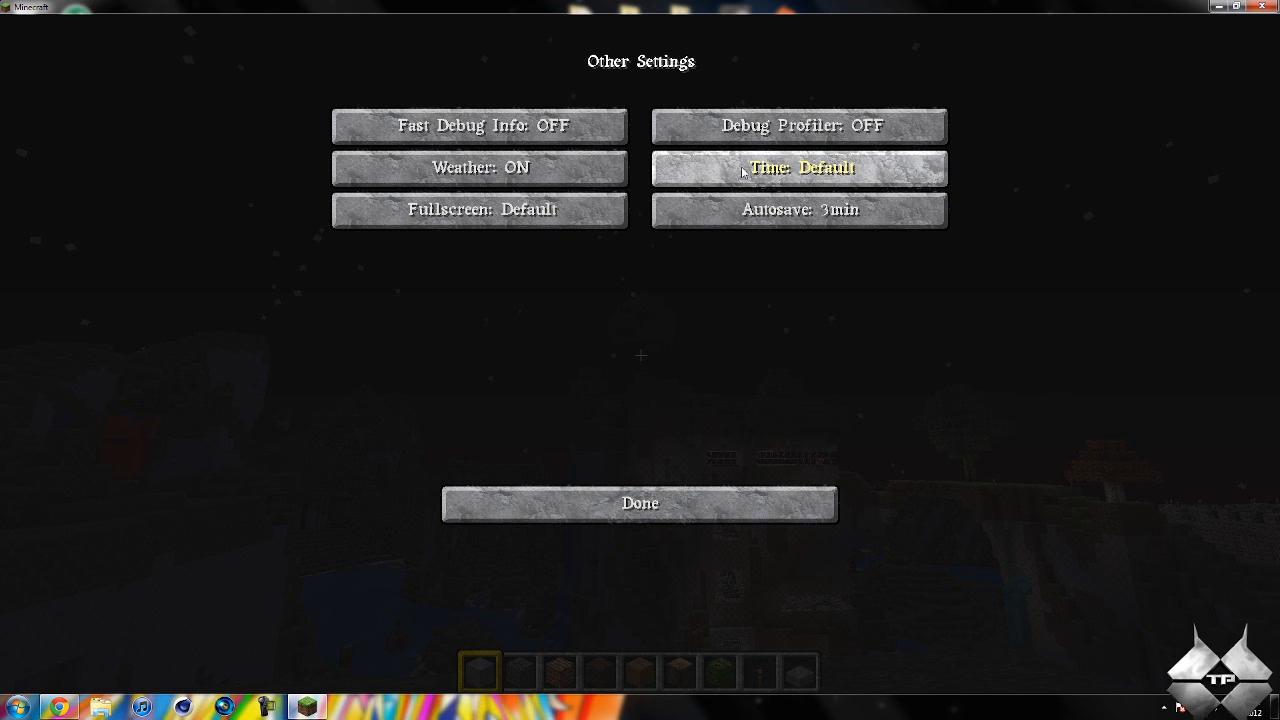
click(640, 504)
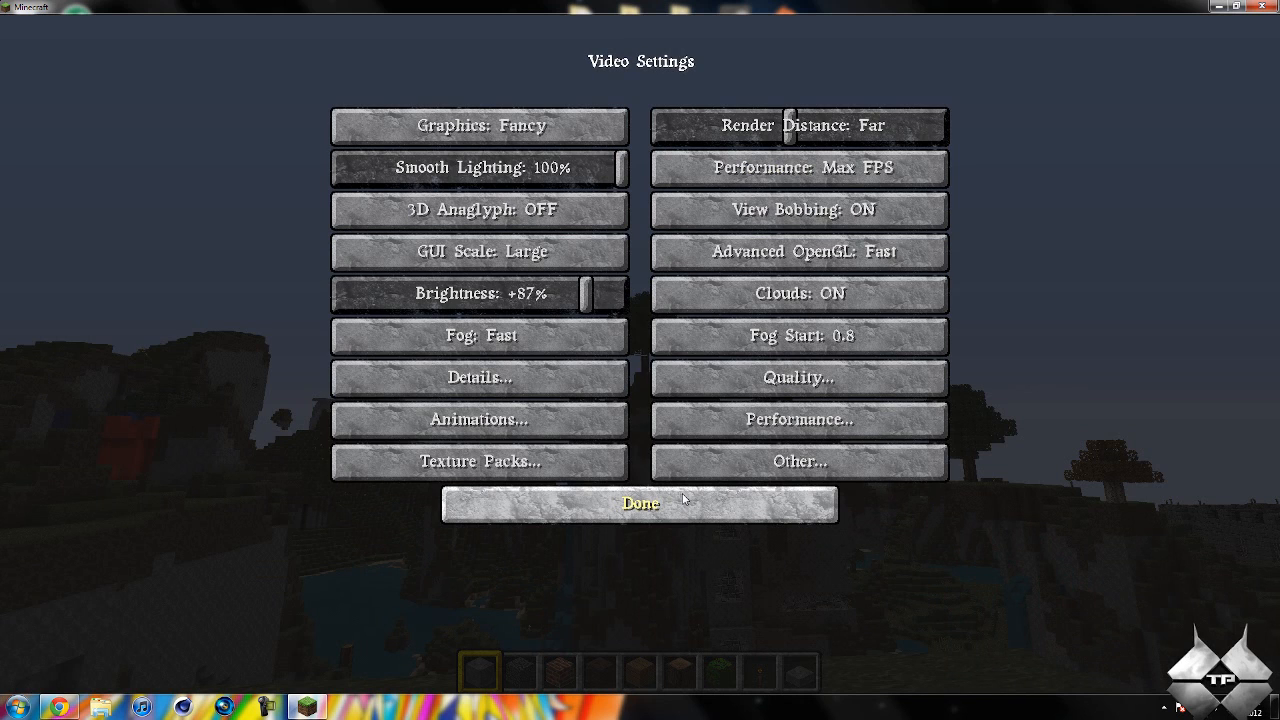
Close Video Settings and resume playing the game.
click(640, 504)
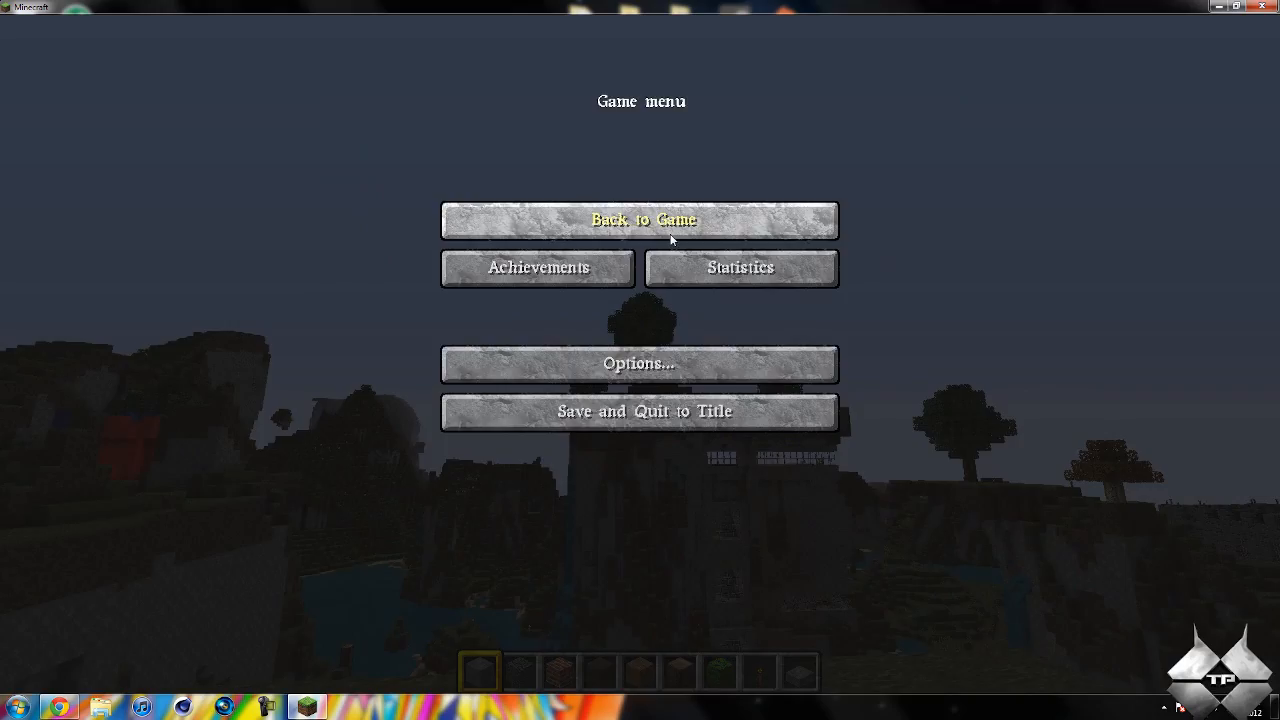
click(640, 220)
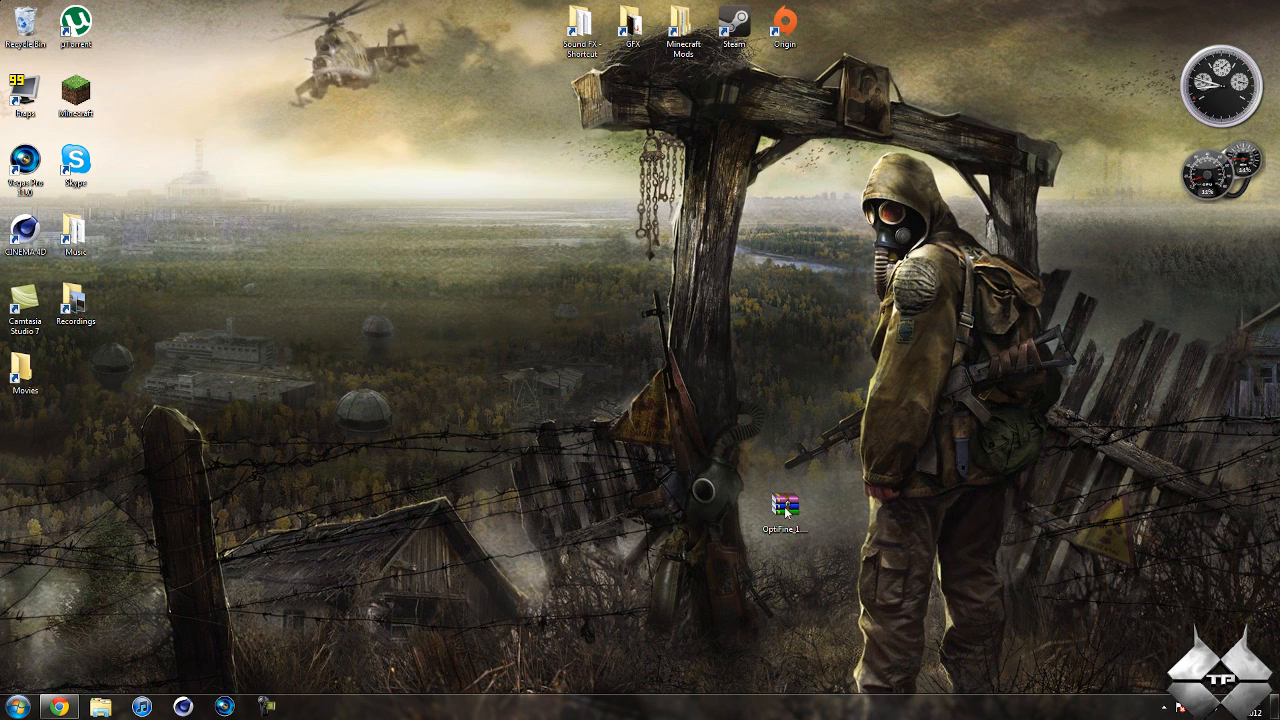
mouse_move(112, 664)
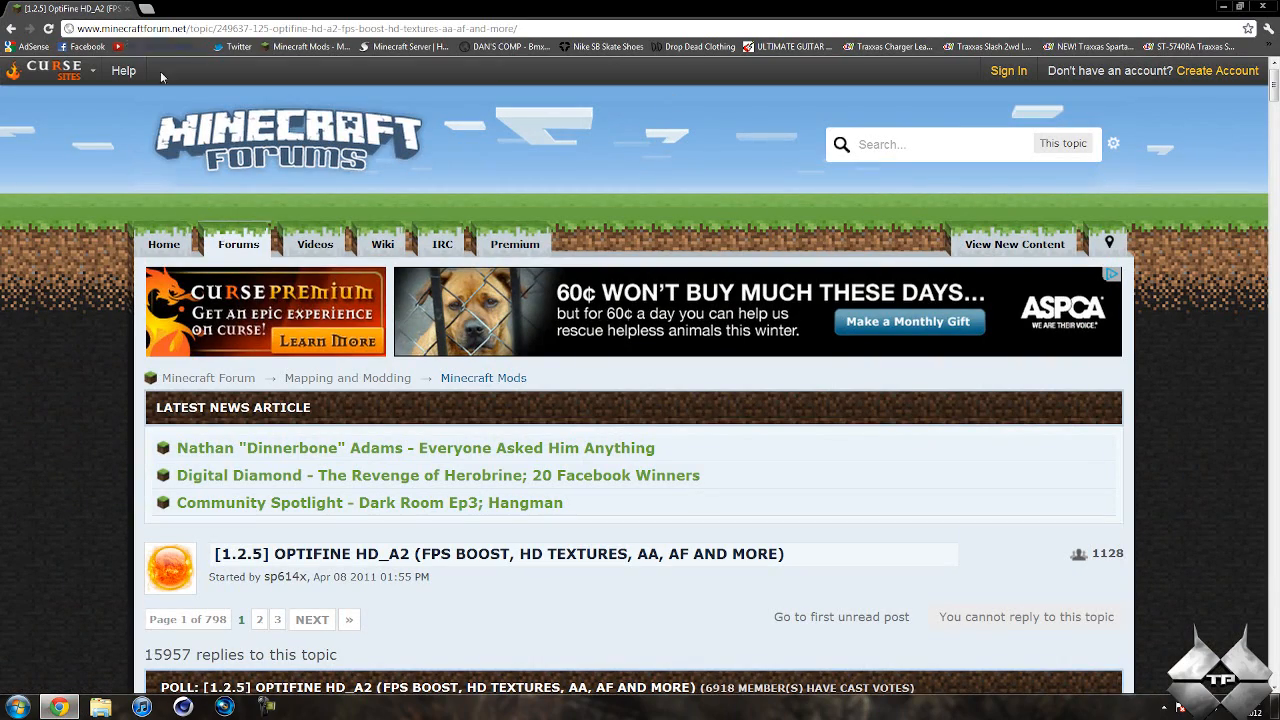
mouse_move(668, 250)
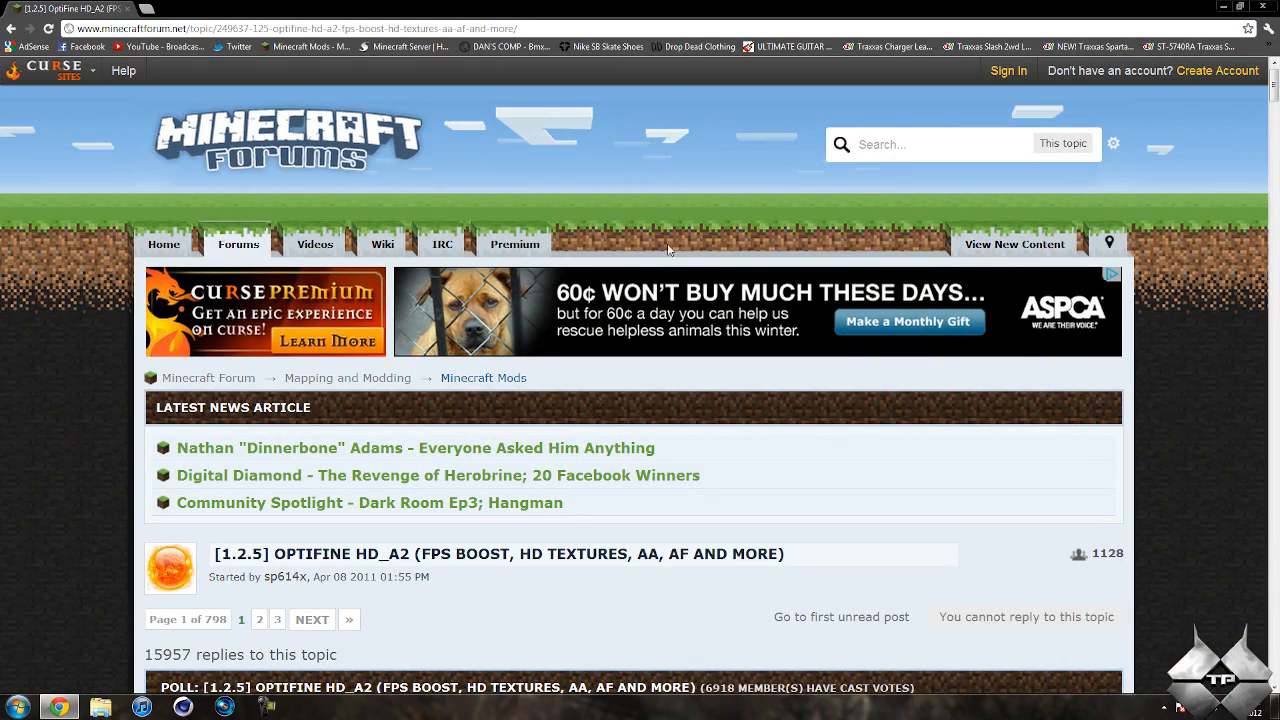
Scroll the OptiFine forum thread to the HD A2 Standard download section.
scroll(down, 3)
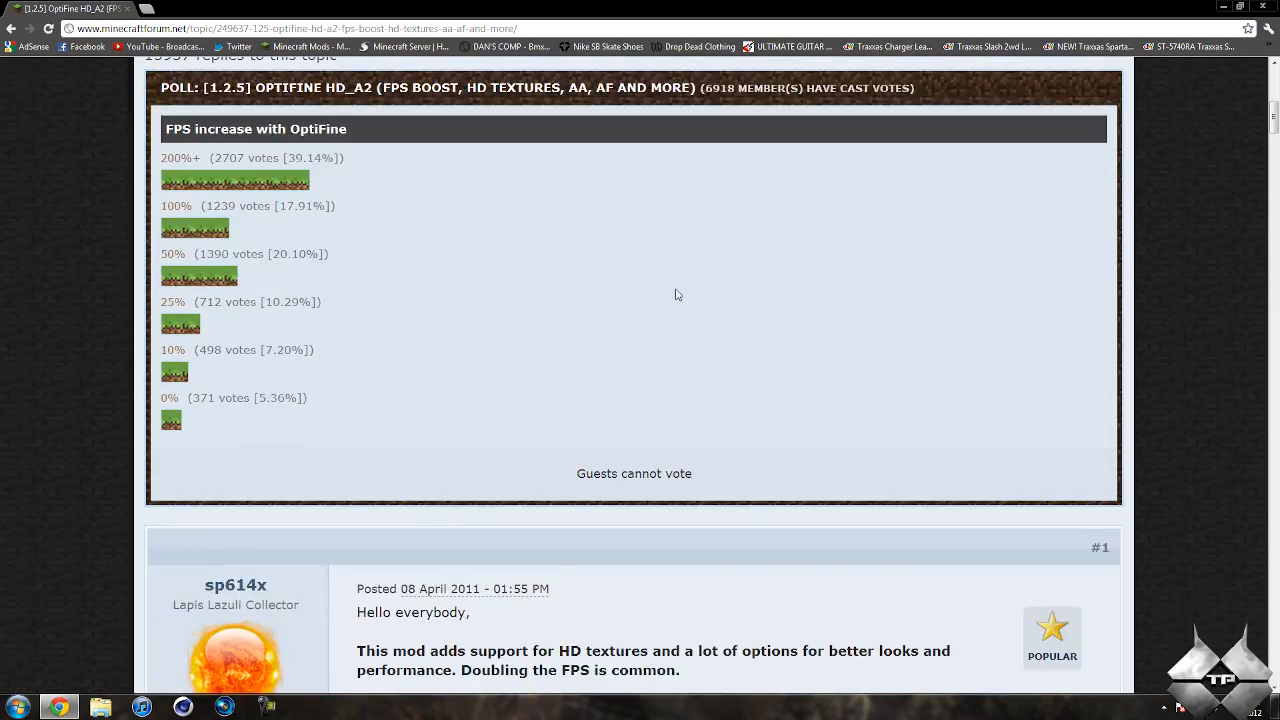
scroll(down, 3)
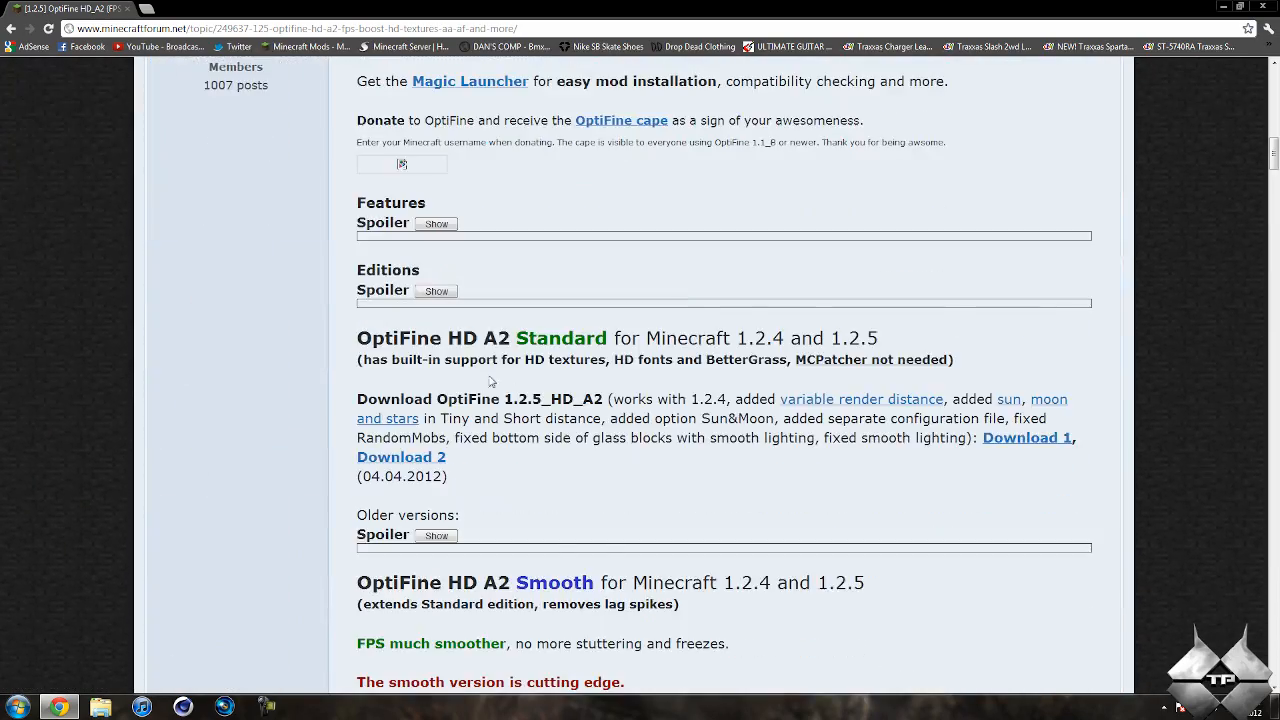
scroll(down, 3)
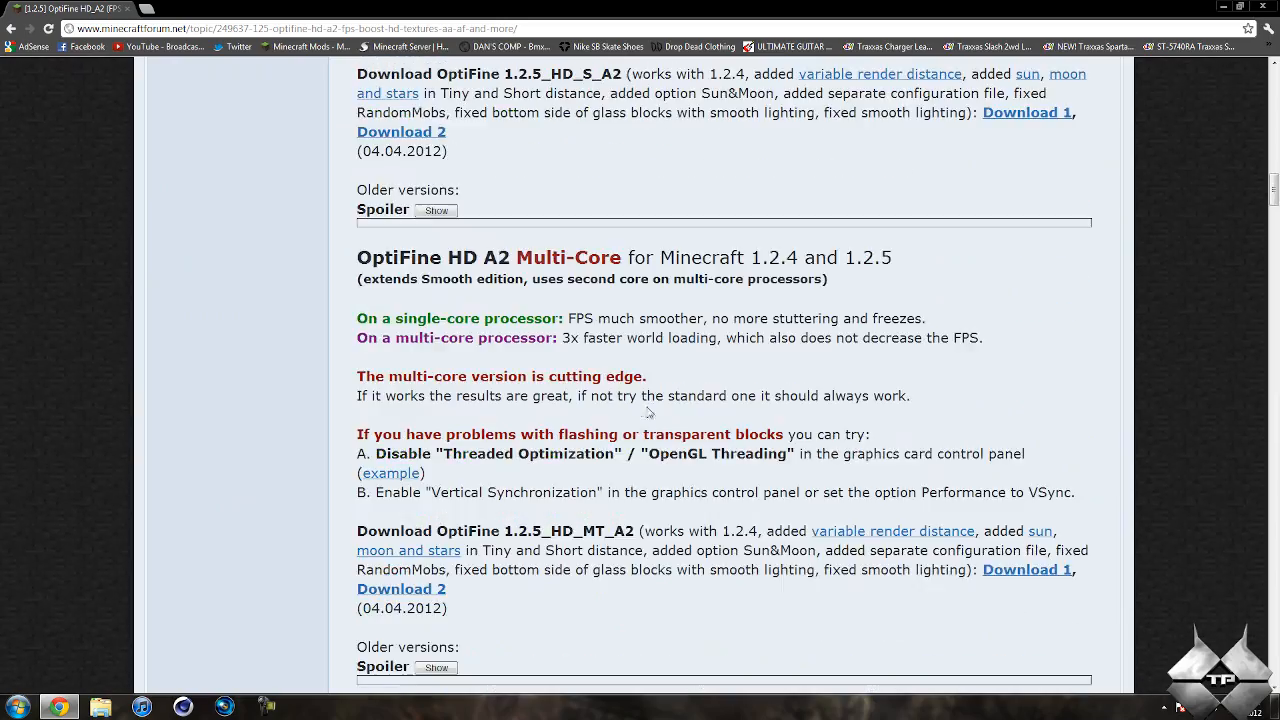
scroll(down, 3)
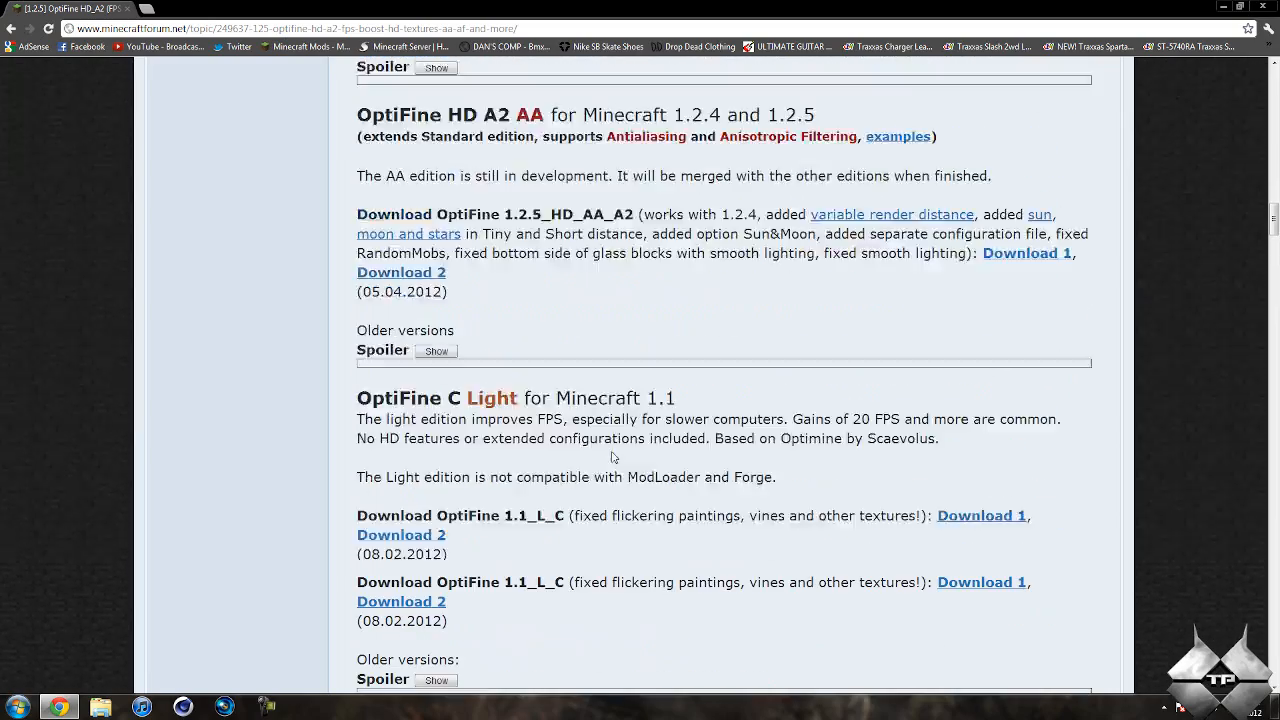
scroll(down, 3)
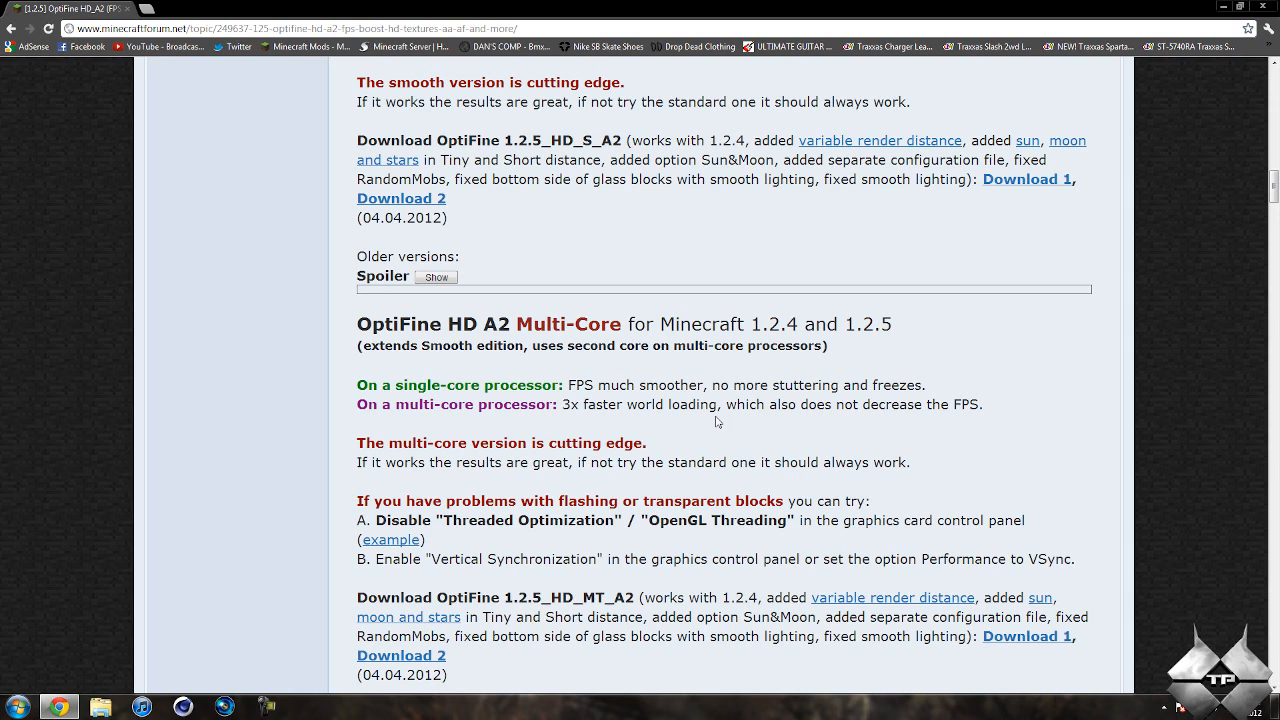
scroll(up, 3)
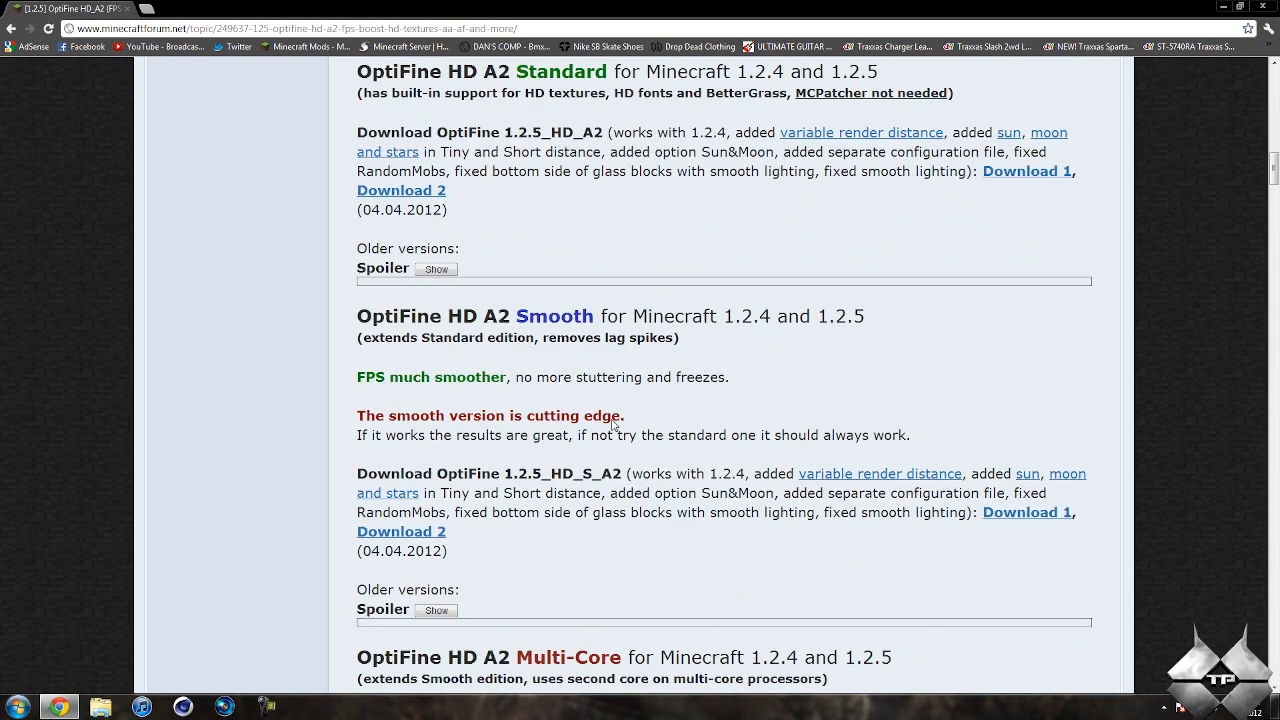
scroll(up, 3)
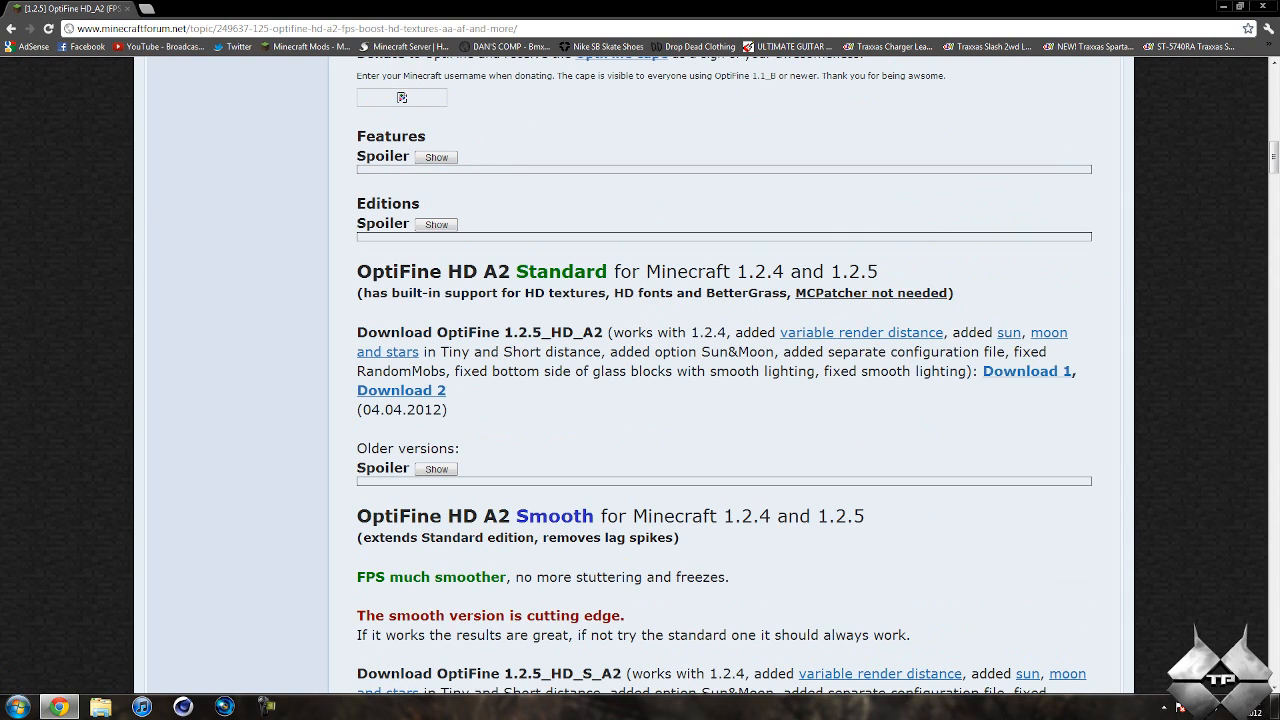
mouse_move(704, 316)
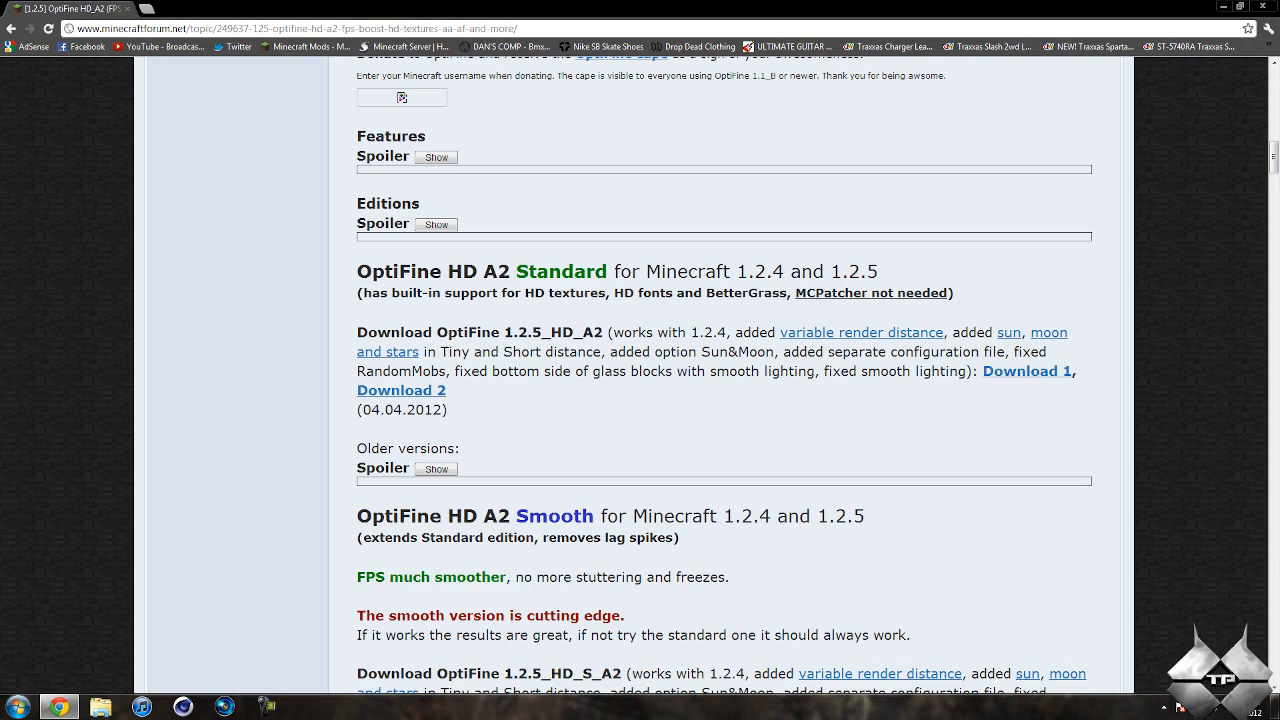
scroll(down, 3)
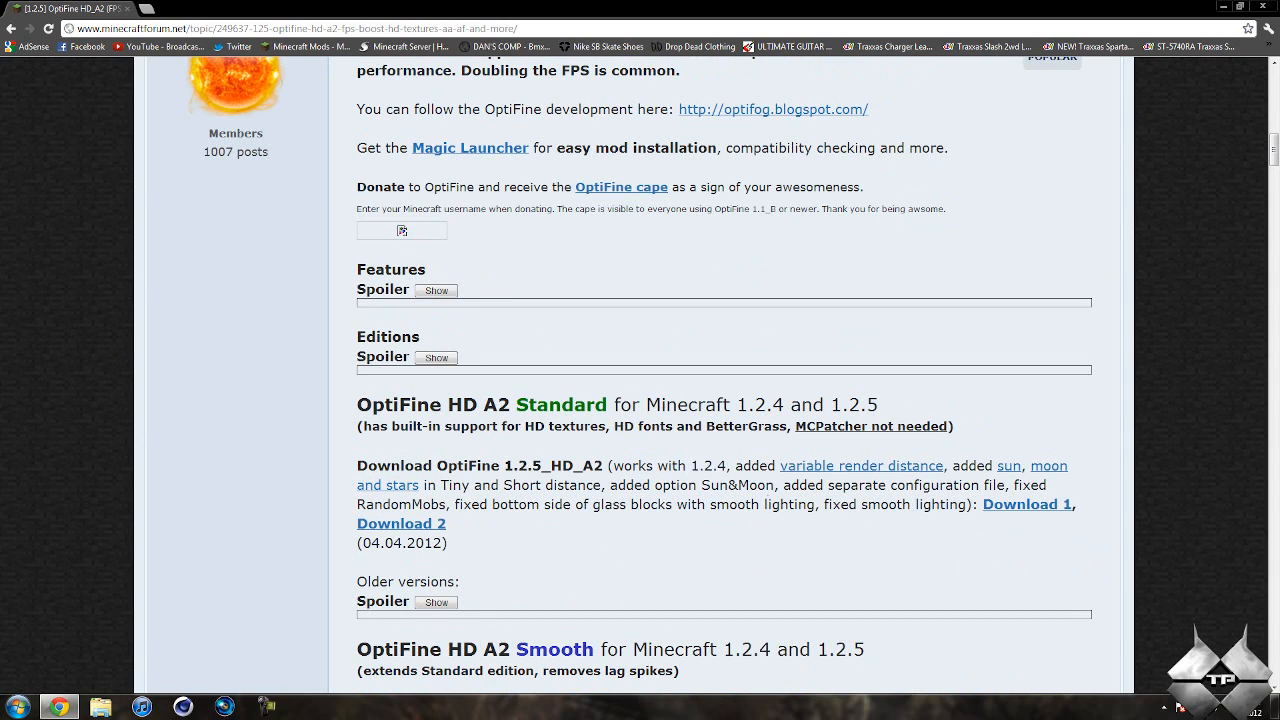
mouse_move(1026, 504)
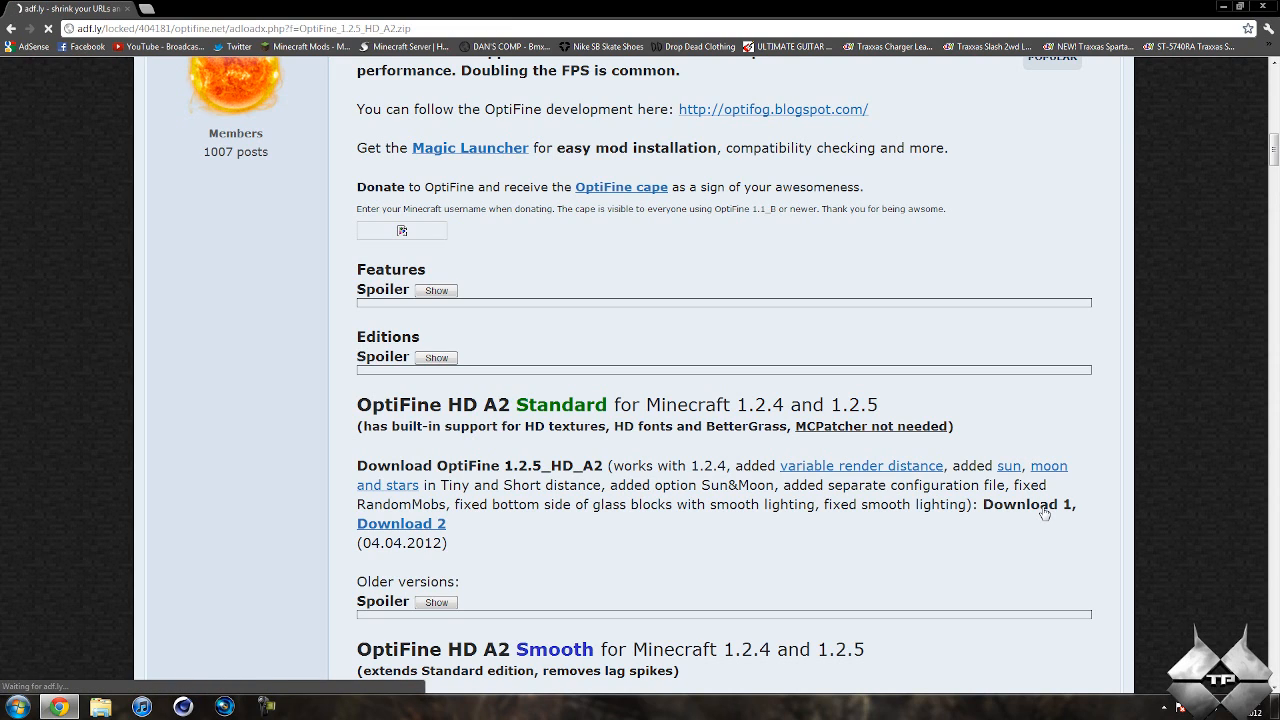
Follow the OptiFine HD A2 Standard Download 1 link through adf.ly's wait page and Skip Ad.
click(1032, 504)
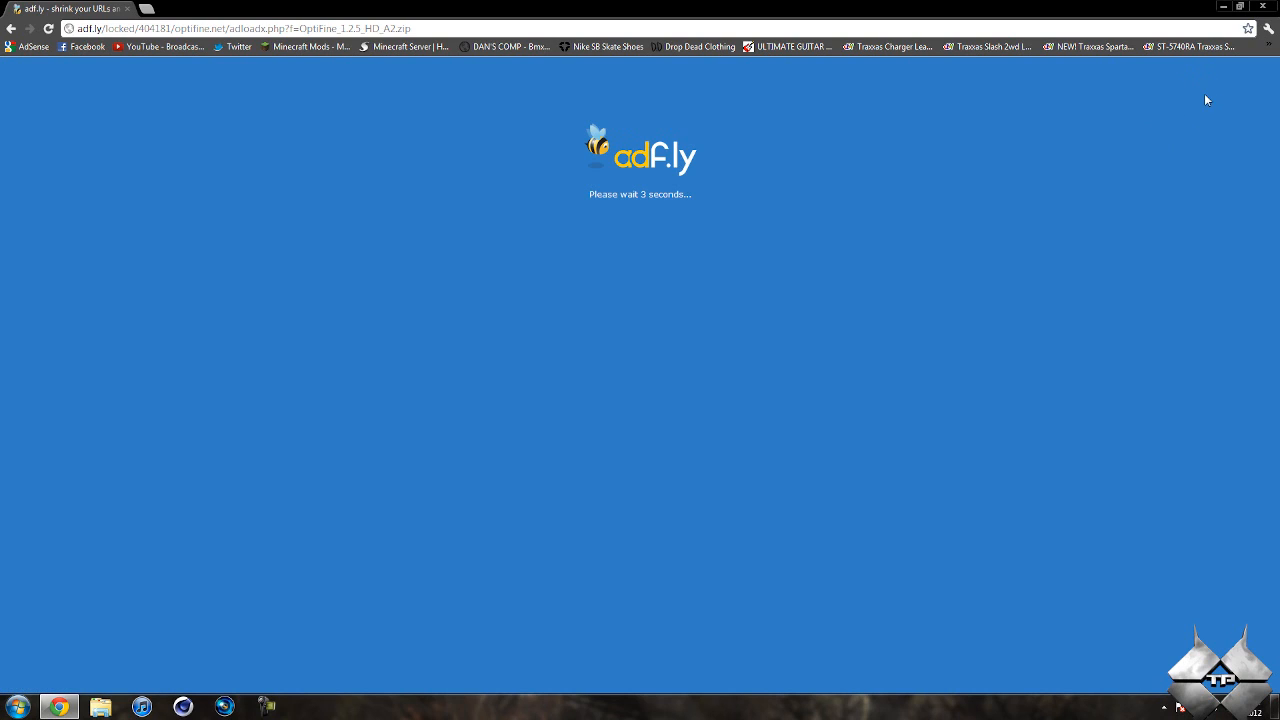
mouse_move(868, 156)
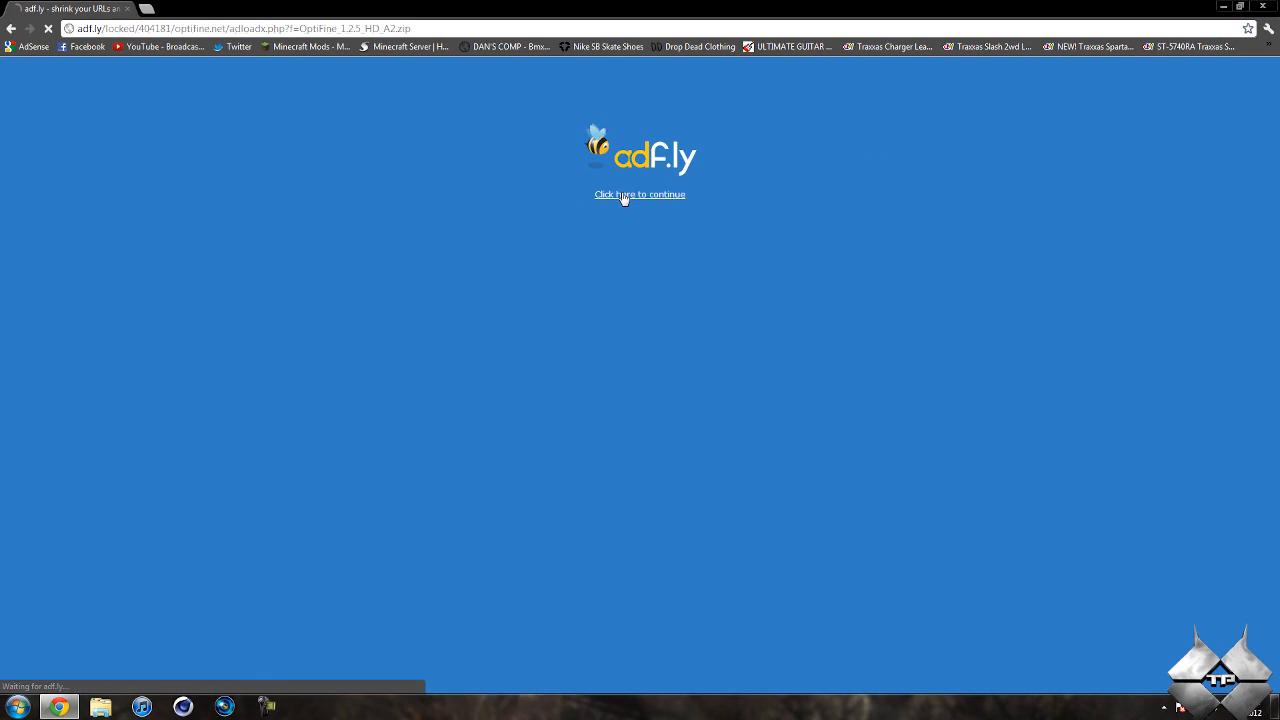
click(640, 194)
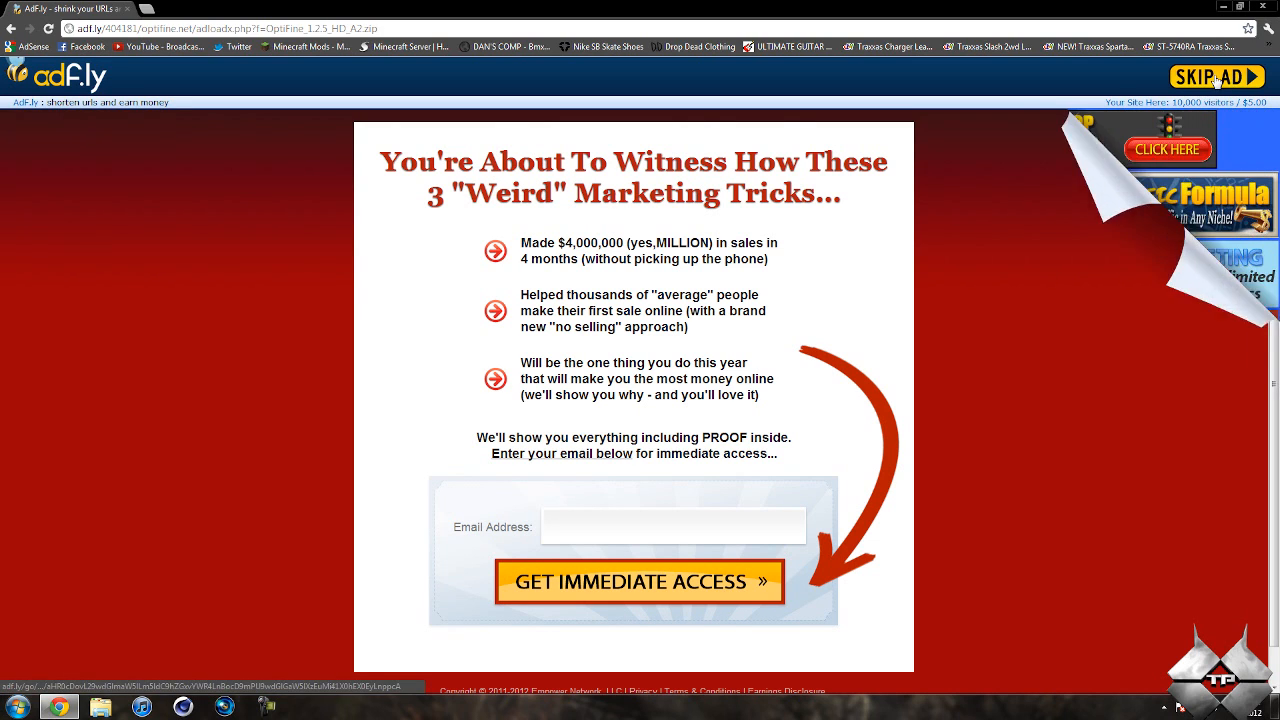
click(1216, 76)
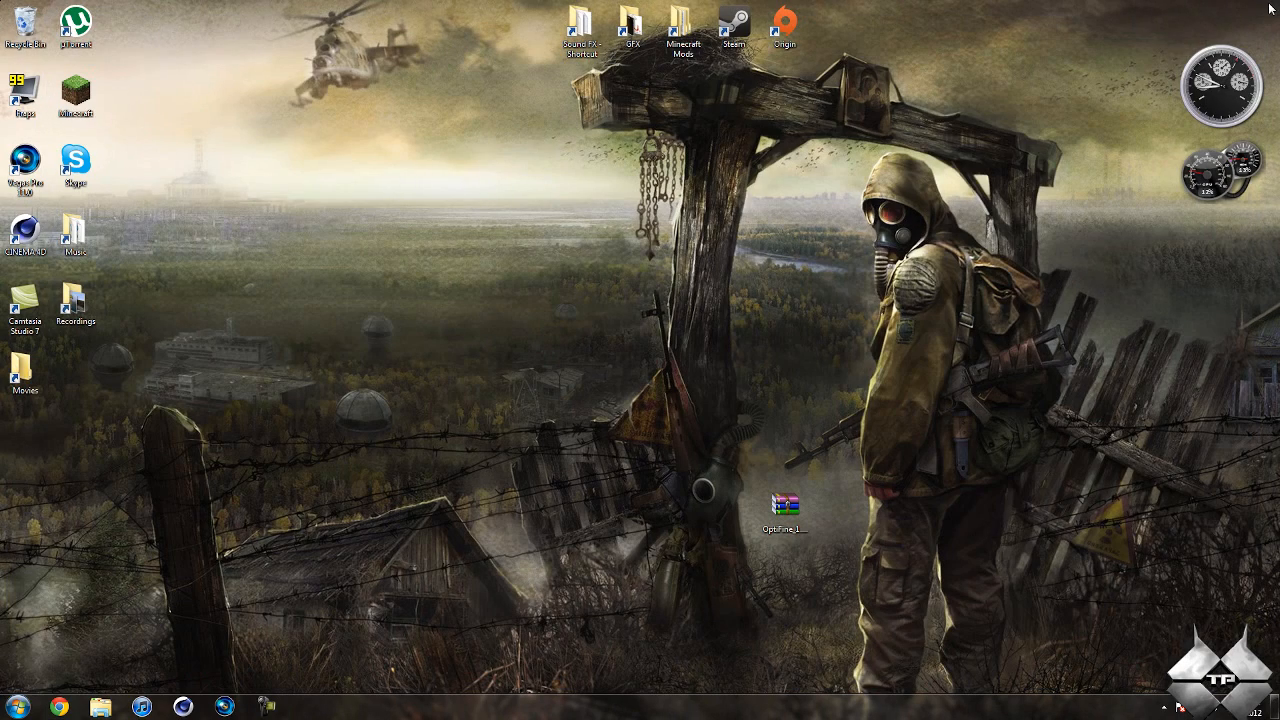
Open minecraft.jar from the .minecraft bin folder as an archive in WinRAR.
click(16, 708)
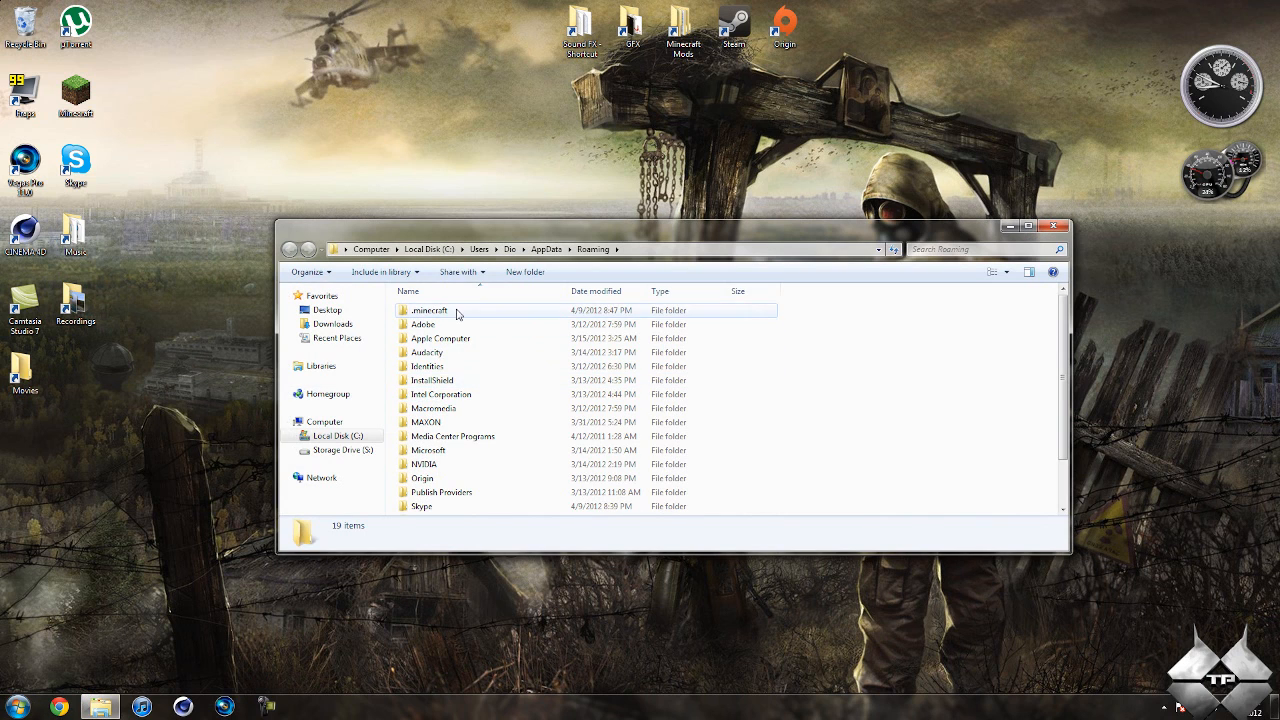
double_click(428, 310)
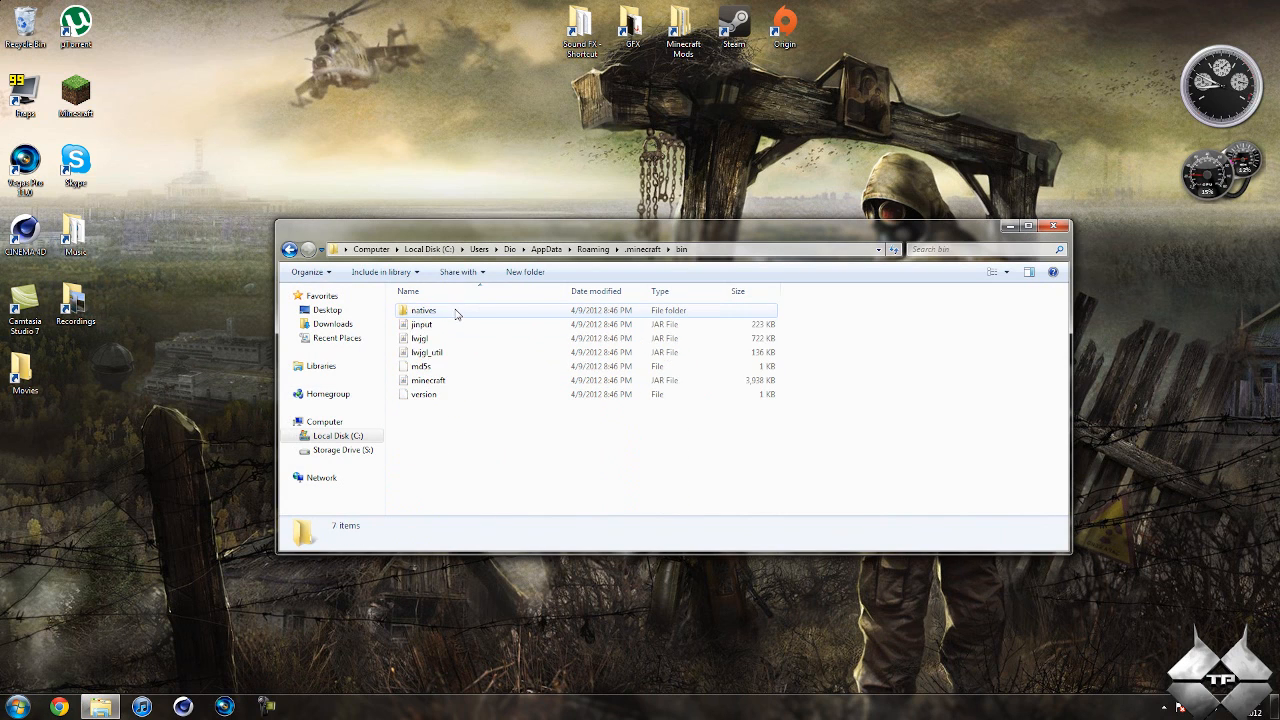
click(428, 380)
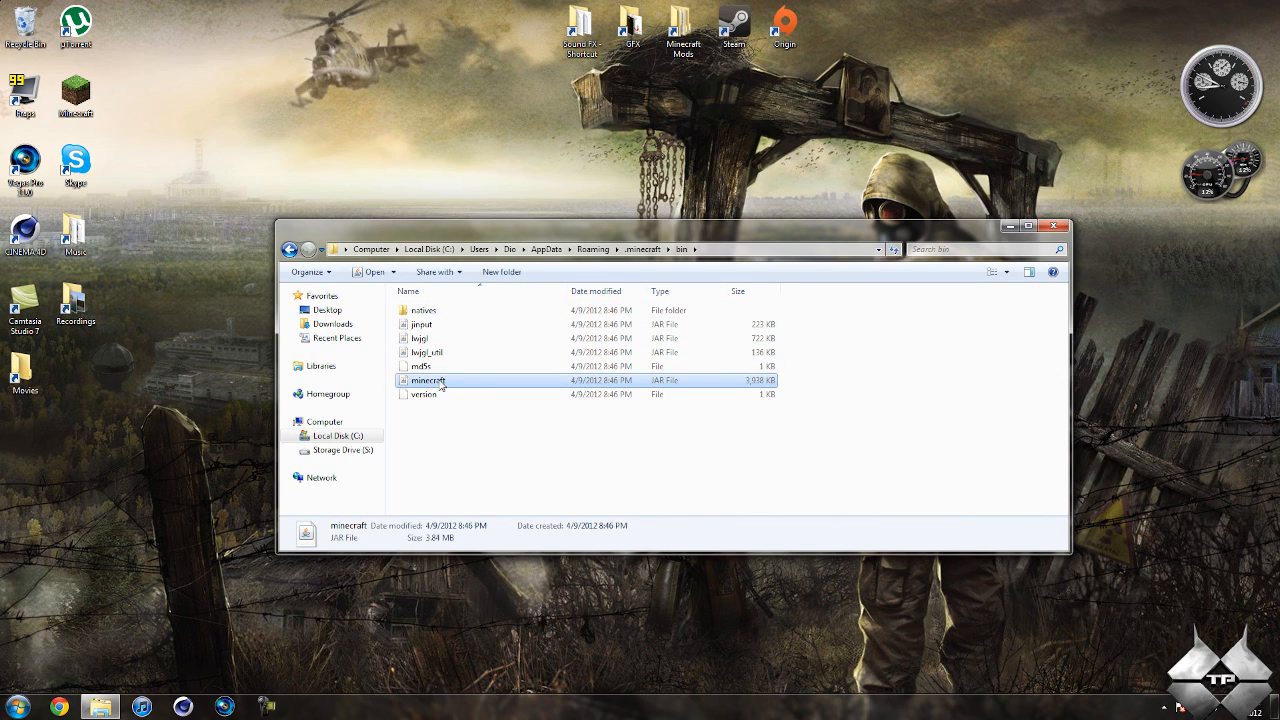
right_click(428, 380)
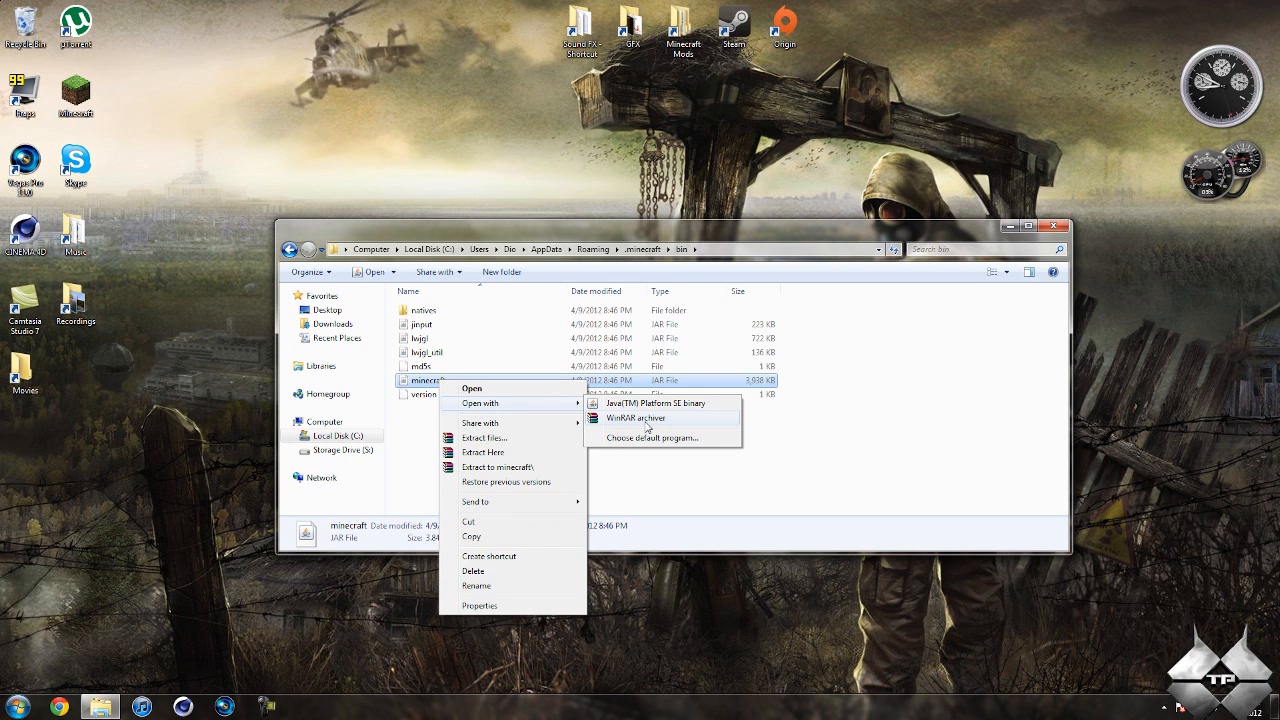
click(632, 418)
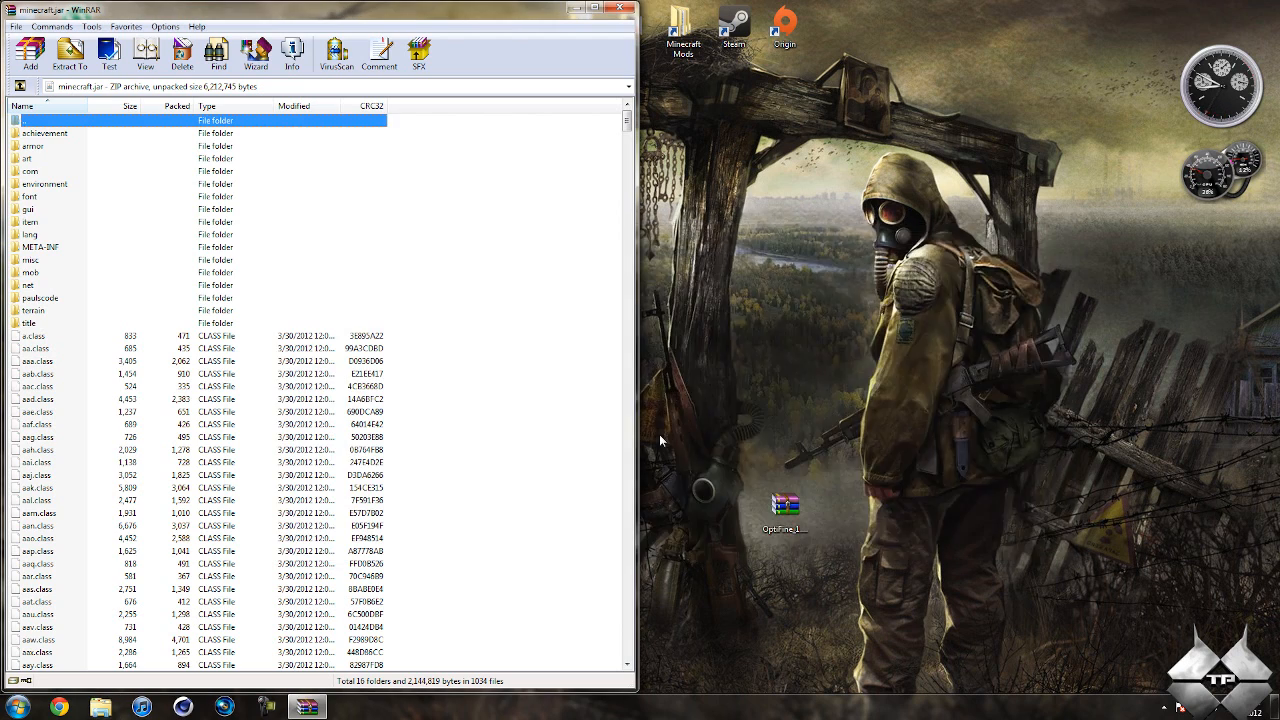
mouse_move(852, 460)
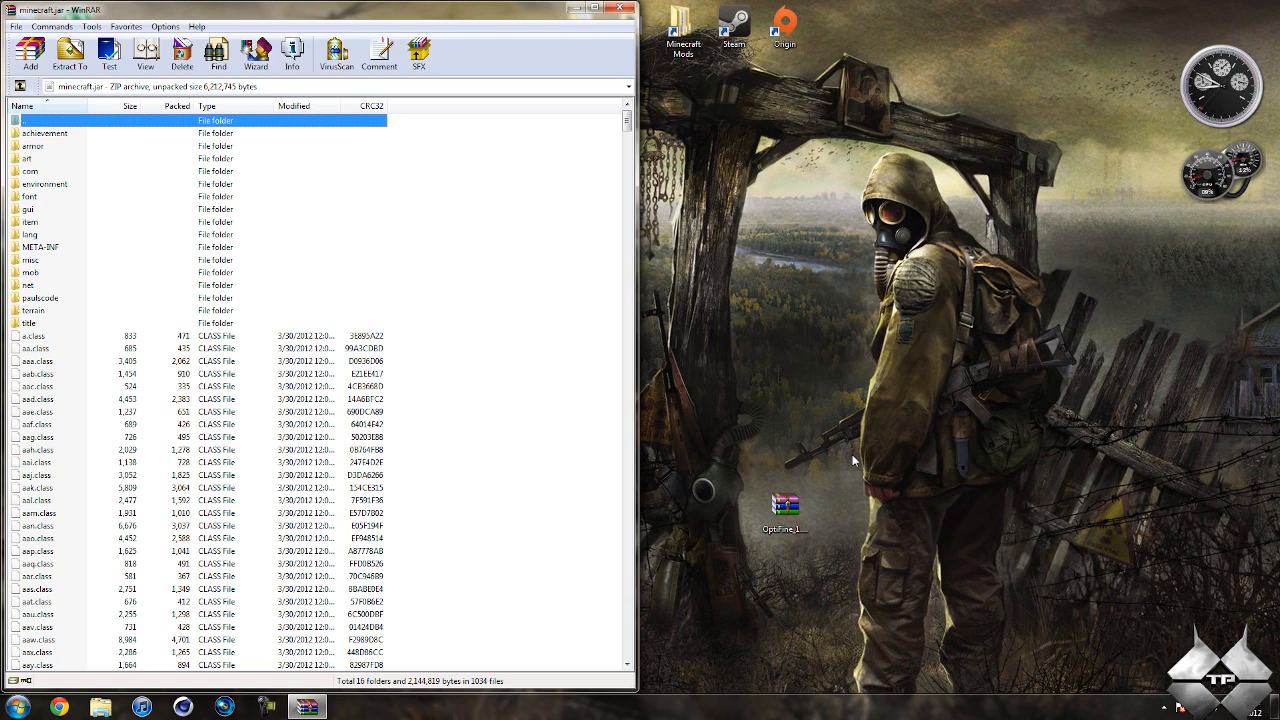
Add all files from the downloaded OptiFine HD A2 zip into minecraft.jar and close the zip.
double_click(784, 504)
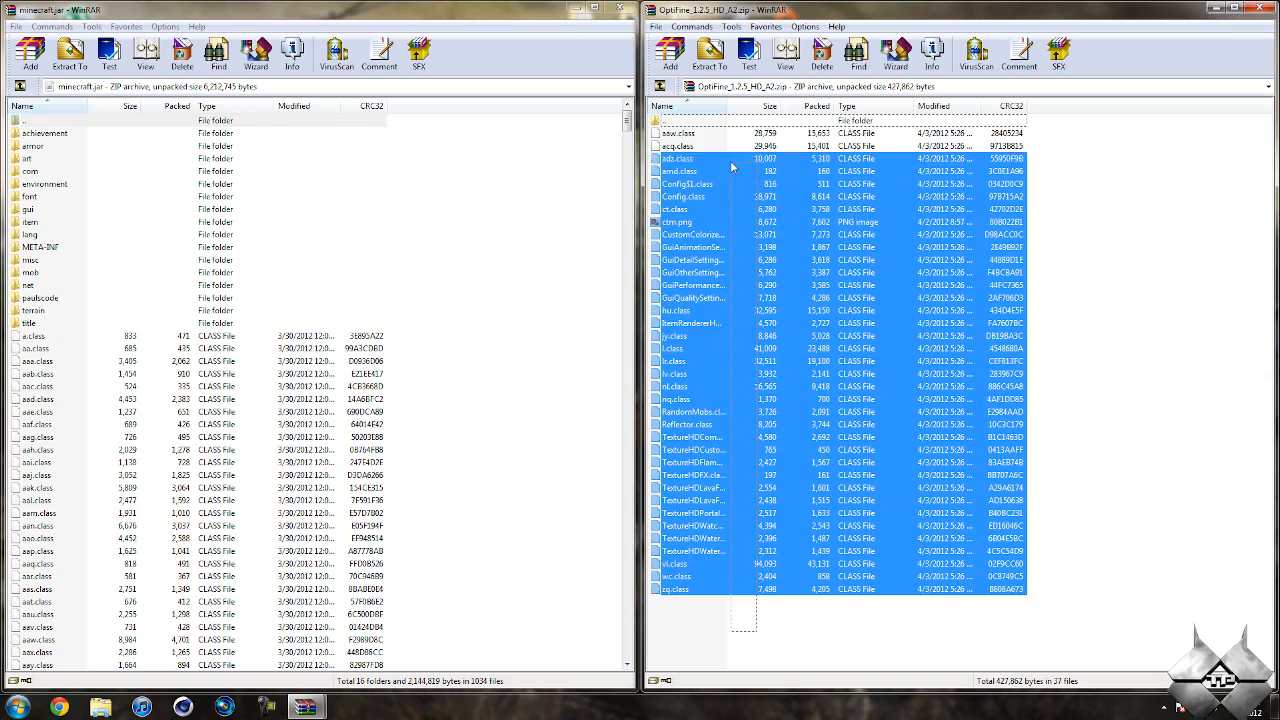
click(32, 52)
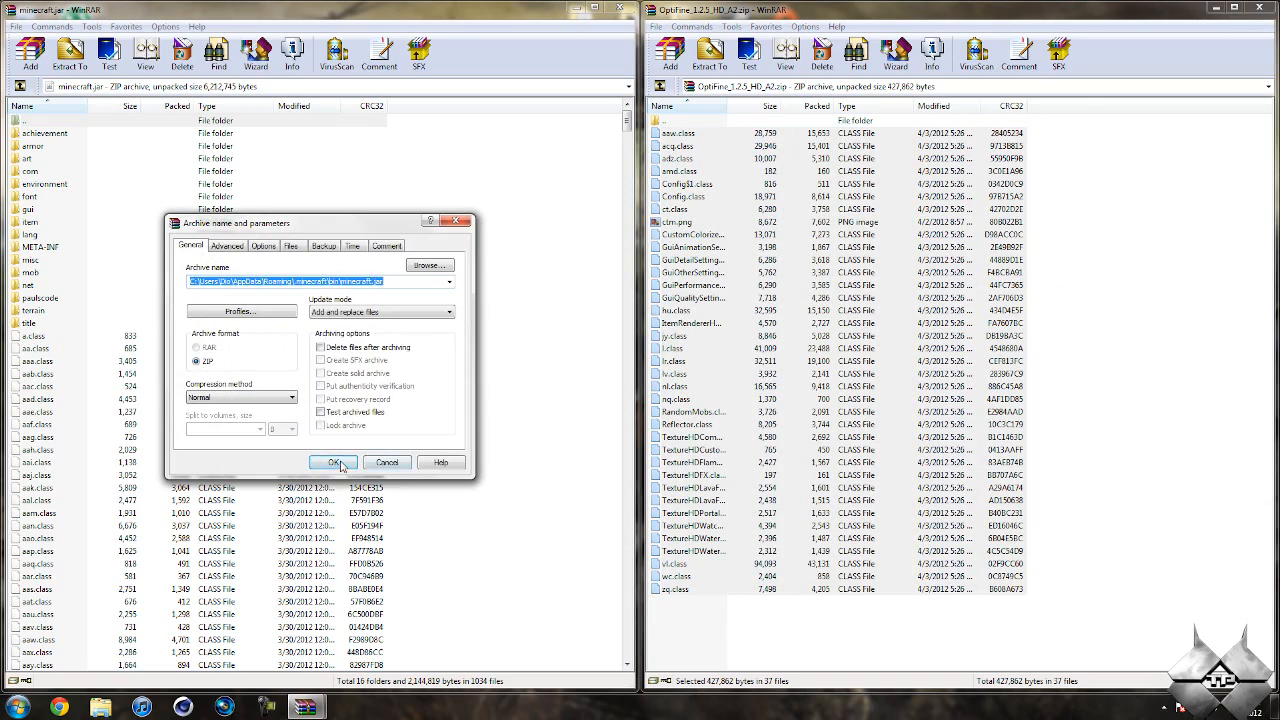
click(334, 462)
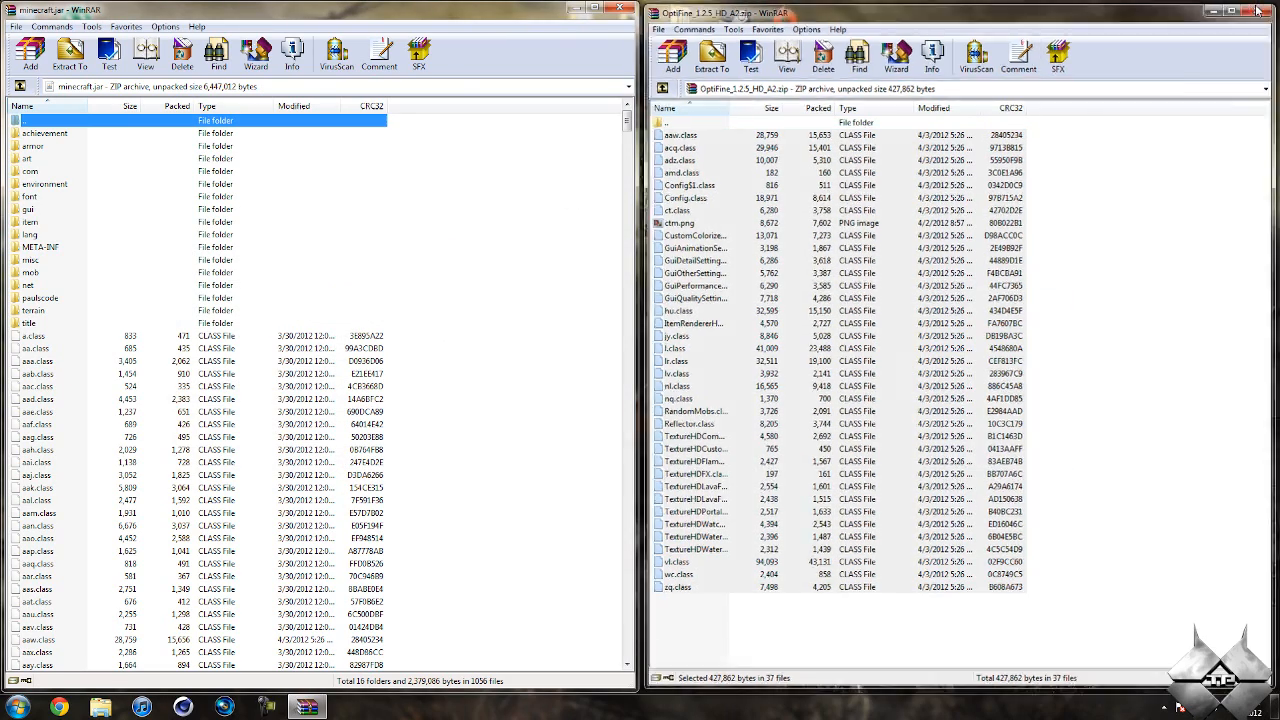
click(1268, 12)
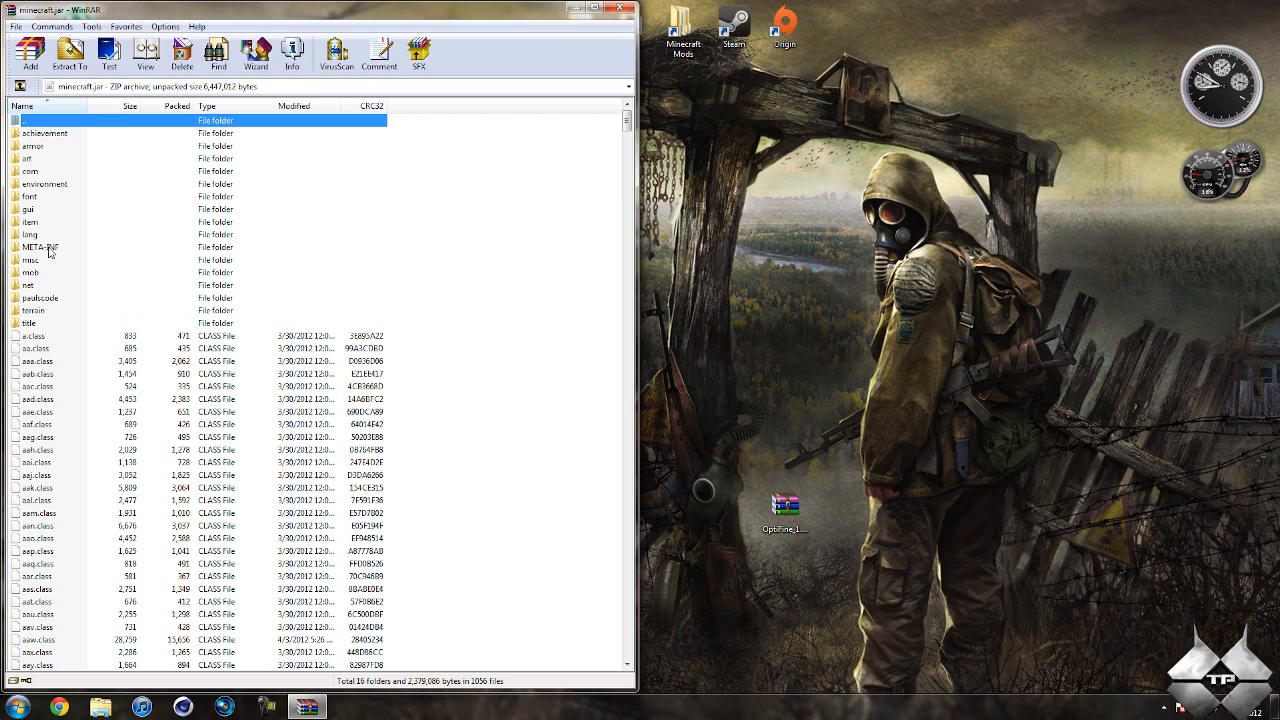
Delete the META-INF folder from minecraft.jar and close WinRAR.
right_click(40, 248)
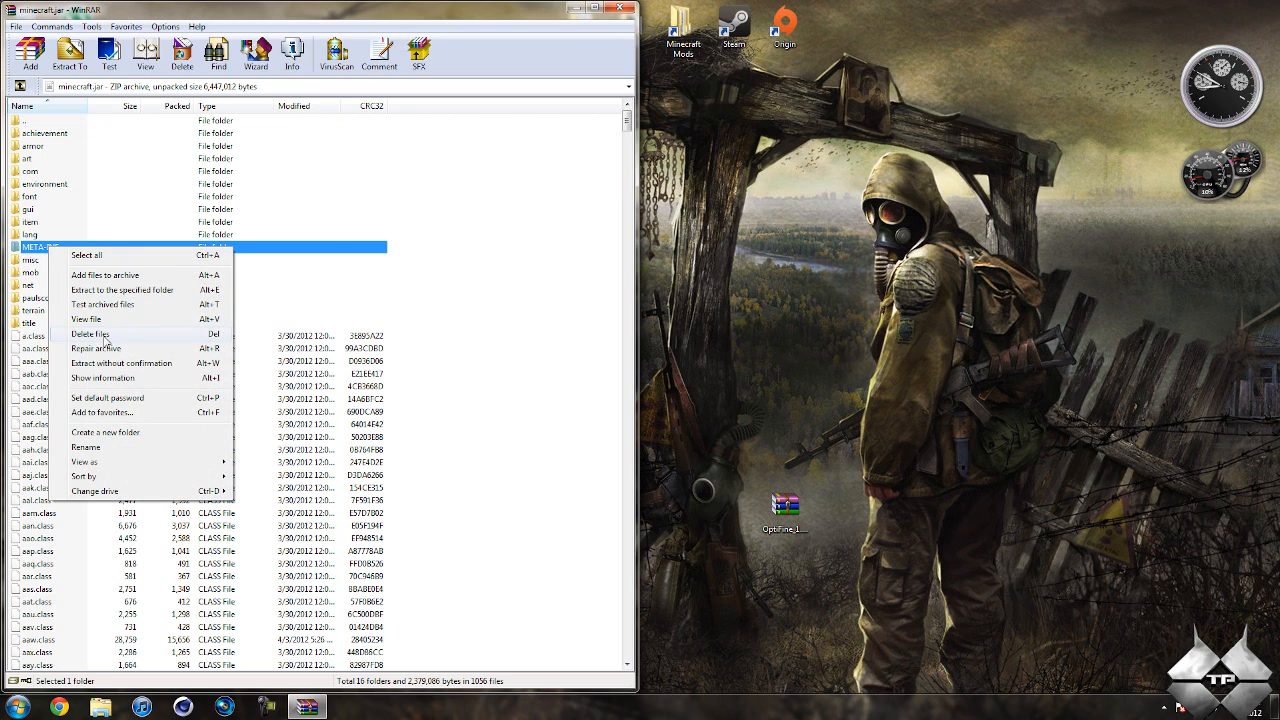
click(92, 334)
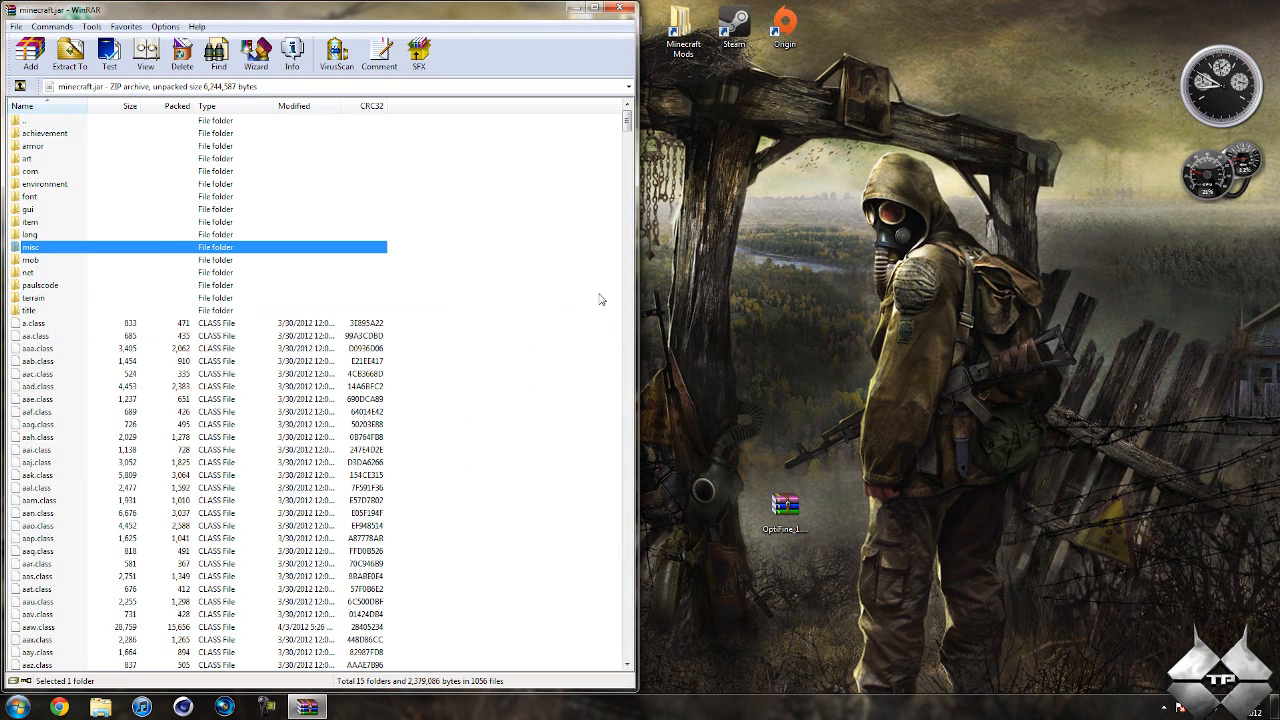
mouse_move(584, 256)
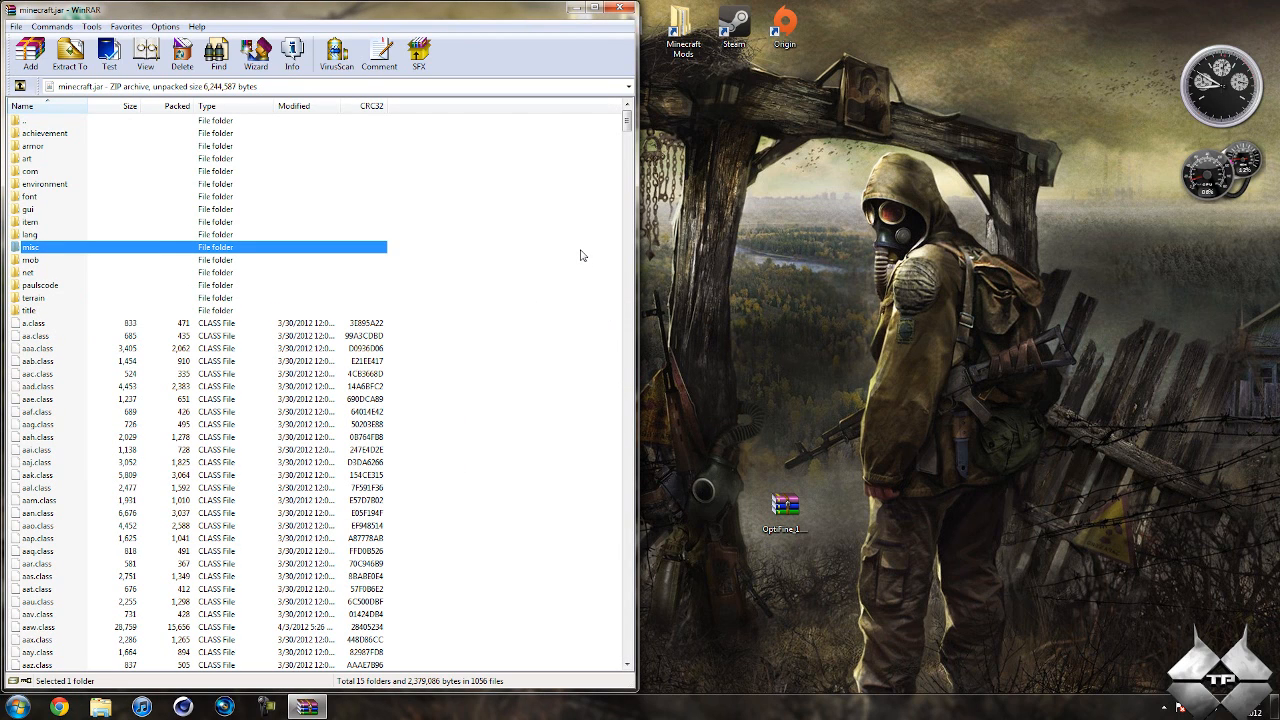
mouse_move(556, 272)
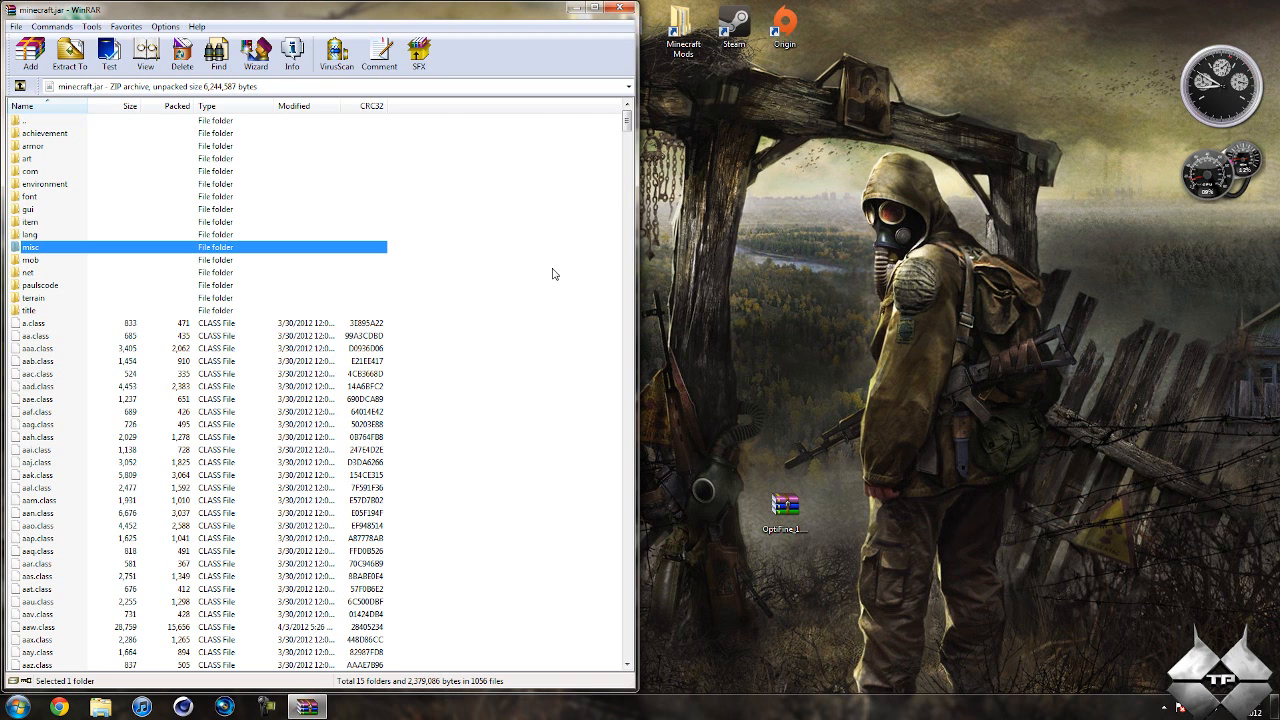
mouse_move(610, 64)
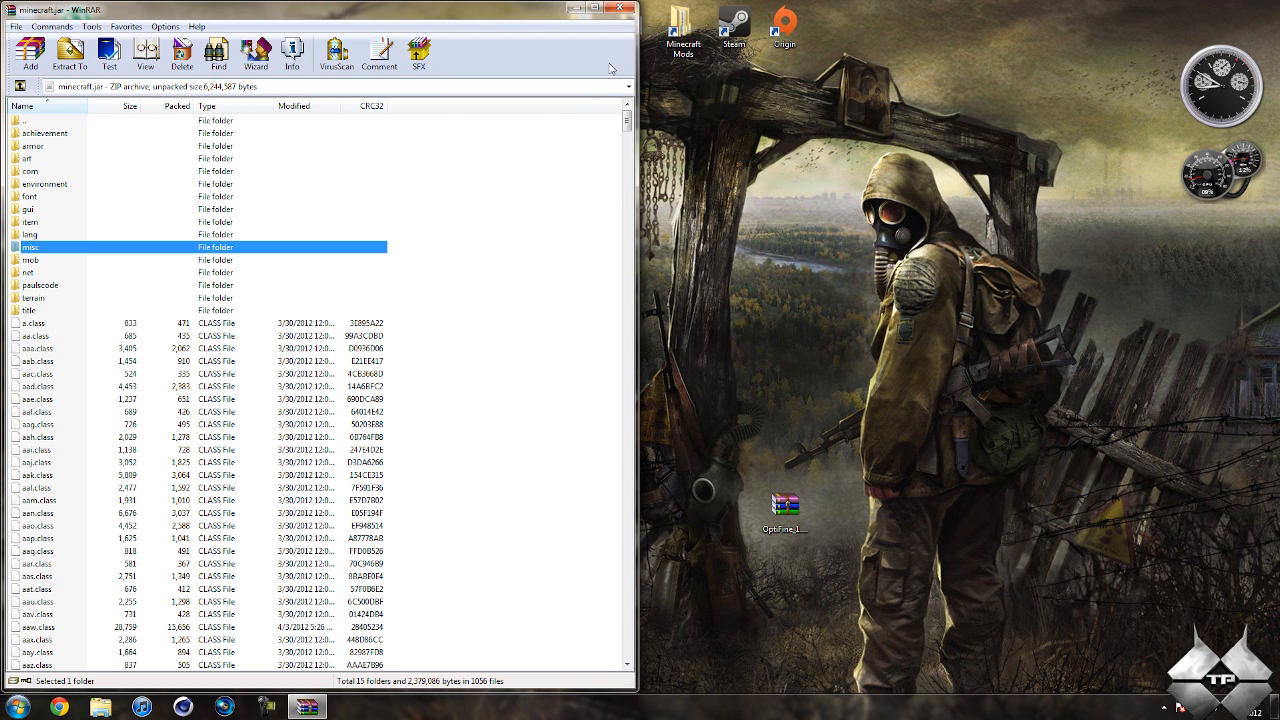
click(598, 8)
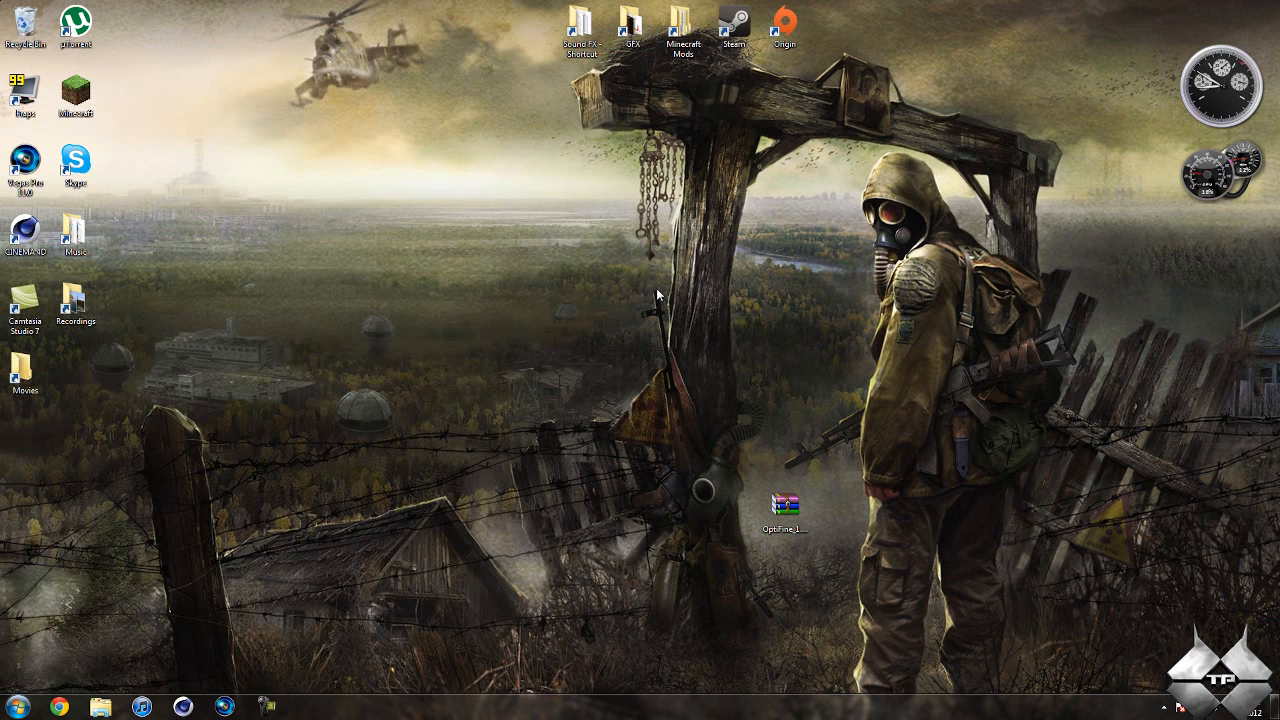